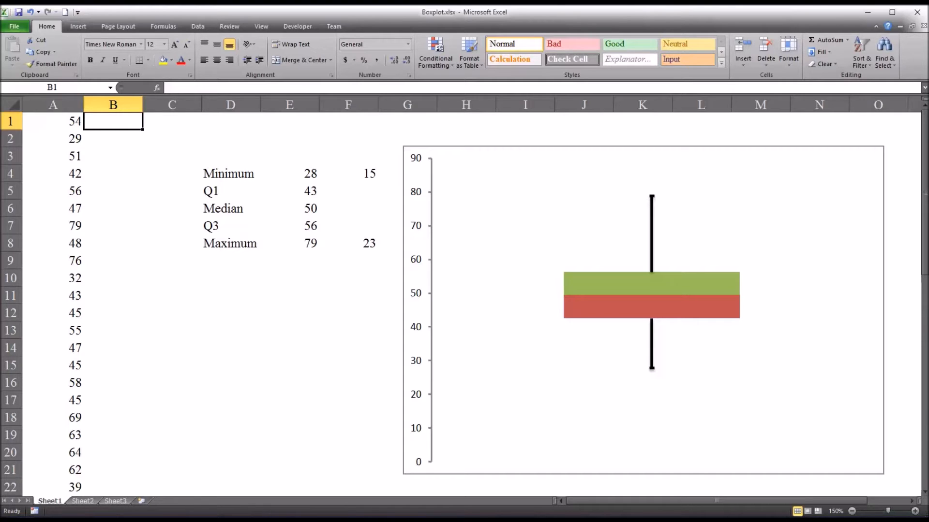
pyautogui.moveTo(82, 155)
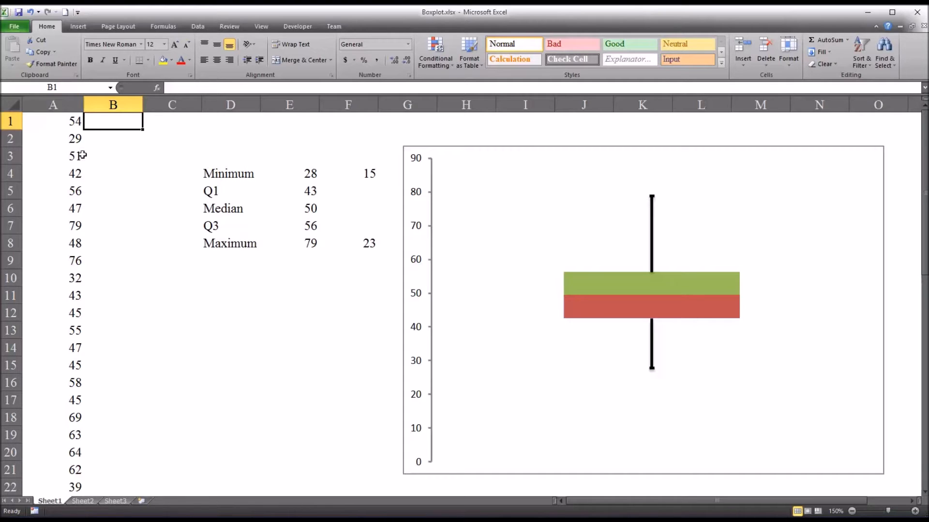
pyautogui.moveTo(55, 123)
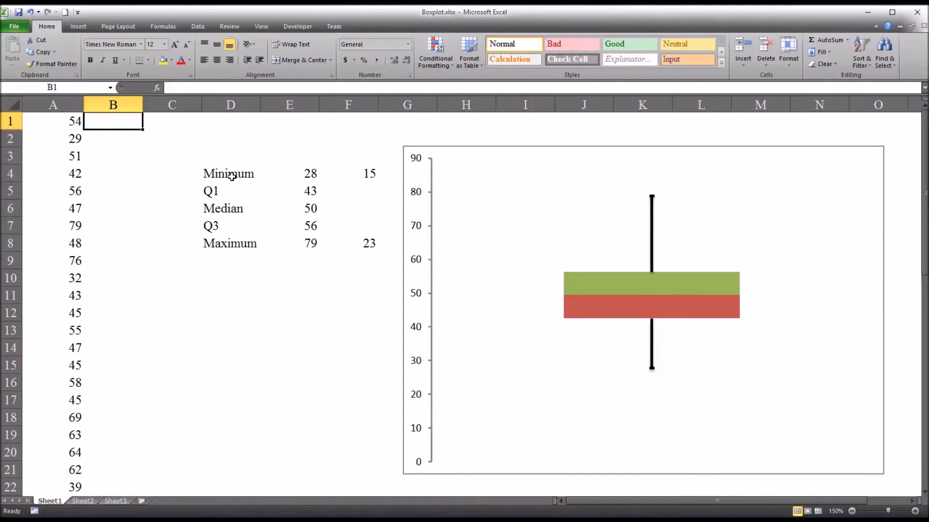
# Step: Inspect the Q1, Q3 and Minimum labels and the formulas in the summary cells
pyautogui.click(230, 190)
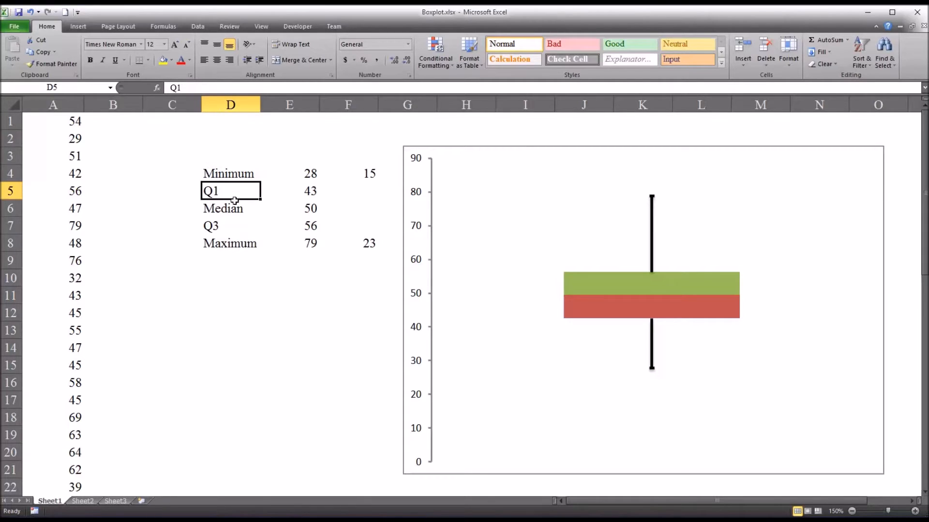
pyautogui.click(230, 226)
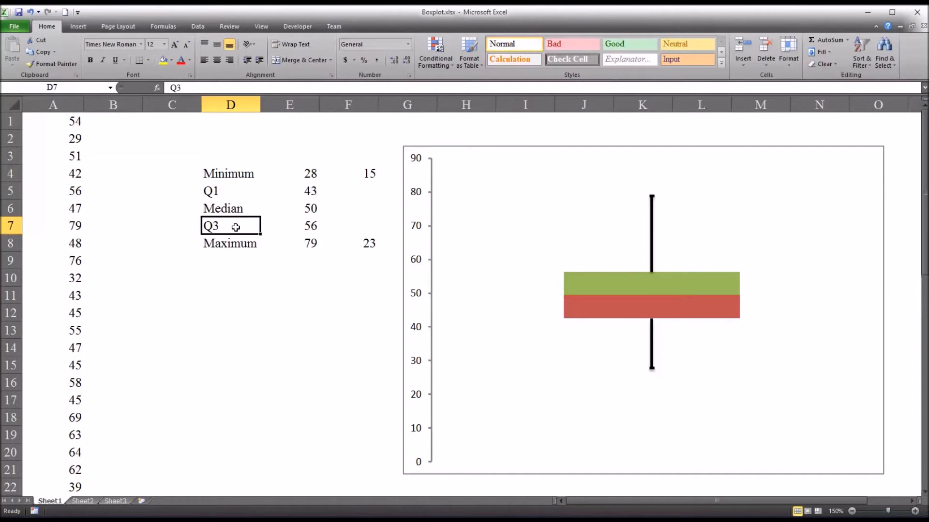
pyautogui.click(230, 243)
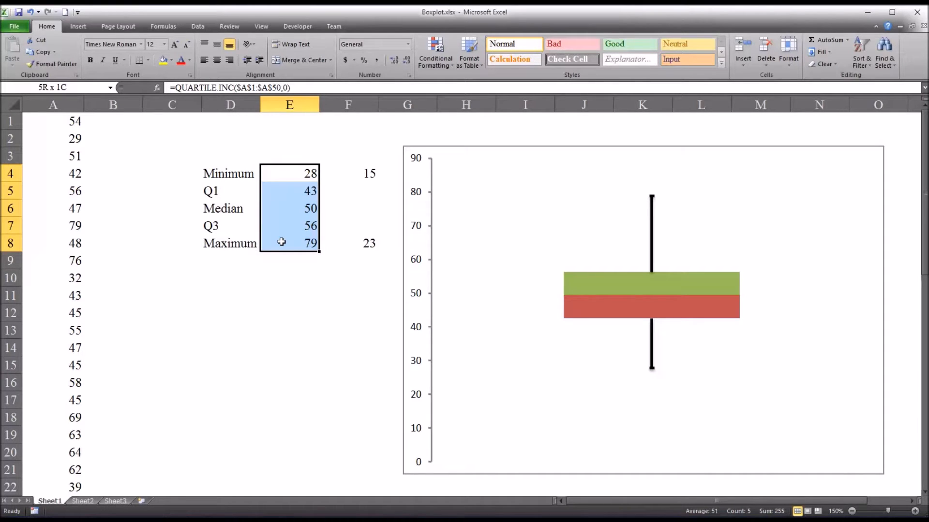
pyautogui.click(347, 173)
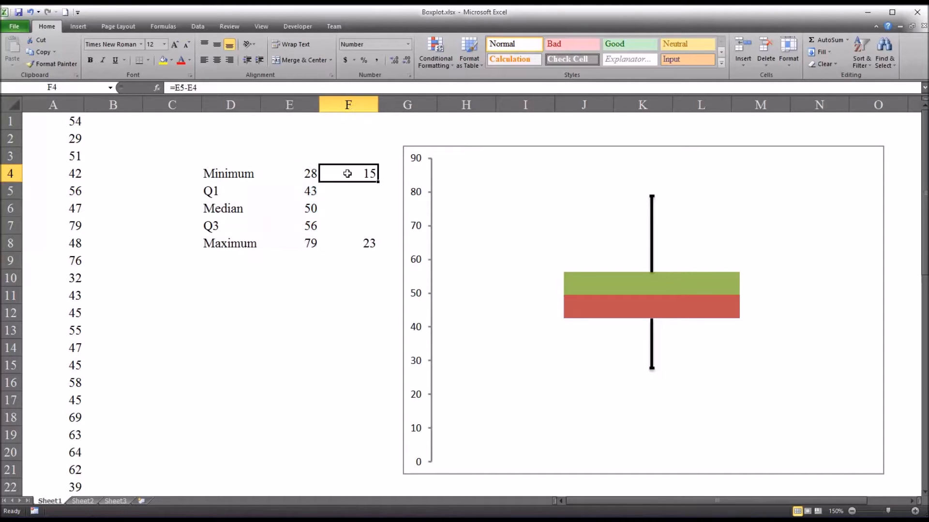
pyautogui.click(289, 191)
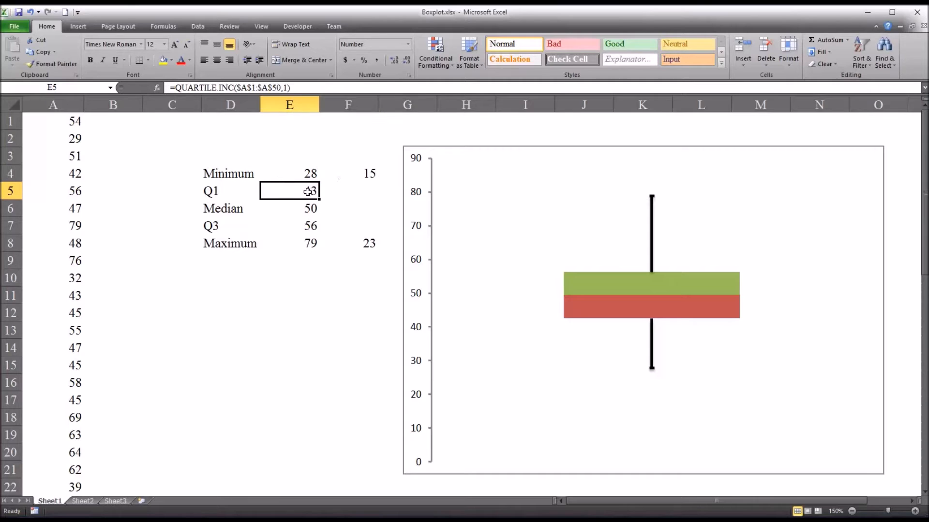
pyautogui.click(289, 174)
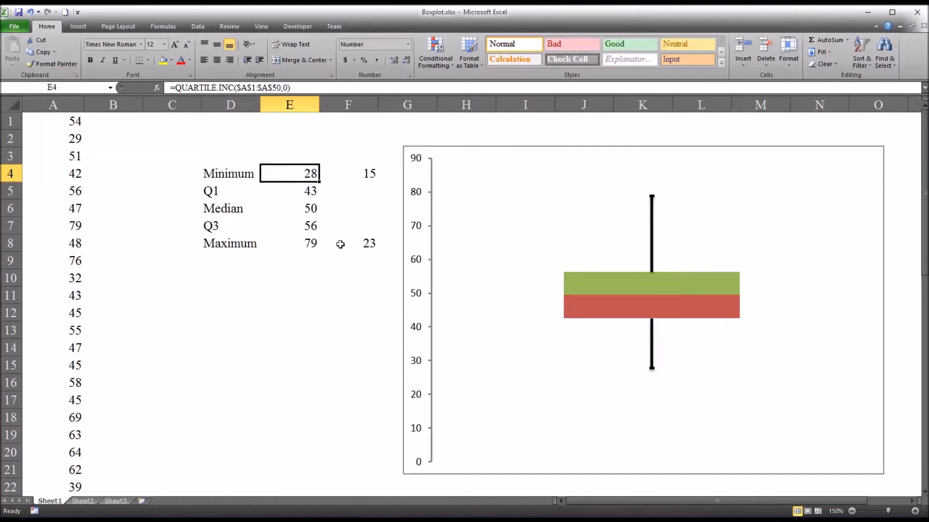
pyautogui.click(289, 226)
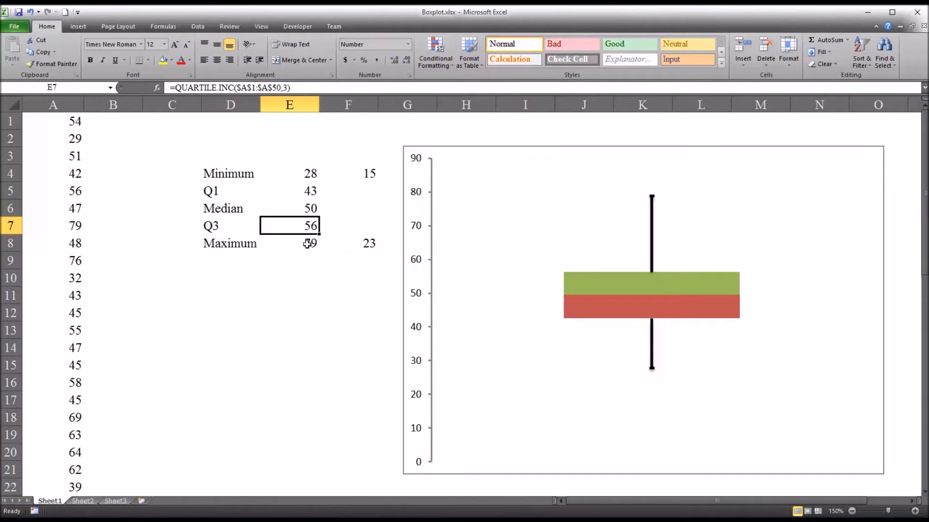
pyautogui.click(290, 262)
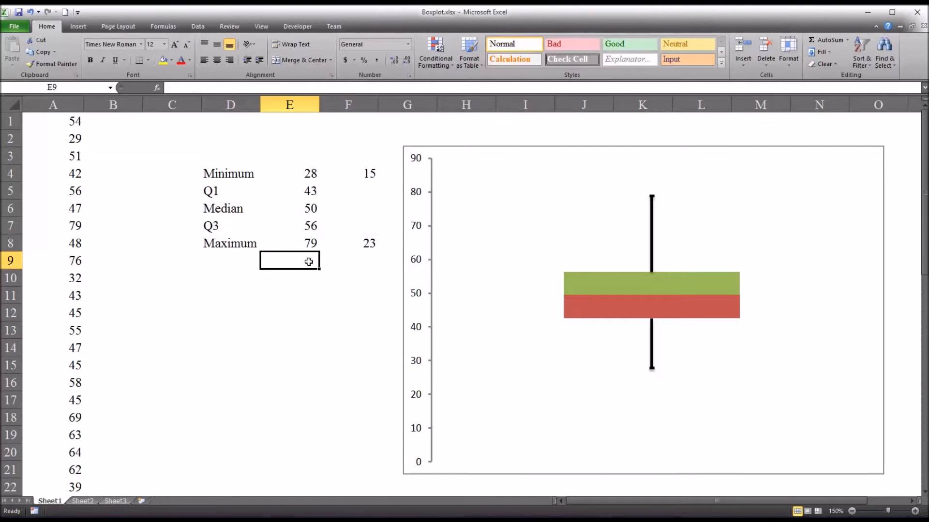
pyautogui.moveTo(639, 354)
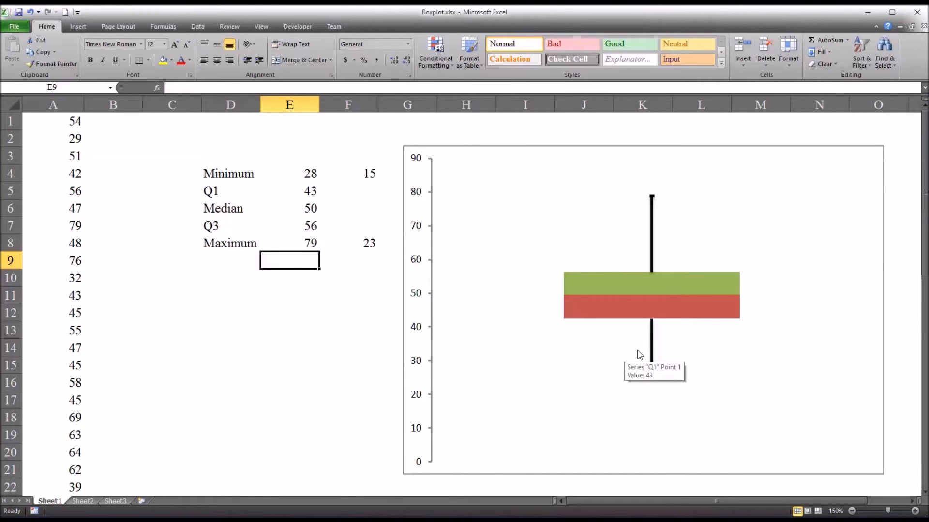
pyautogui.moveTo(636, 341)
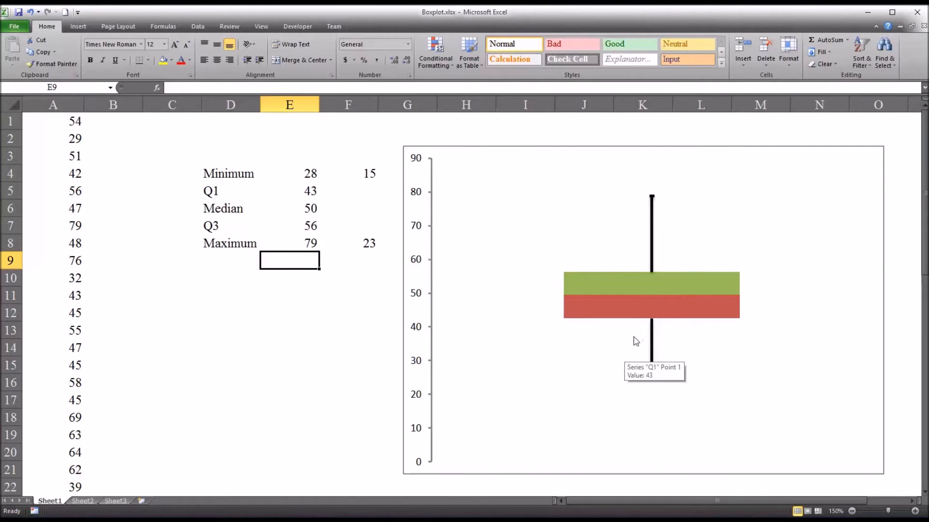
pyautogui.moveTo(336, 367)
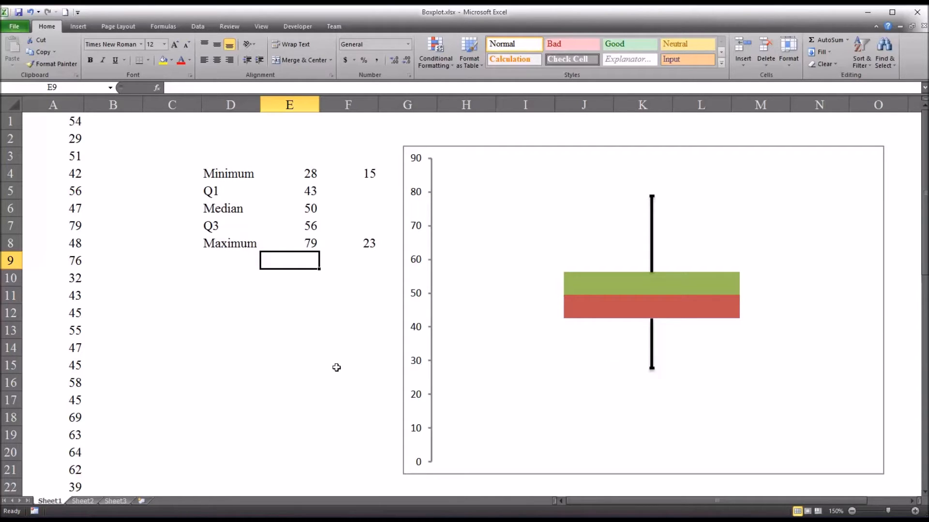
pyautogui.moveTo(148, 314)
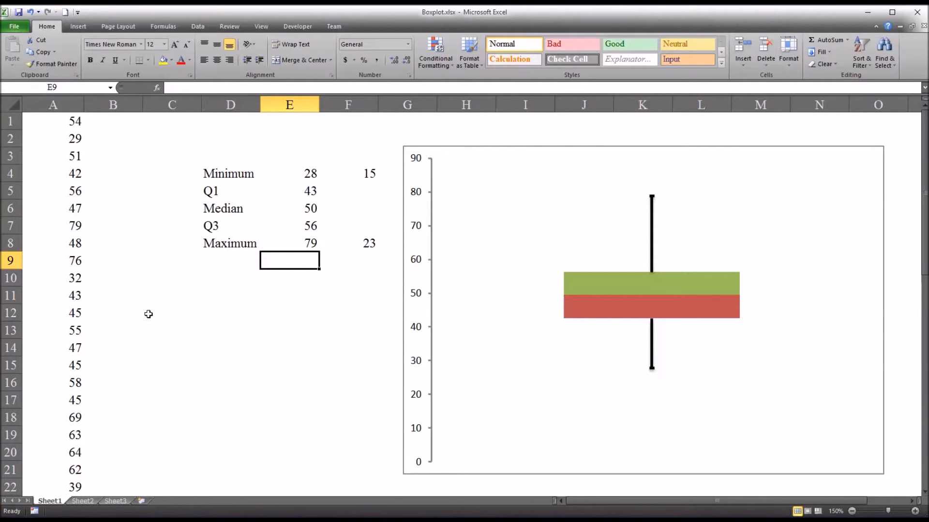
pyautogui.moveTo(116, 504)
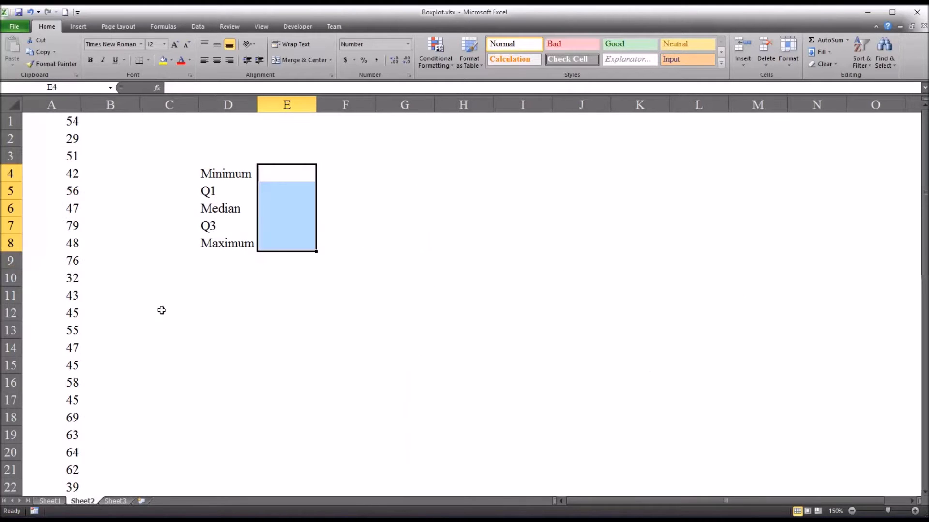
pyautogui.moveTo(51, 125)
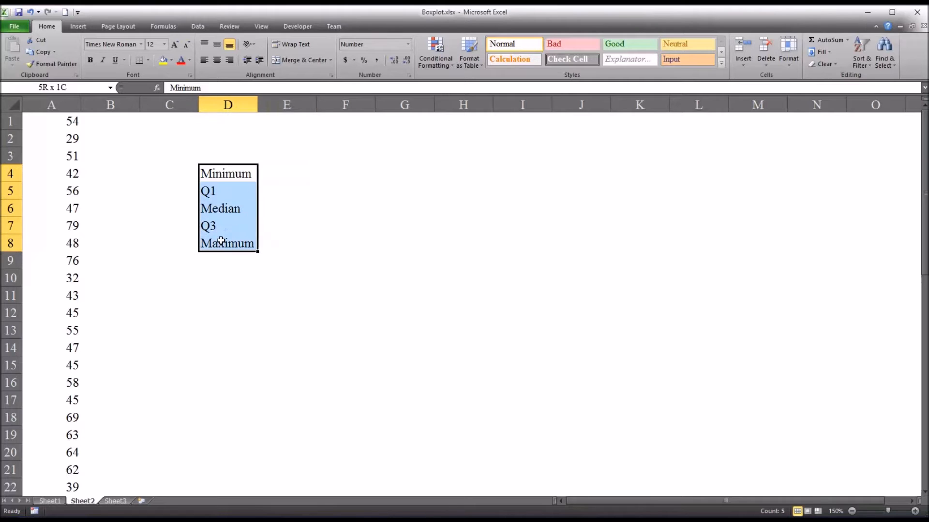
# Step: Enter =QUARTILE.INC($A$1:$A$50,0) in E4 for the Minimum
pyautogui.click(286, 173)
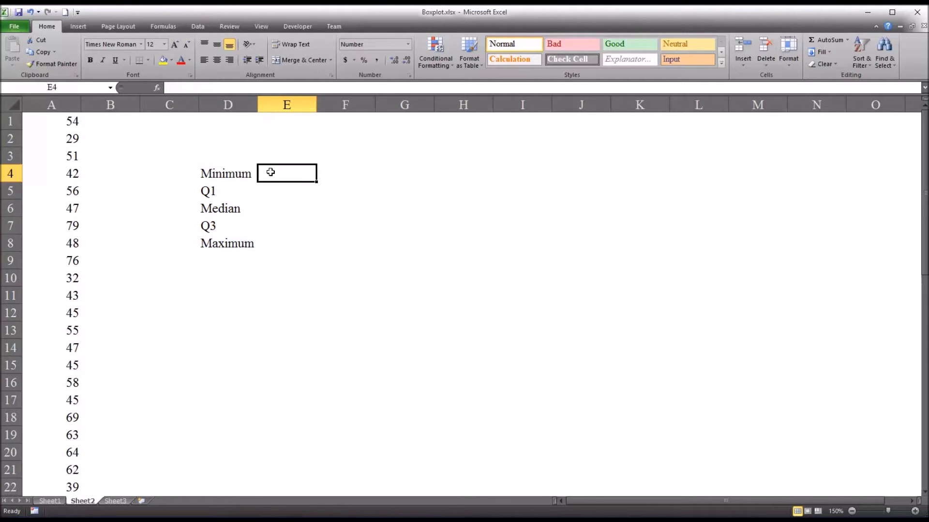
pyautogui.moveTo(538, 250)
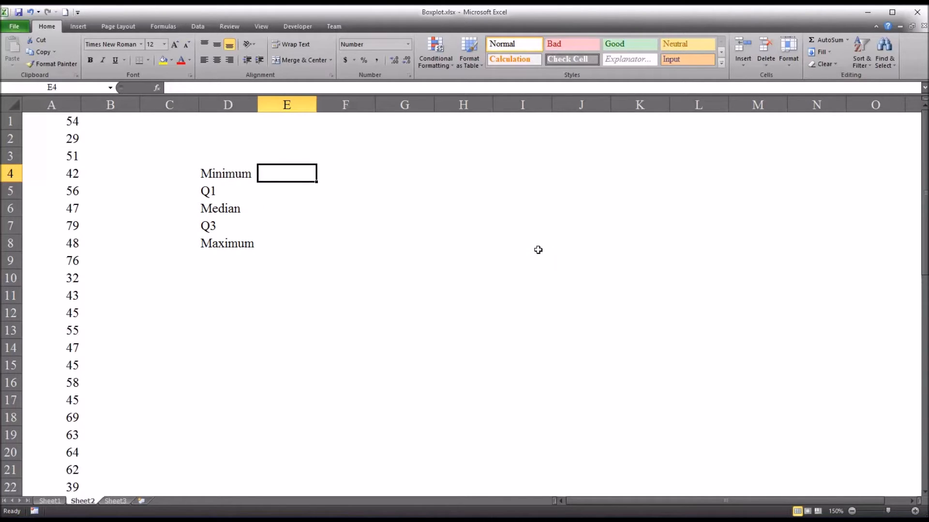
pyautogui.moveTo(483, 244)
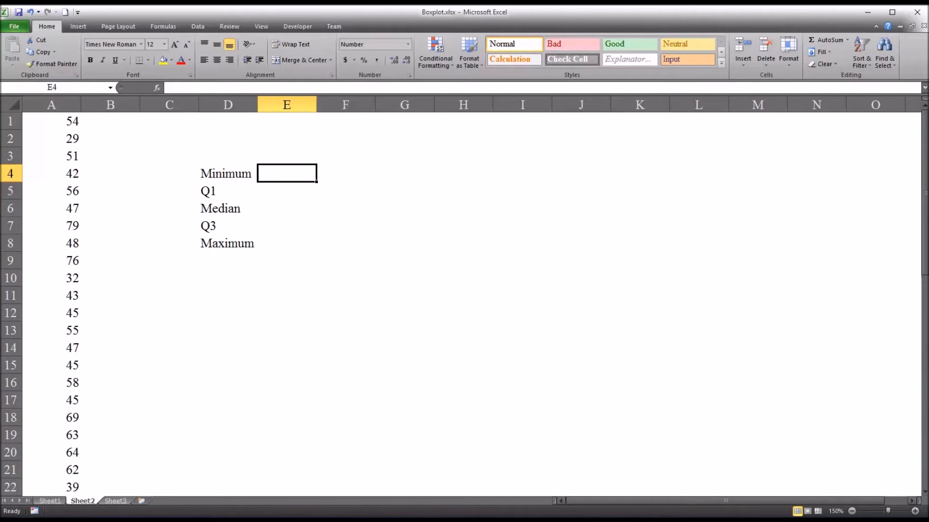
pyautogui.moveTo(92, 320)
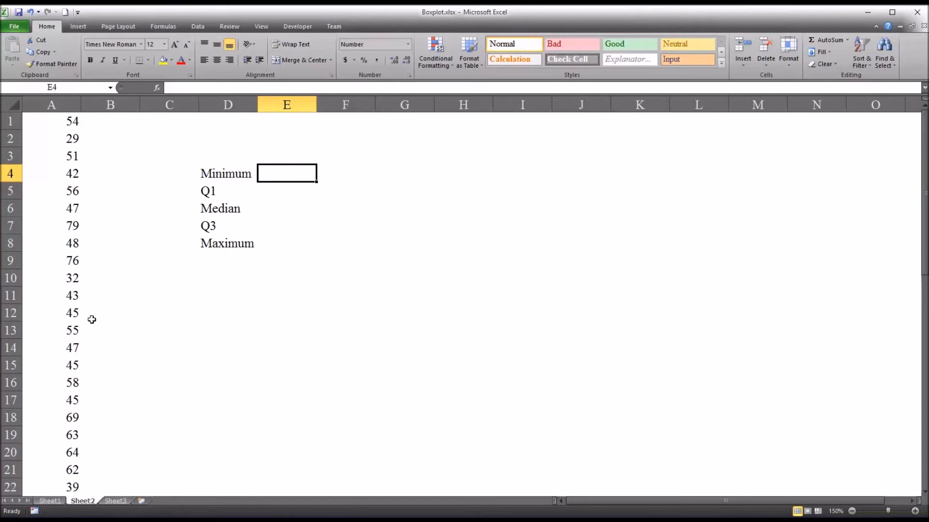
pyautogui.moveTo(237, 182)
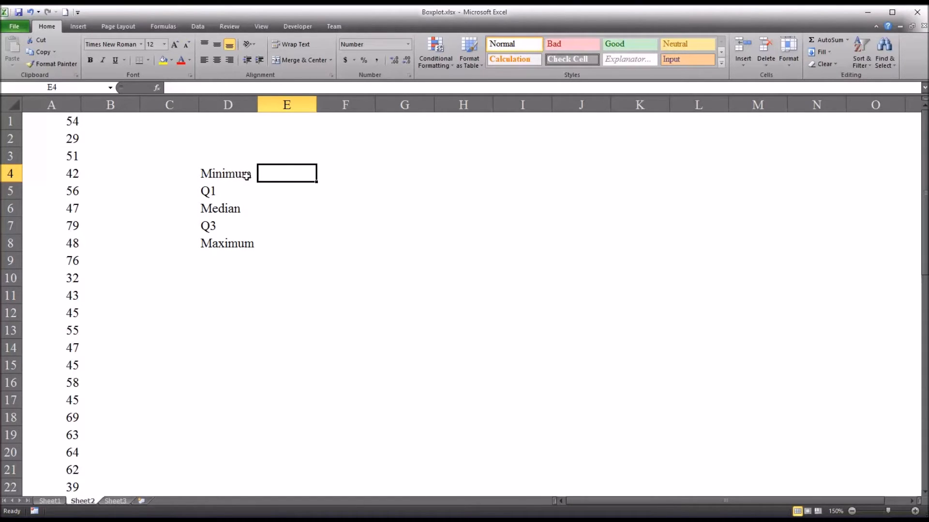
pyautogui.moveTo(231, 193)
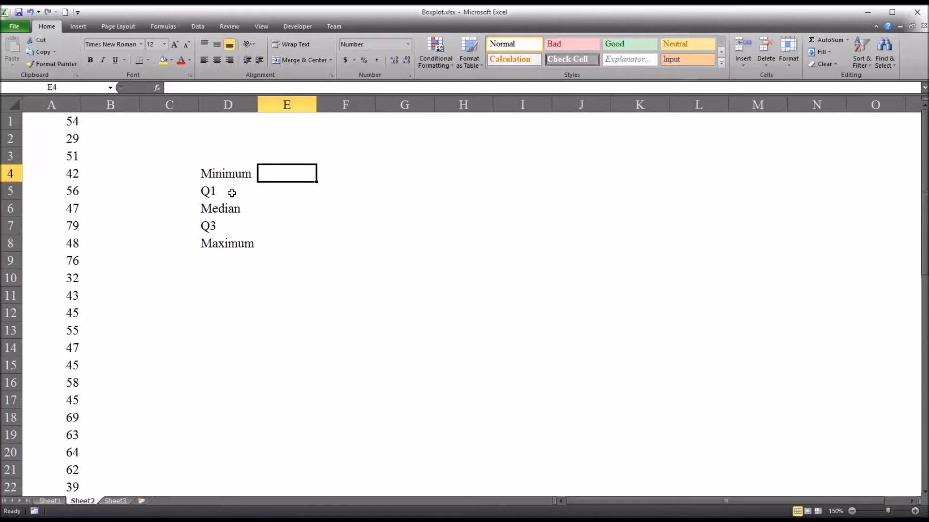
pyautogui.moveTo(232, 244)
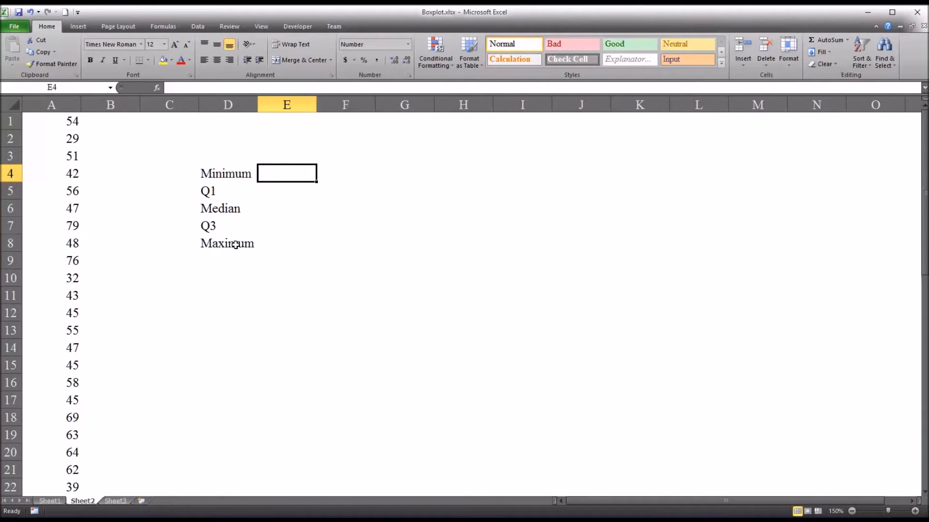
pyautogui.moveTo(98, 143)
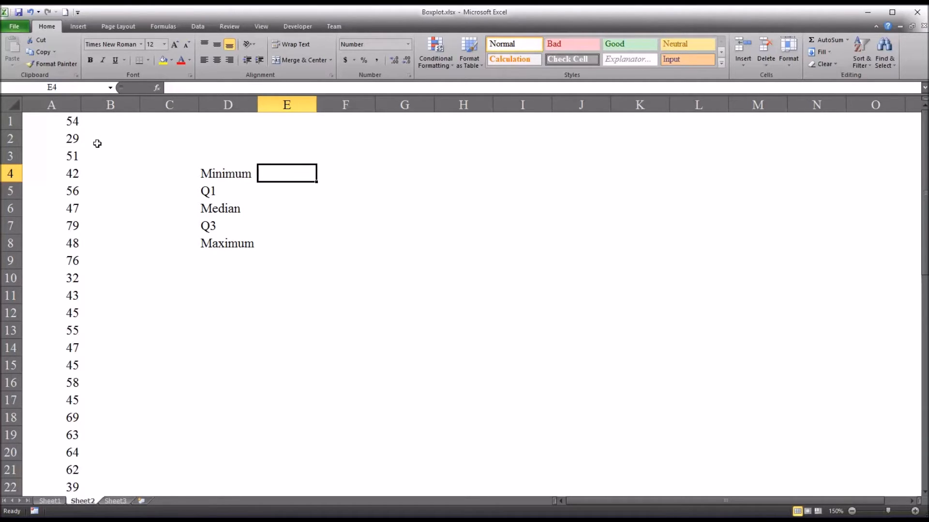
pyautogui.moveTo(55, 129)
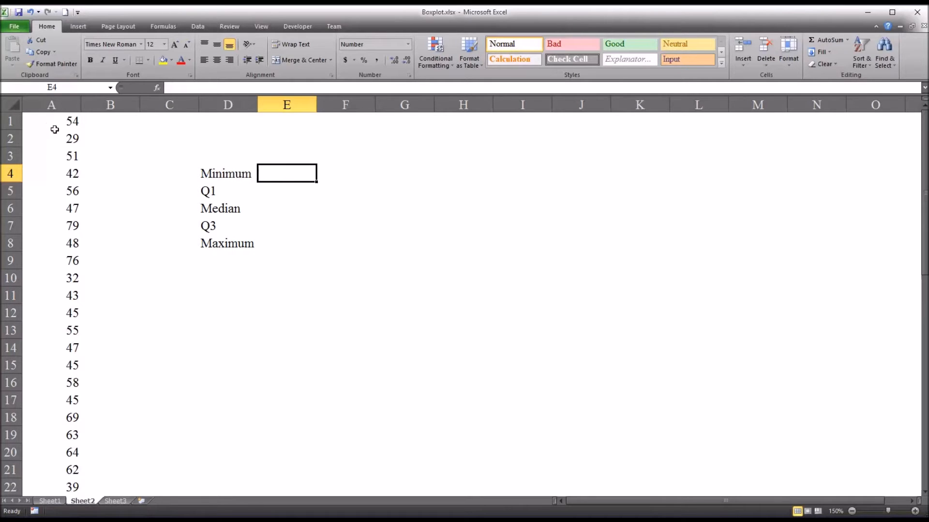
pyautogui.moveTo(195, 174)
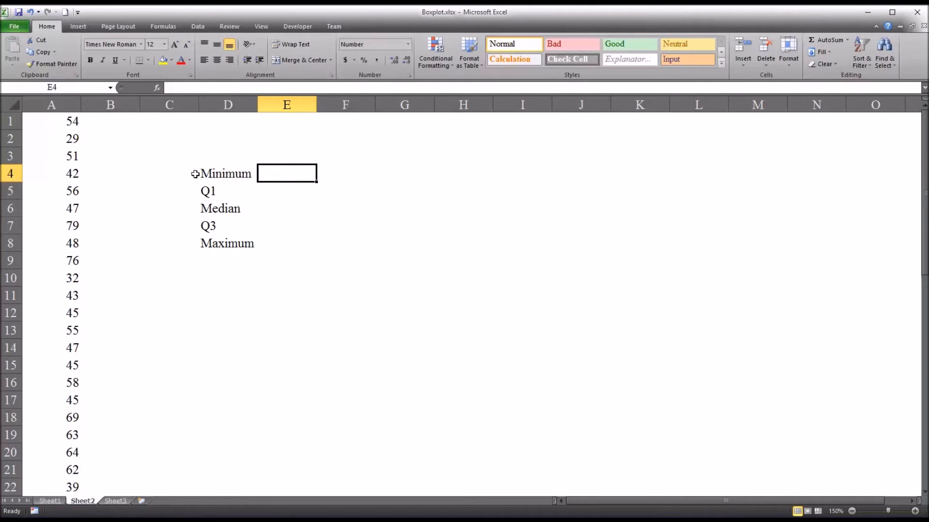
pyautogui.moveTo(239, 174)
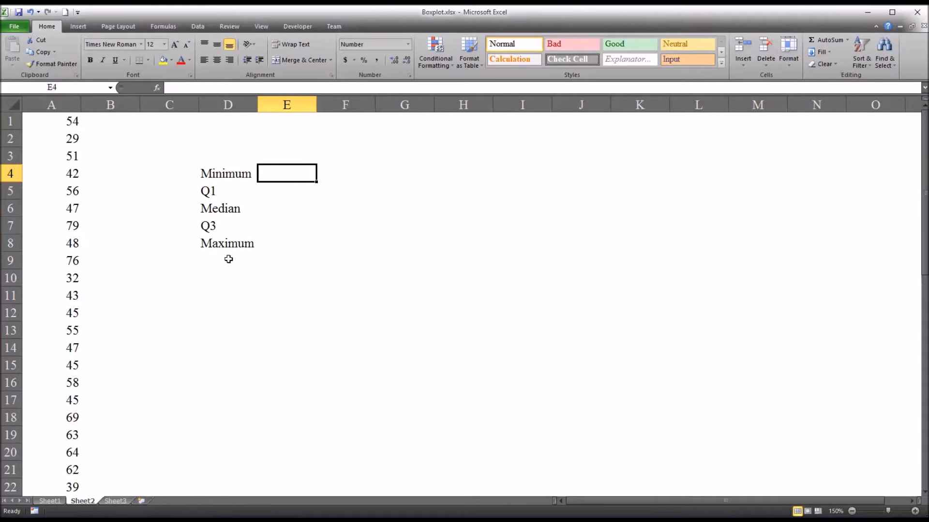
pyautogui.moveTo(241, 224)
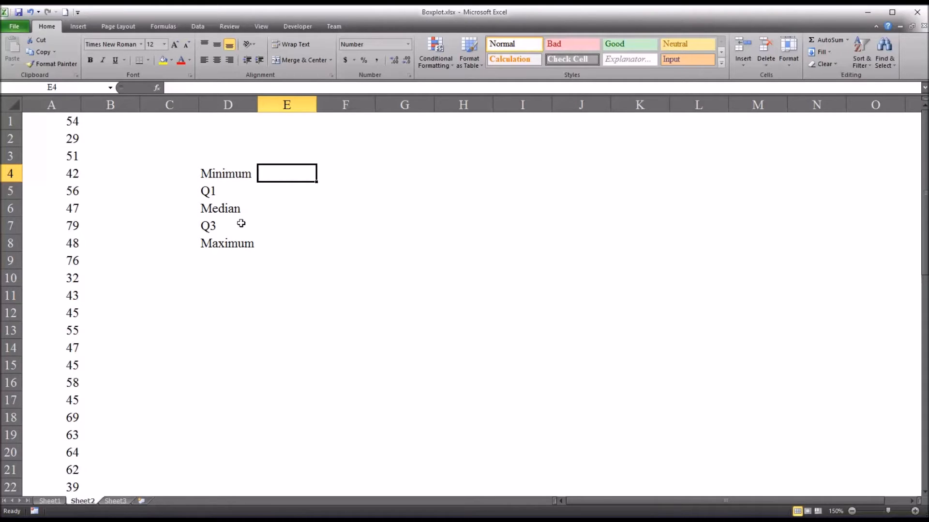
pyautogui.moveTo(236, 212)
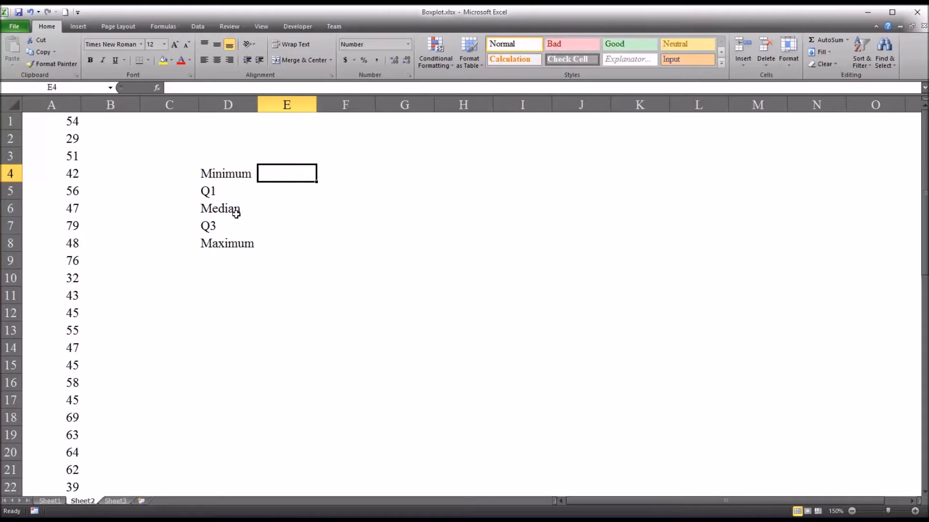
pyautogui.moveTo(273, 187)
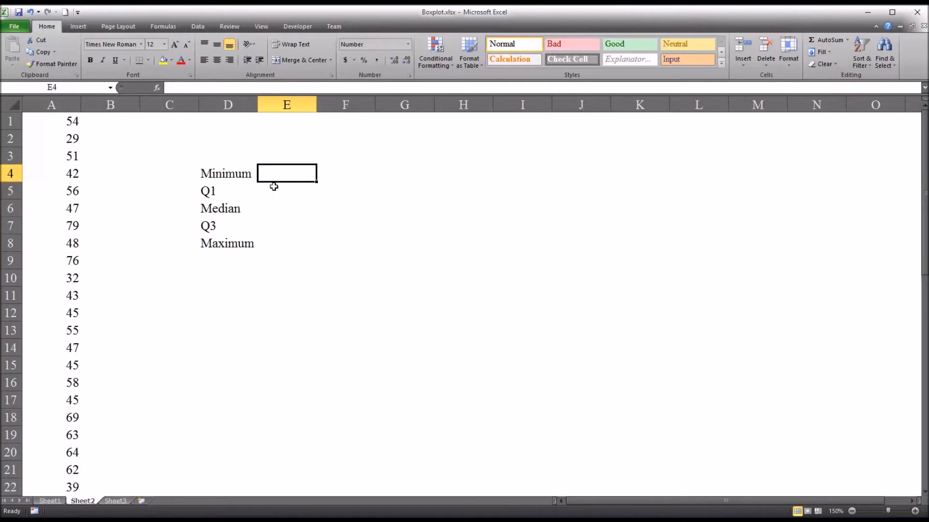
pyautogui.moveTo(264, 191)
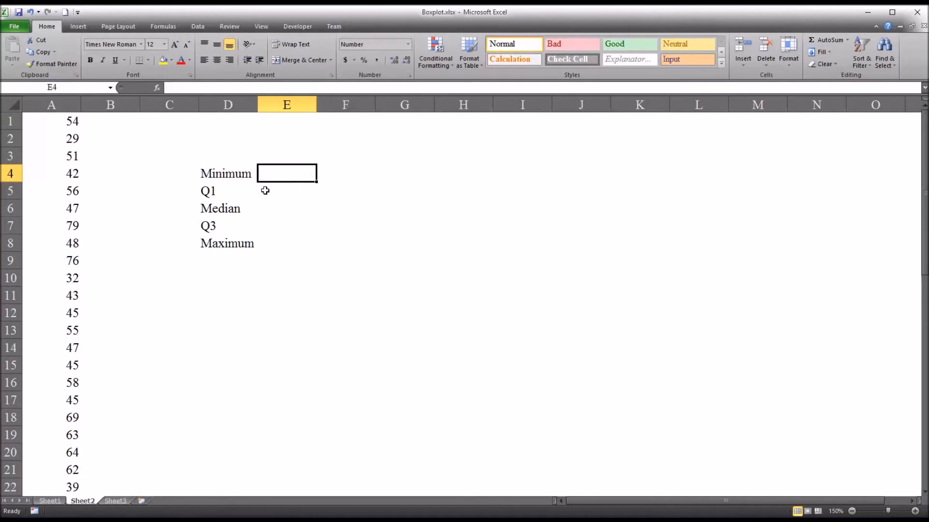
pyautogui.moveTo(286, 182)
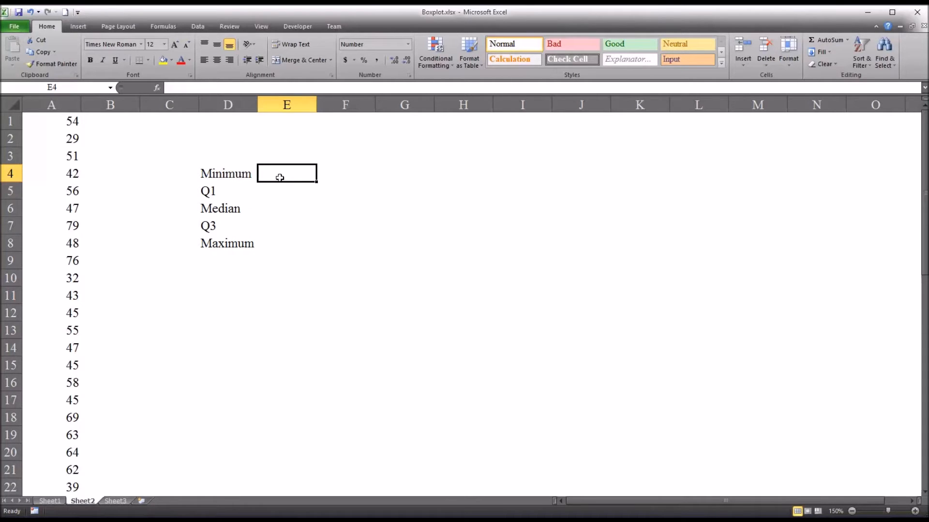
pyautogui.moveTo(280, 190)
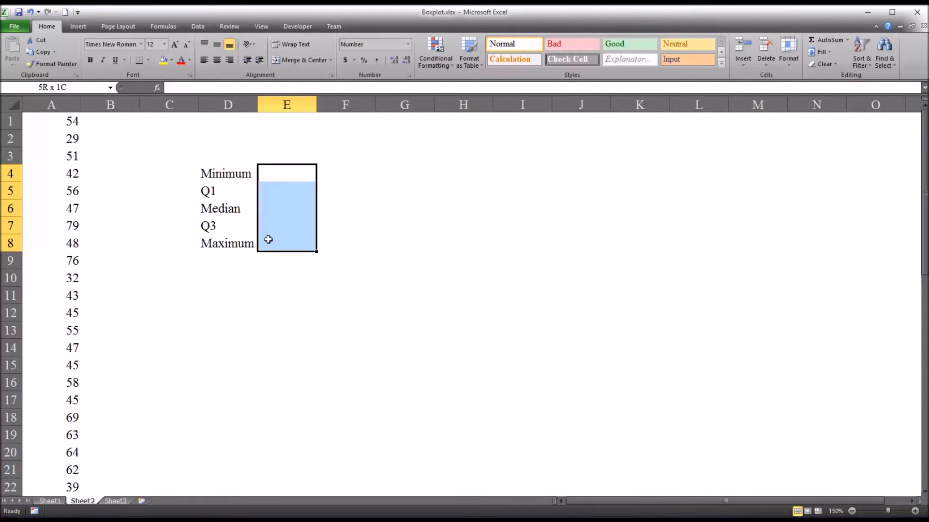
pyautogui.click(286, 174)
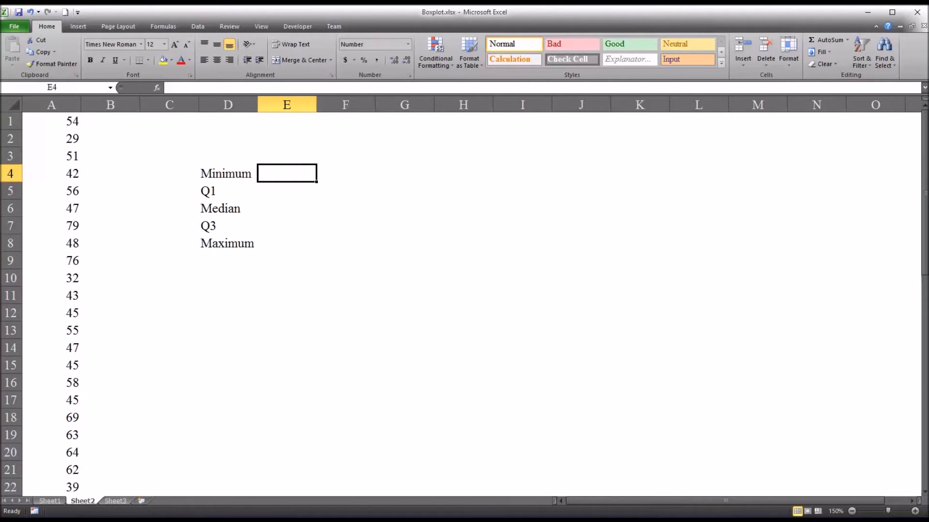
pyautogui.write('=')
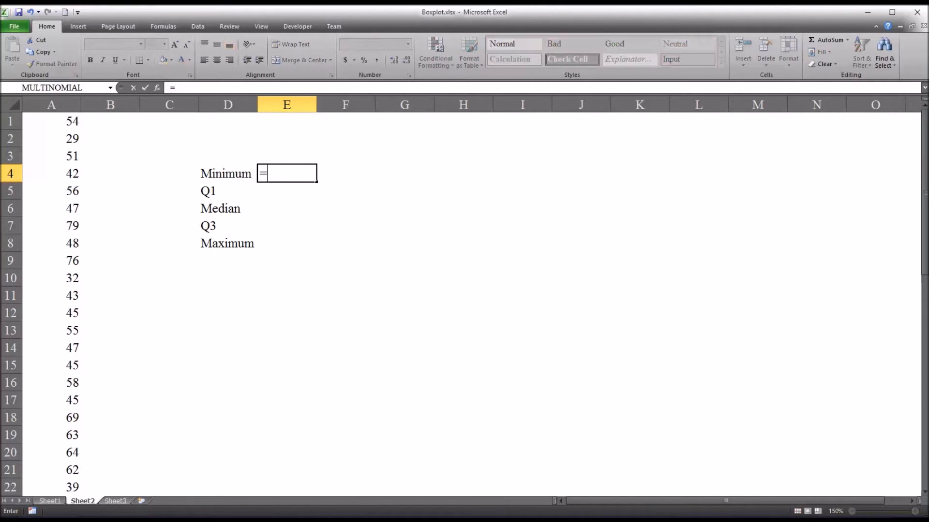
pyautogui.write('qu')
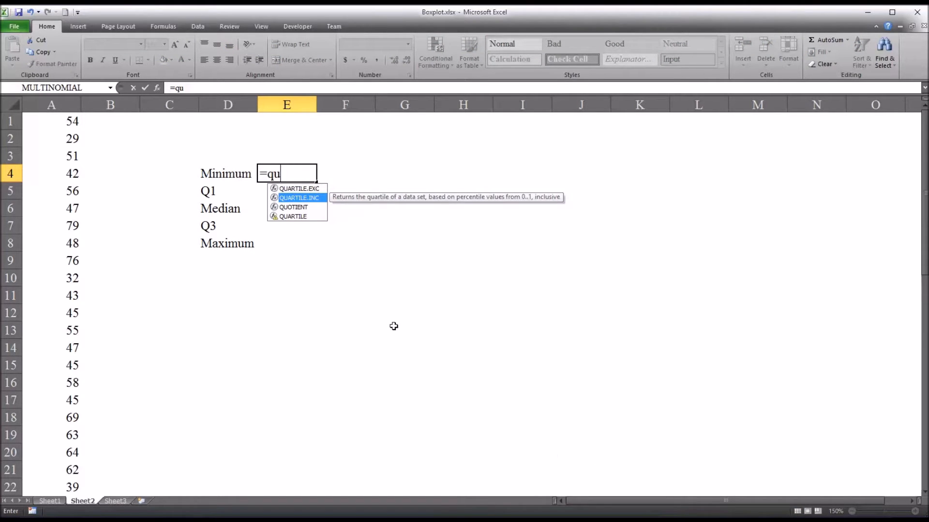
pyautogui.moveTo(319, 198)
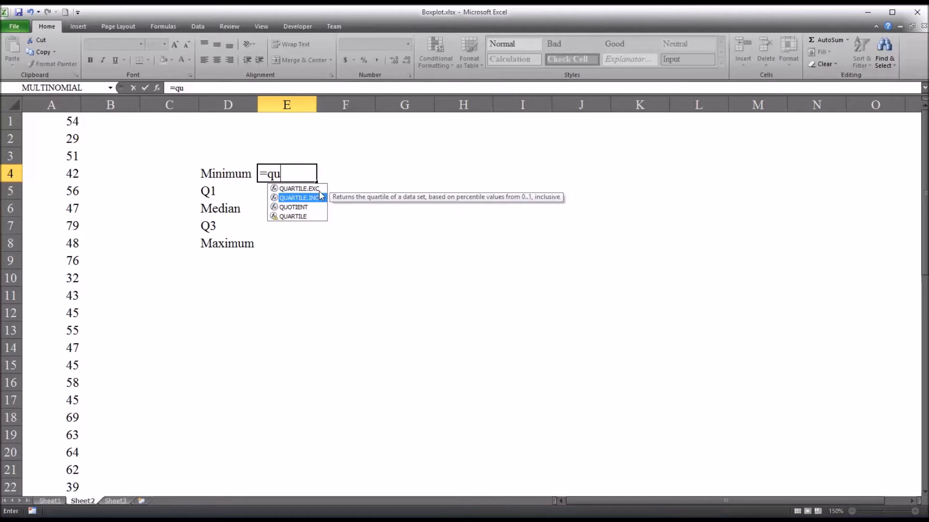
pyautogui.moveTo(317, 195)
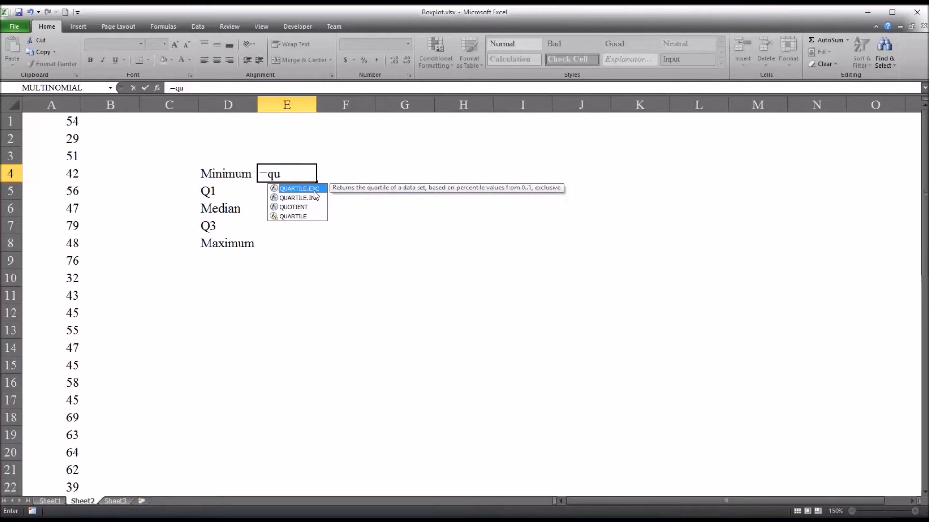
pyautogui.moveTo(308, 198)
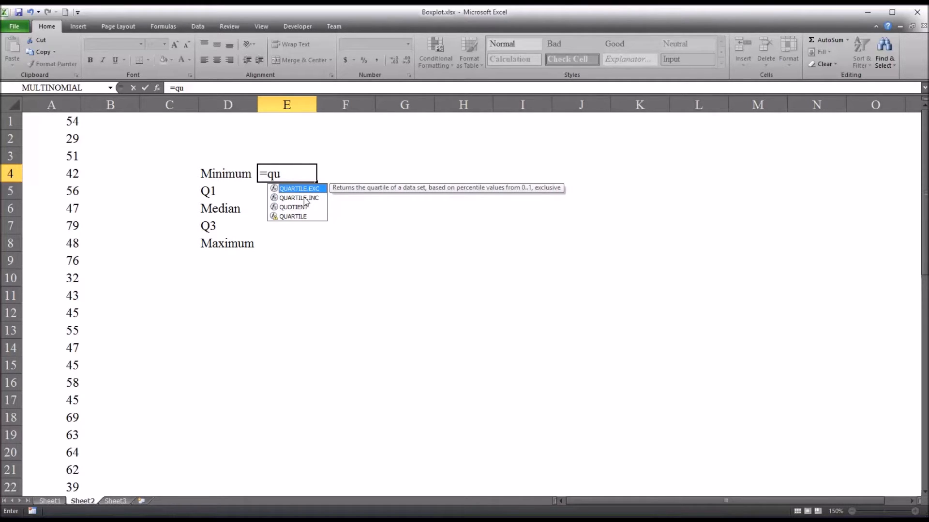
pyautogui.moveTo(298, 198)
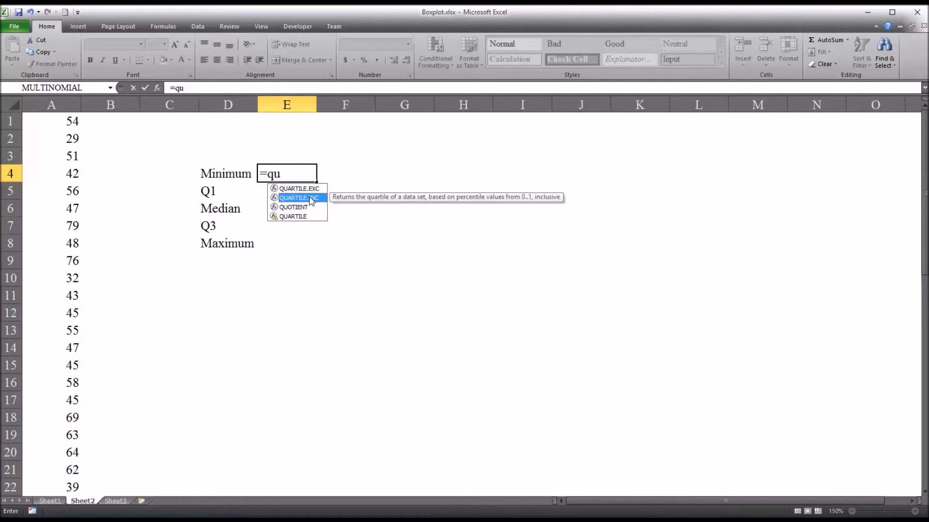
pyautogui.doubleClick(298, 198)
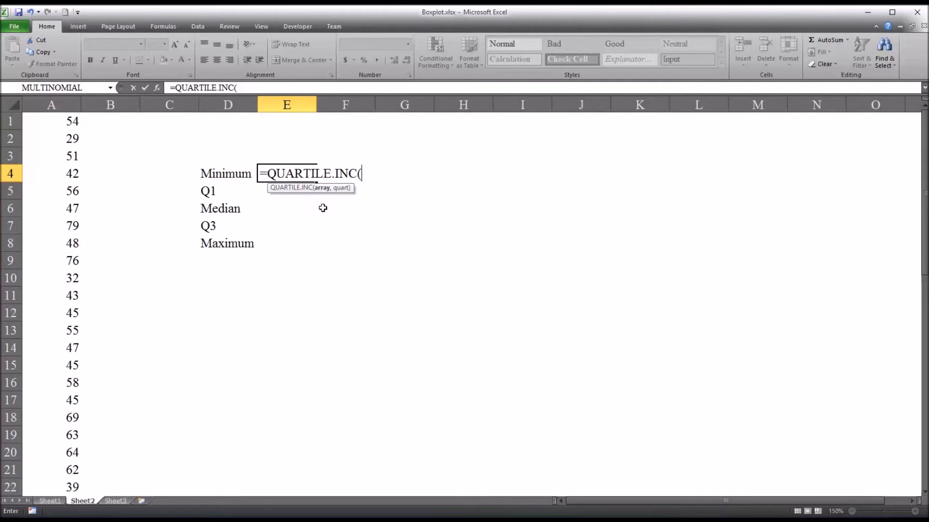
pyautogui.moveTo(321, 190)
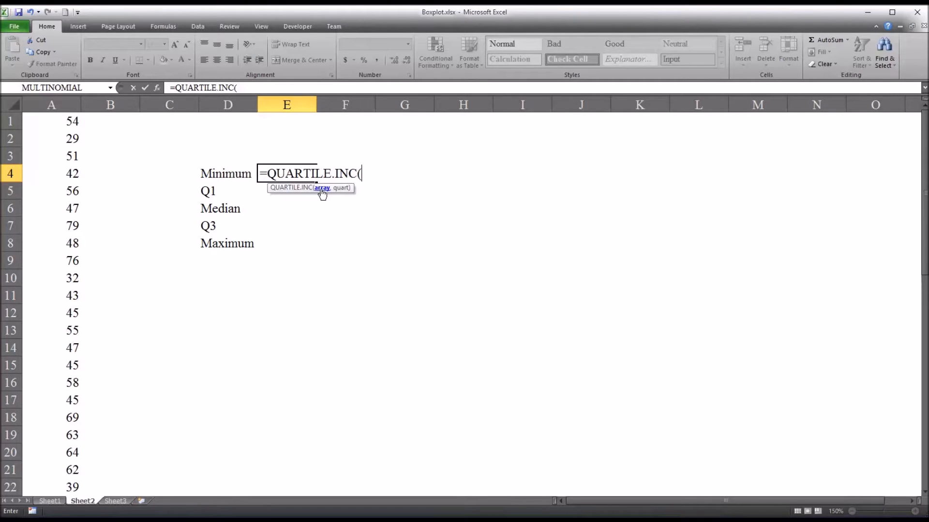
pyautogui.moveTo(345, 199)
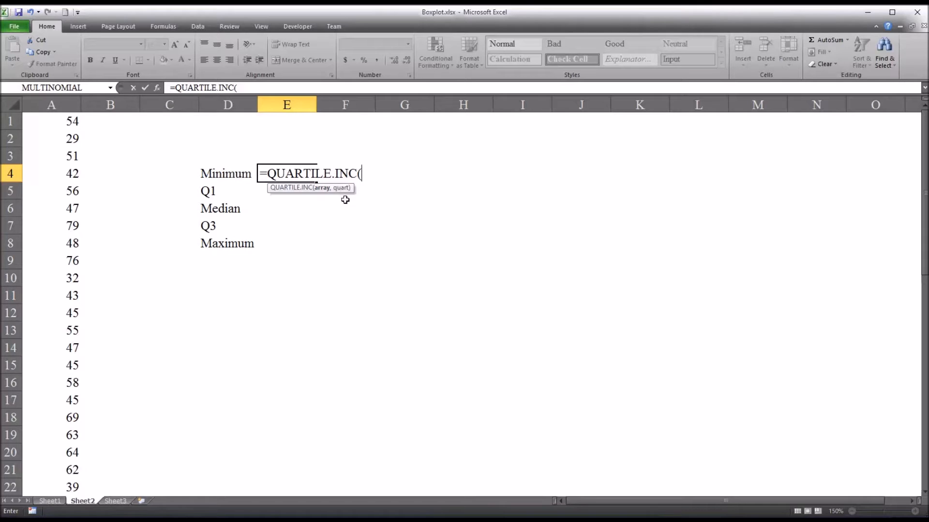
pyautogui.moveTo(46, 124)
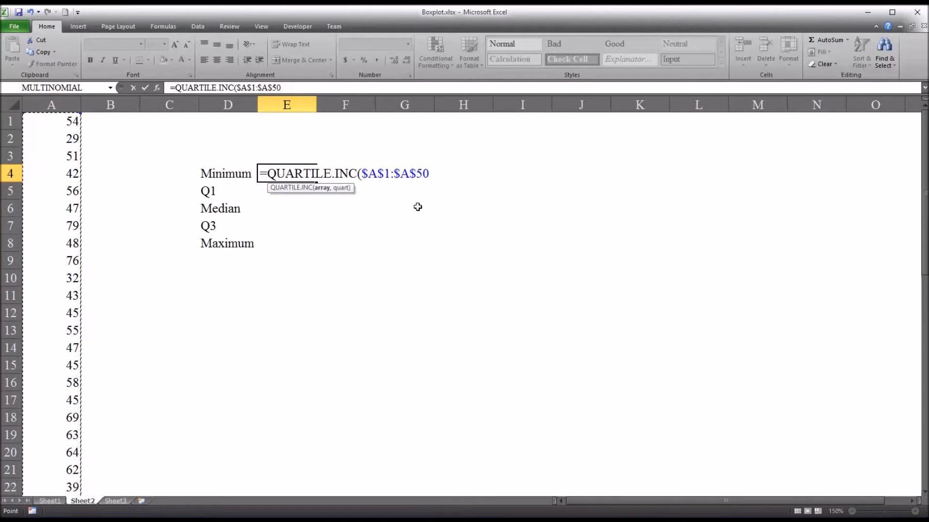
pyautogui.write(',')
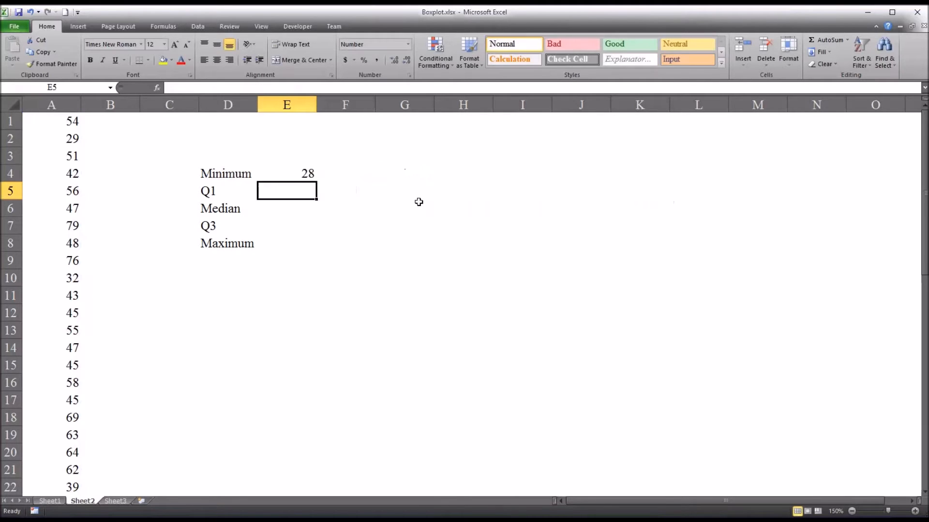
pyautogui.click(287, 173)
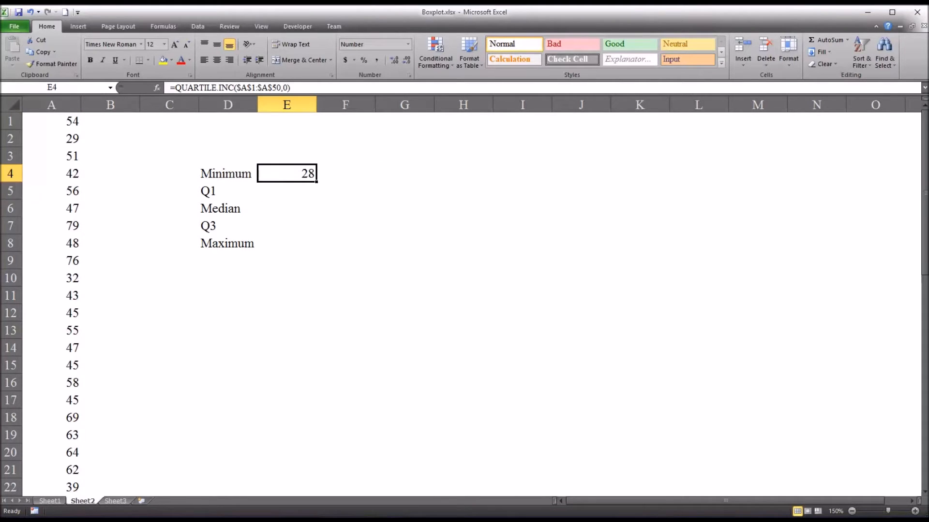
pyautogui.moveTo(53, 140)
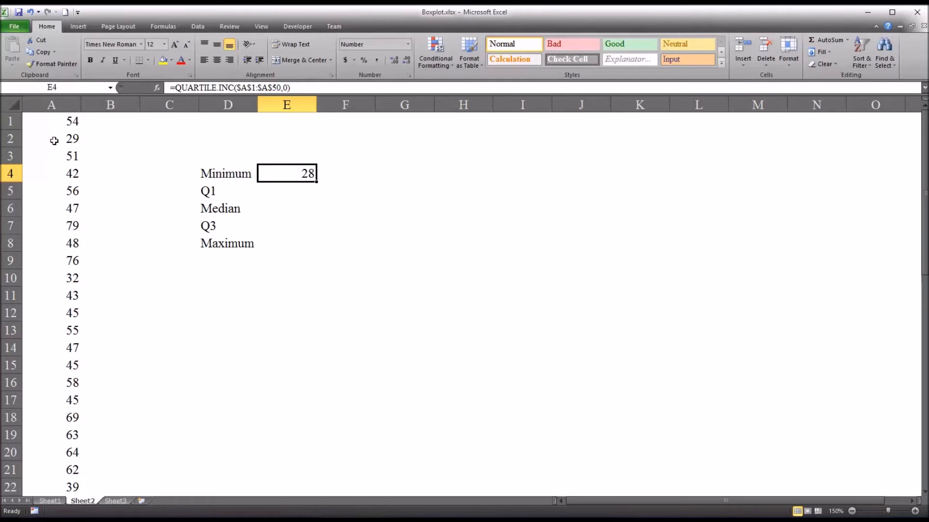
pyautogui.moveTo(307, 179)
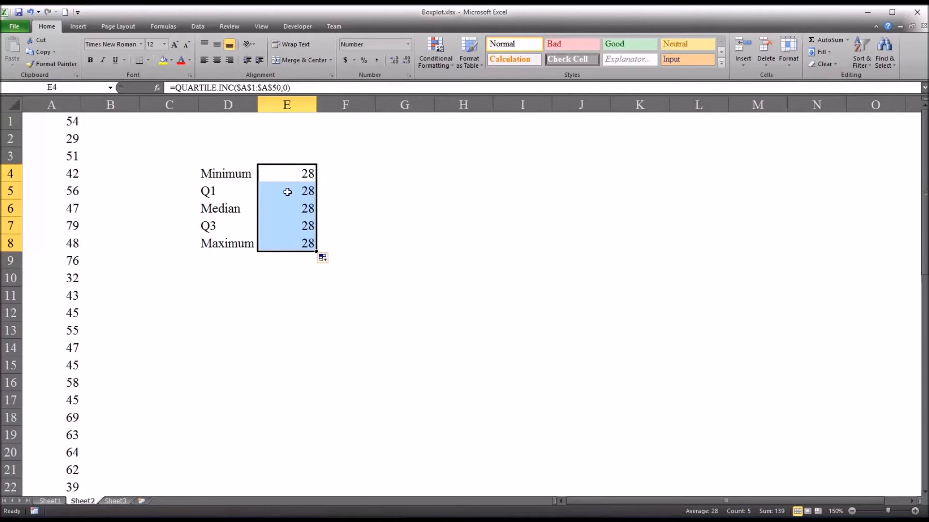
# Step: Set the quart argument to 1, 2, 3 and 4 in E5:E8 for Q1 through Maximum
pyautogui.click(286, 190)
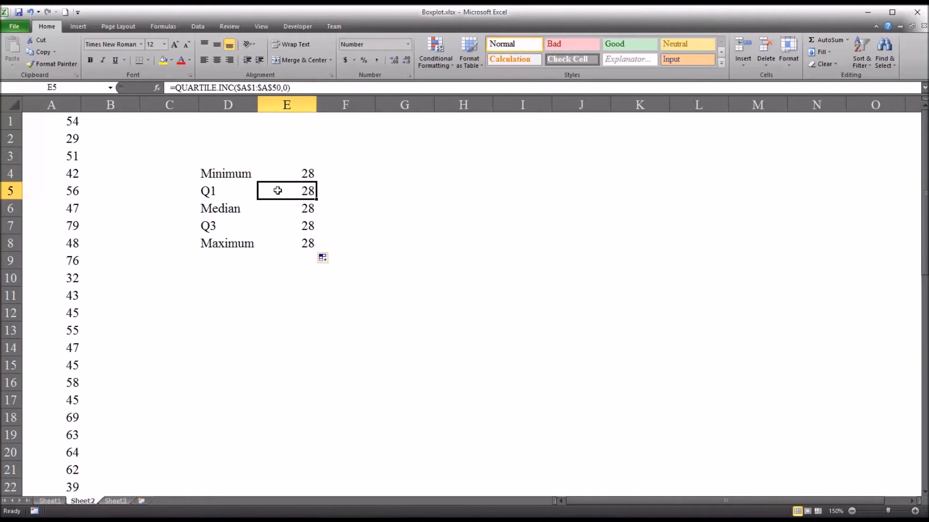
pyautogui.doubleClick(286, 190)
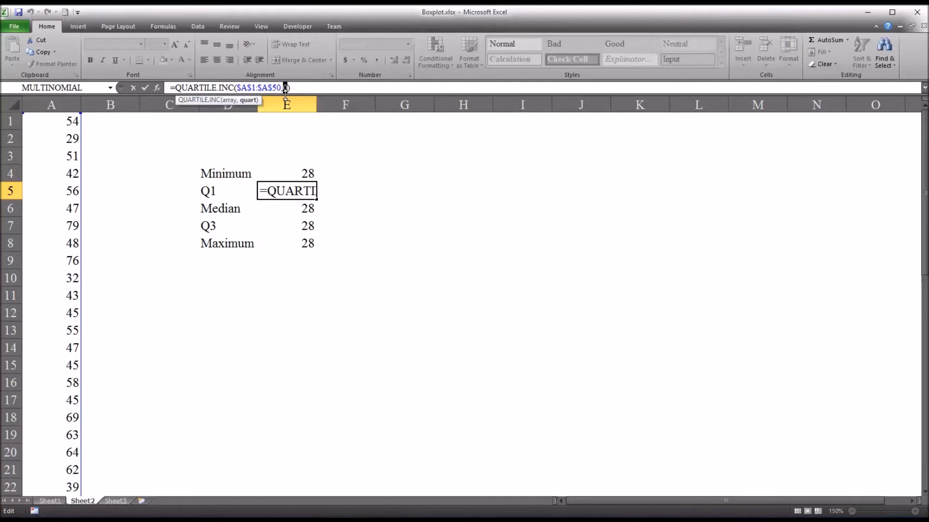
pyautogui.write(',1')
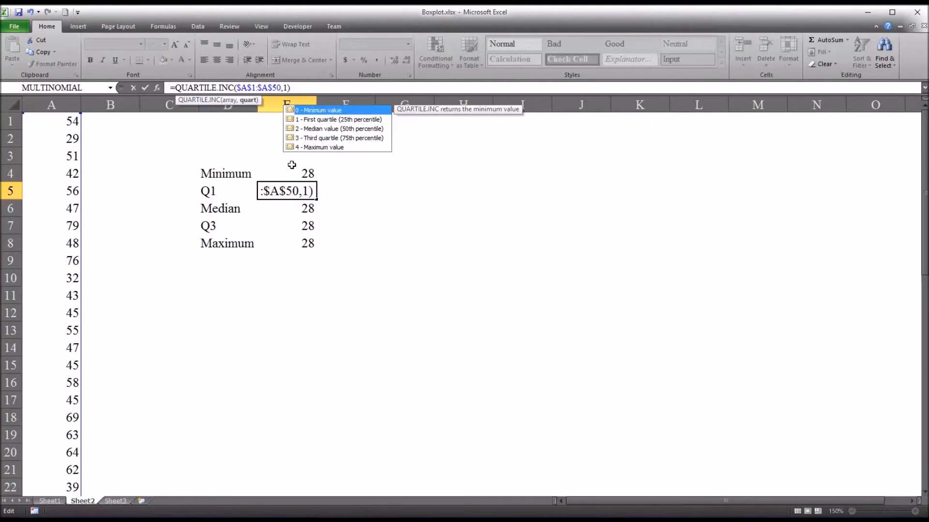
pyautogui.moveTo(351, 127)
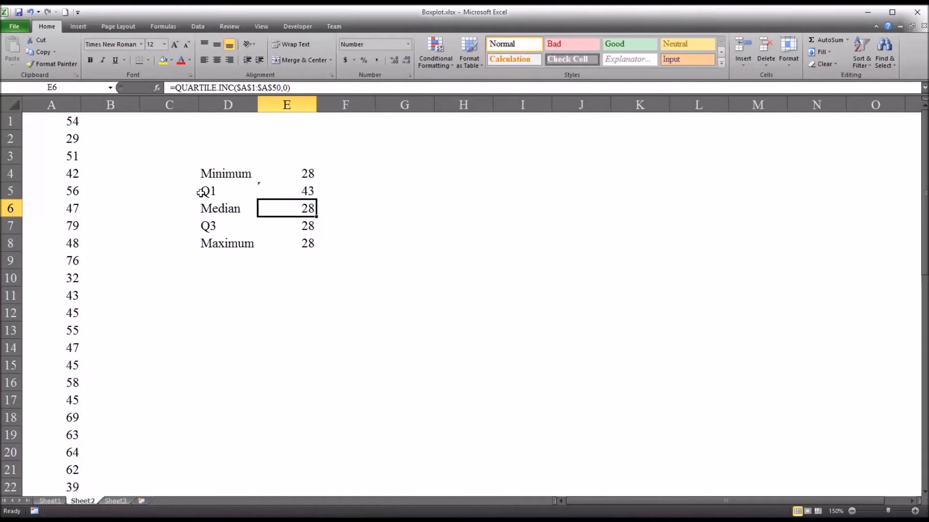
pyautogui.moveTo(283, 119)
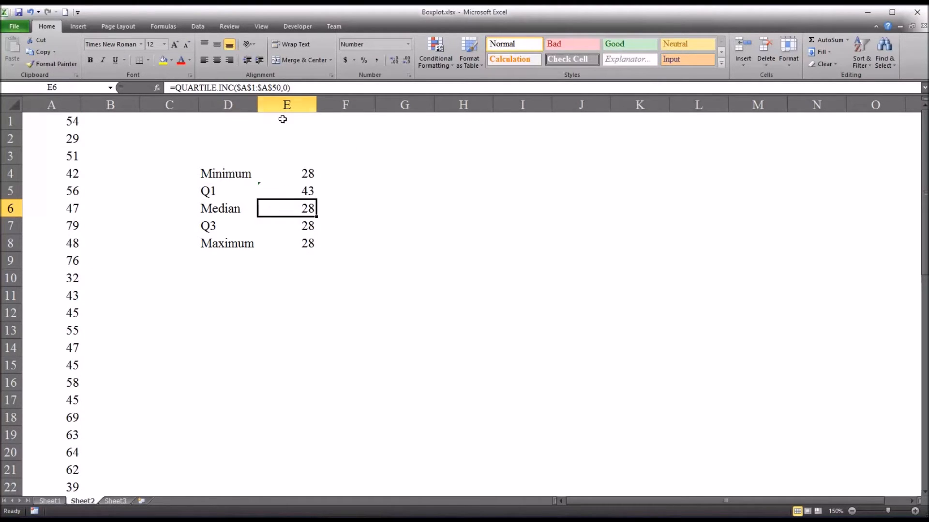
pyautogui.doubleClick(287, 208)
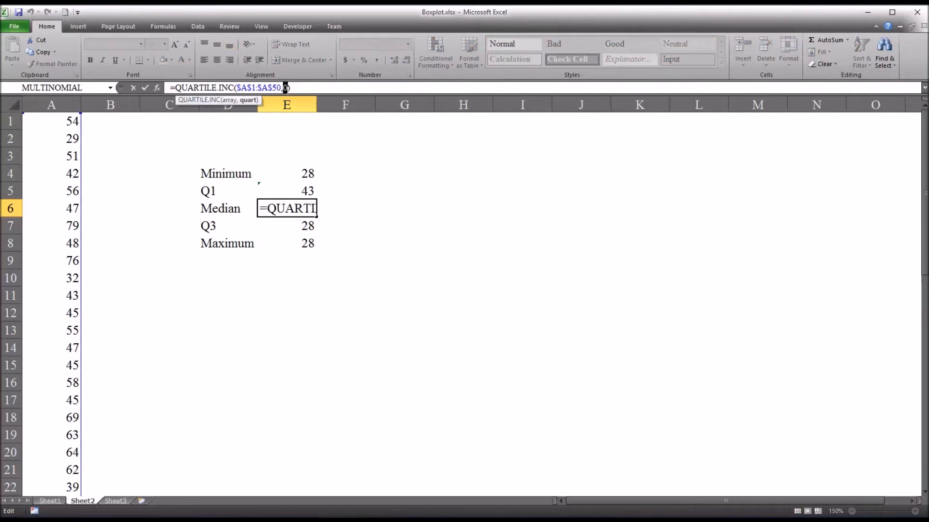
pyautogui.write('2')
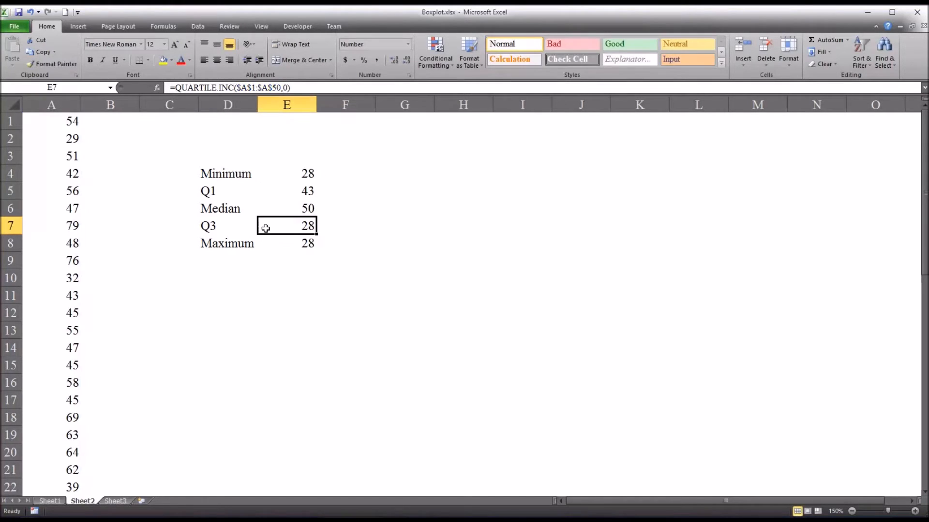
pyautogui.doubleClick(287, 226)
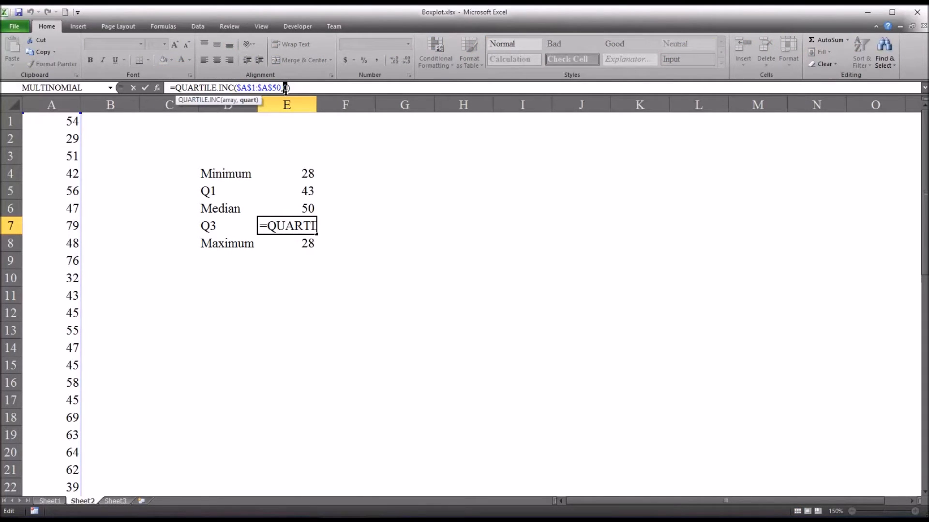
pyautogui.write('3)')
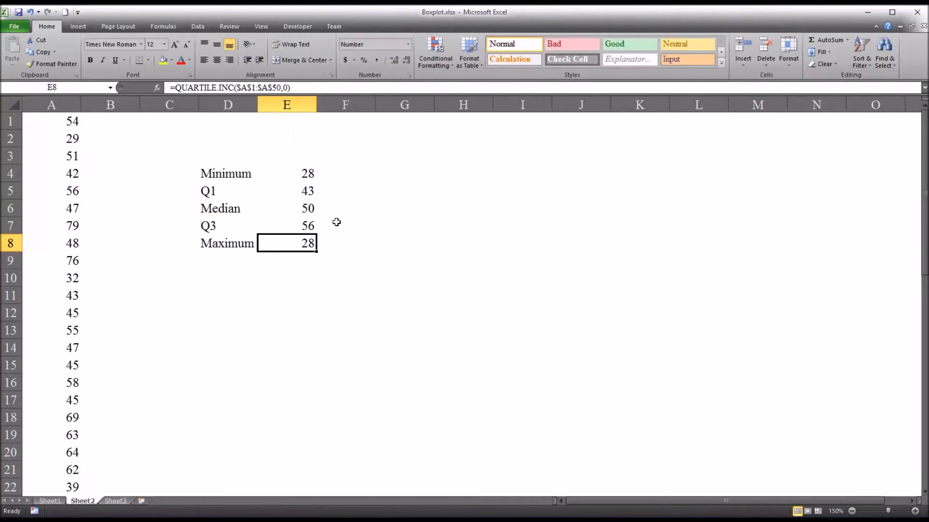
pyautogui.doubleClick(286, 243)
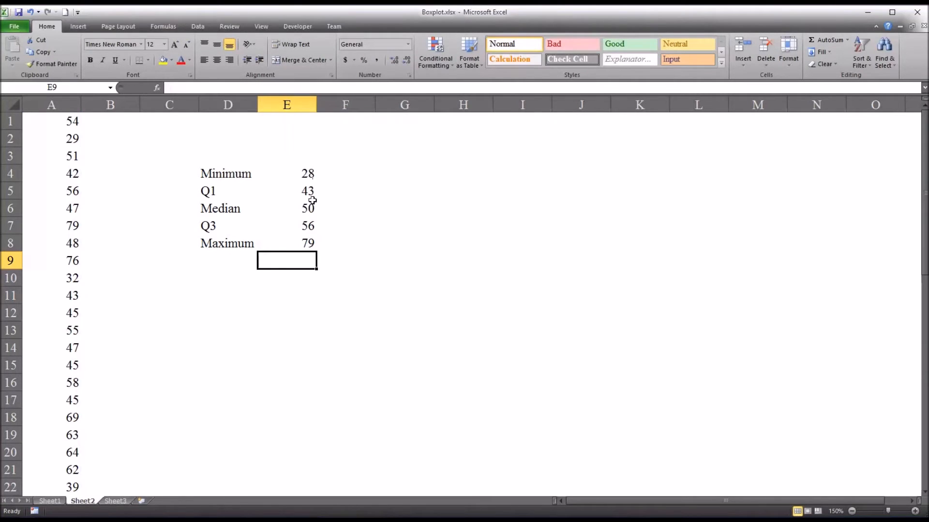
pyautogui.click(287, 173)
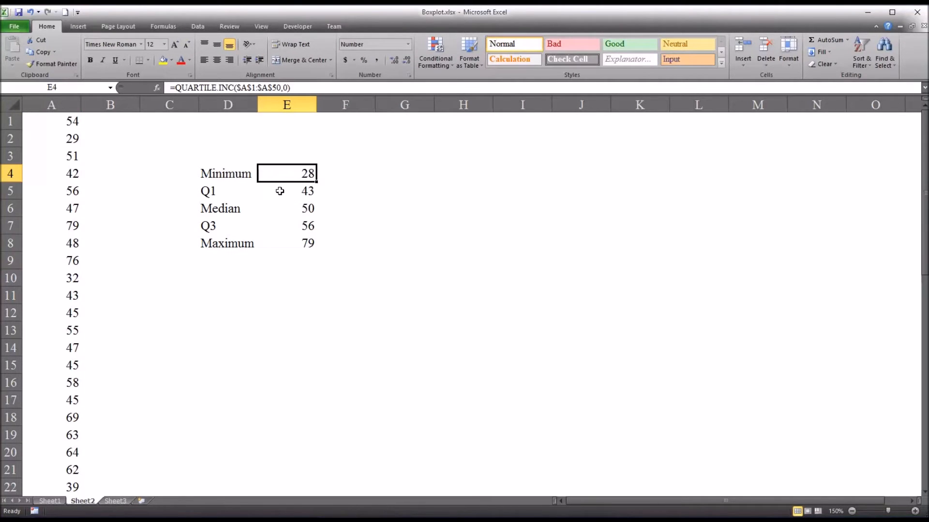
pyautogui.click(286, 243)
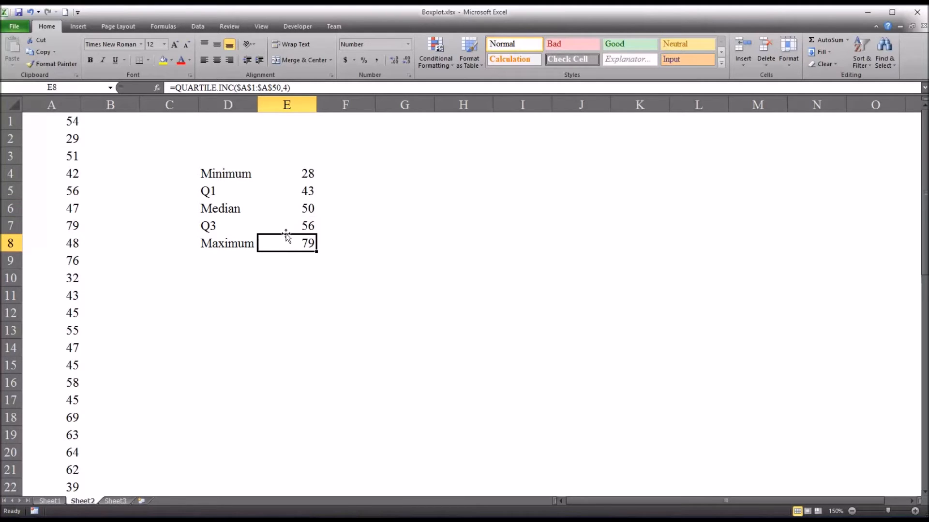
pyautogui.click(287, 174)
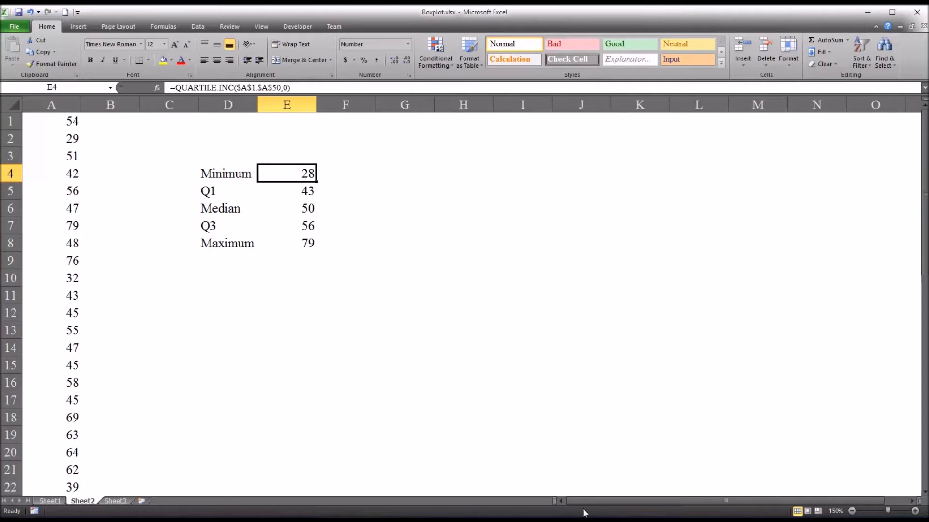
# Step: Enter =E5-E4 in F4 (15) and =E8-E7 in F8 (23), then select the summary block
pyautogui.click(344, 173)
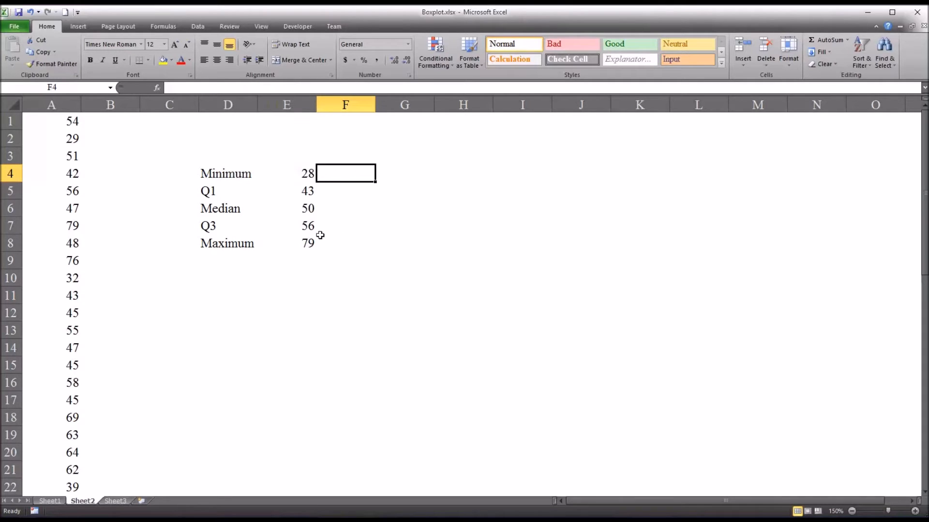
pyautogui.click(345, 243)
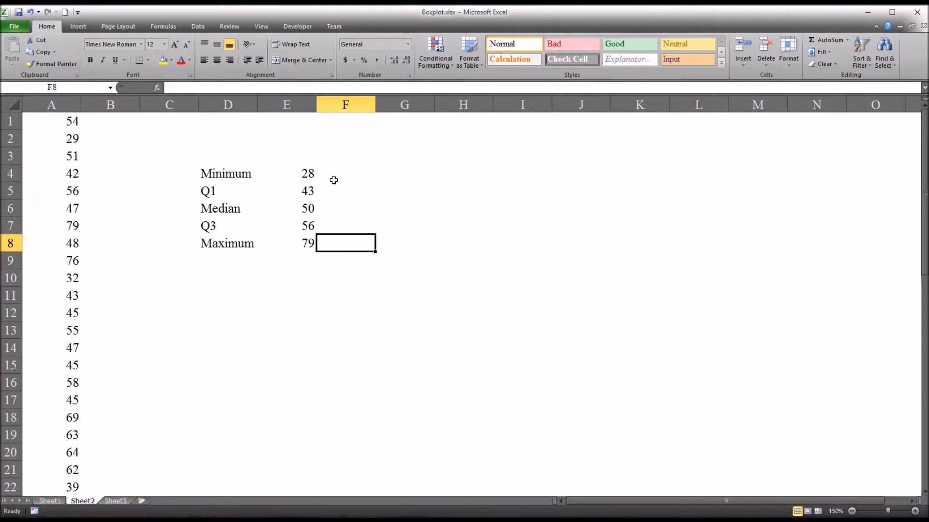
pyautogui.click(346, 173)
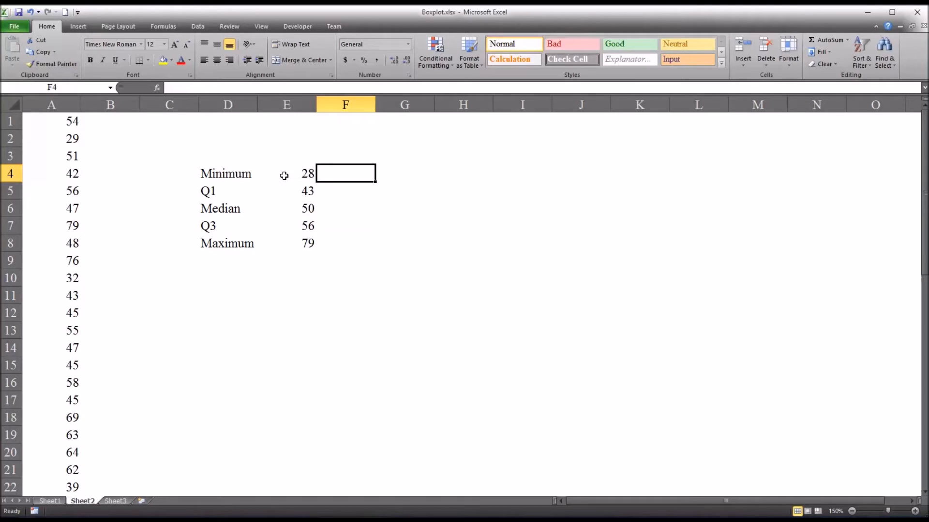
pyautogui.moveTo(321, 174)
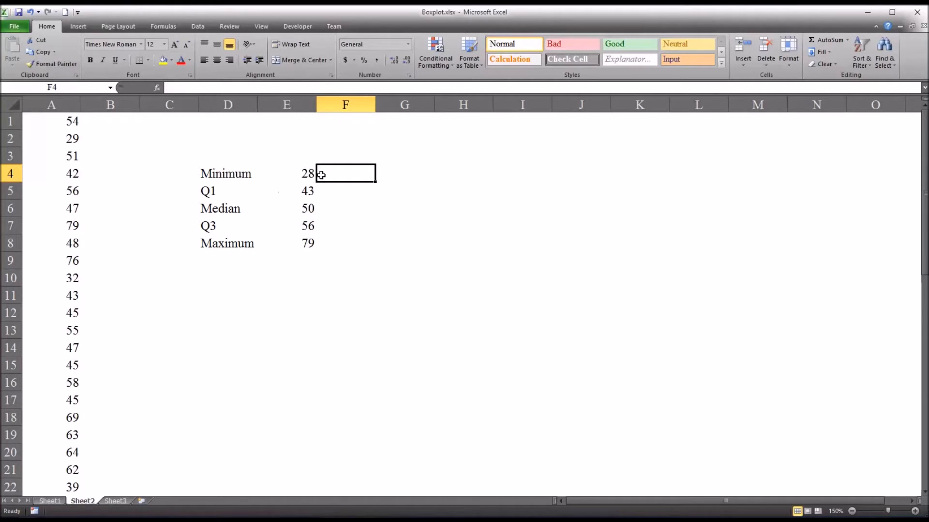
pyautogui.click(345, 242)
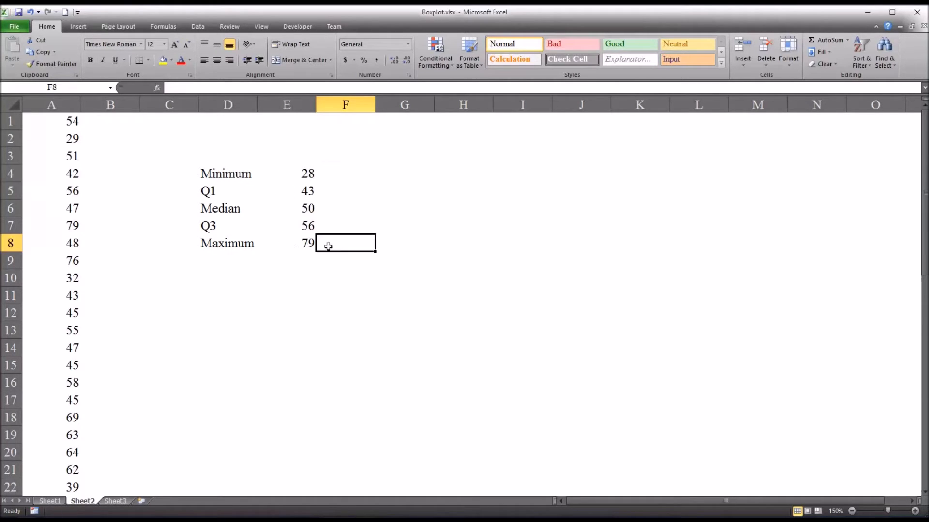
pyautogui.click(345, 173)
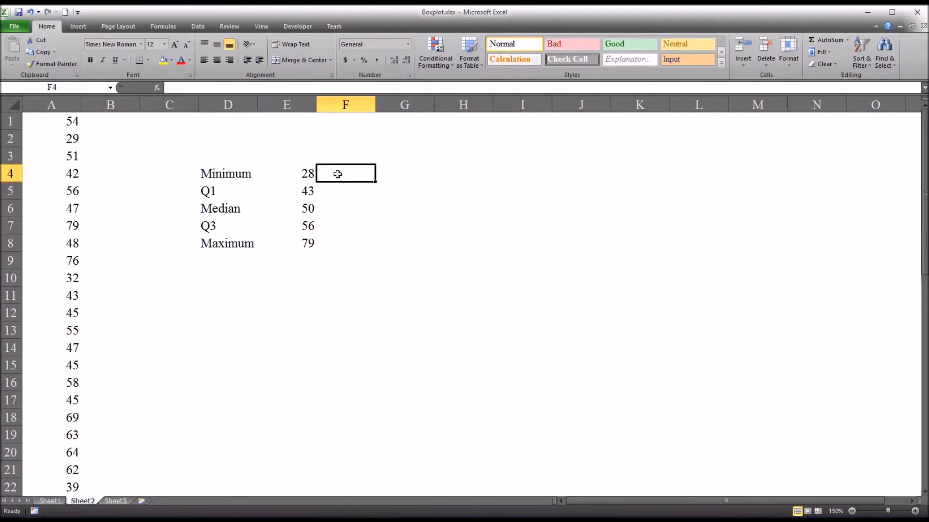
pyautogui.moveTo(345, 188)
pyautogui.write('=E5-E4')
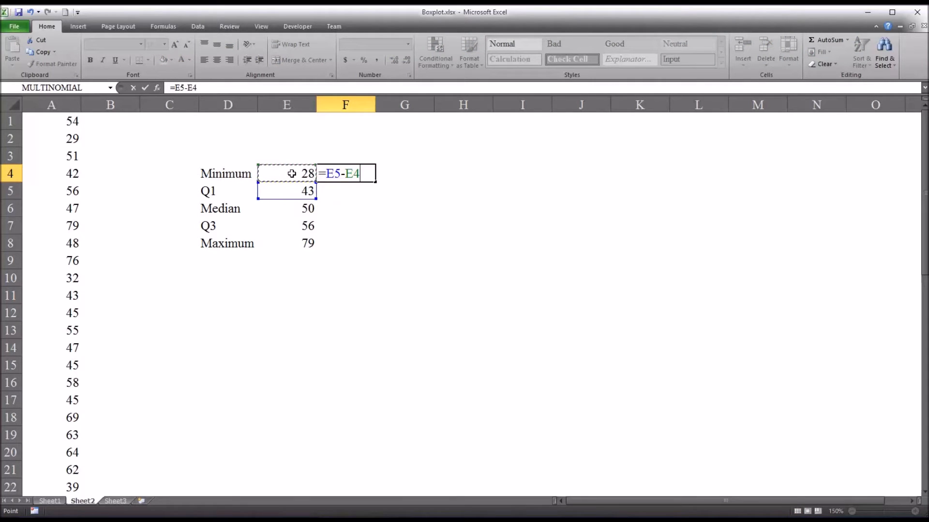
pyautogui.press('Return')
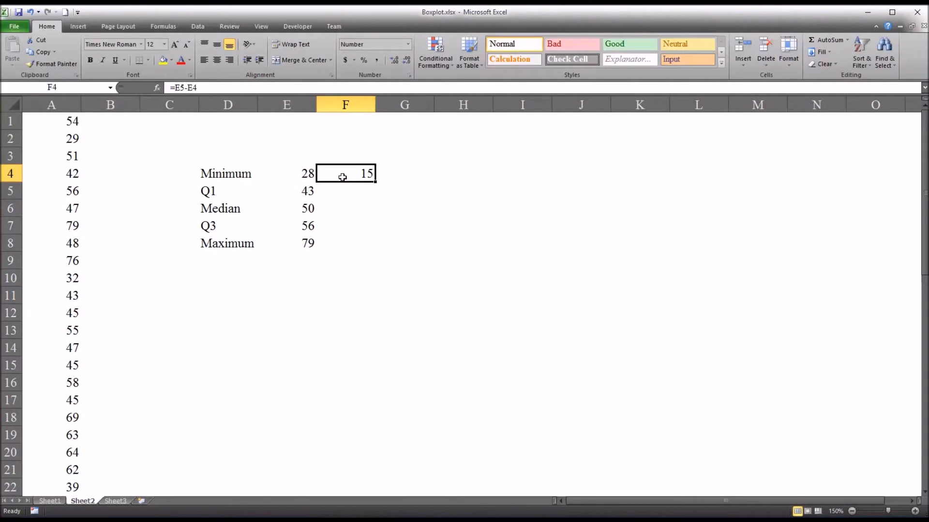
pyautogui.click(346, 242)
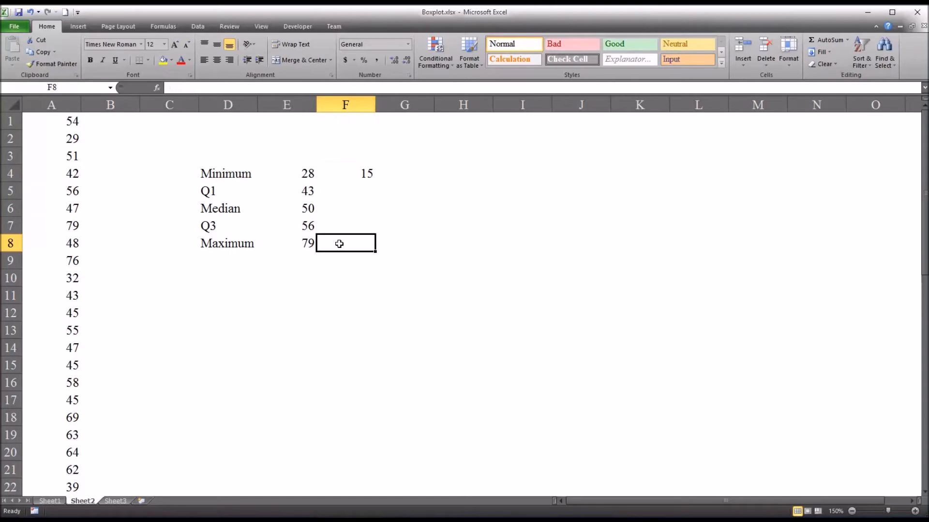
pyautogui.write('=E8-')
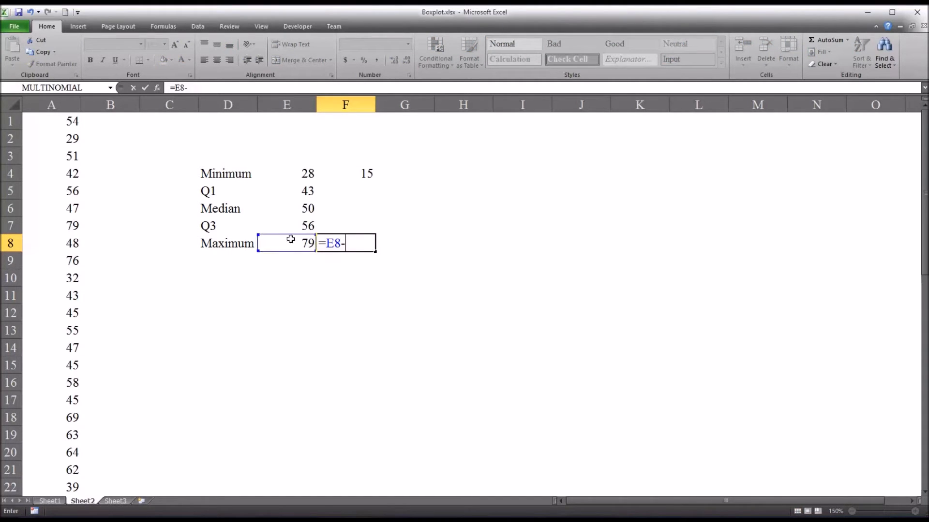
pyautogui.press('Return')
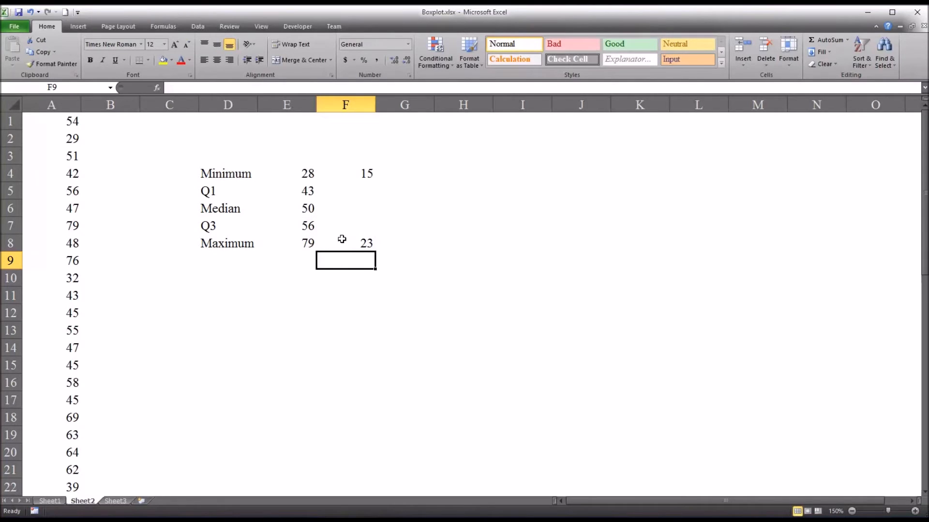
pyautogui.click(346, 243)
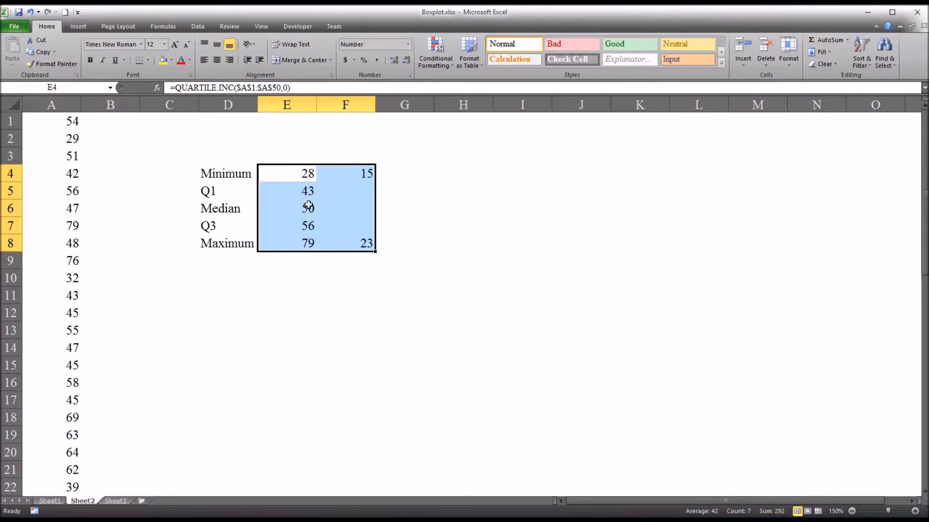
pyautogui.moveTo(313, 278)
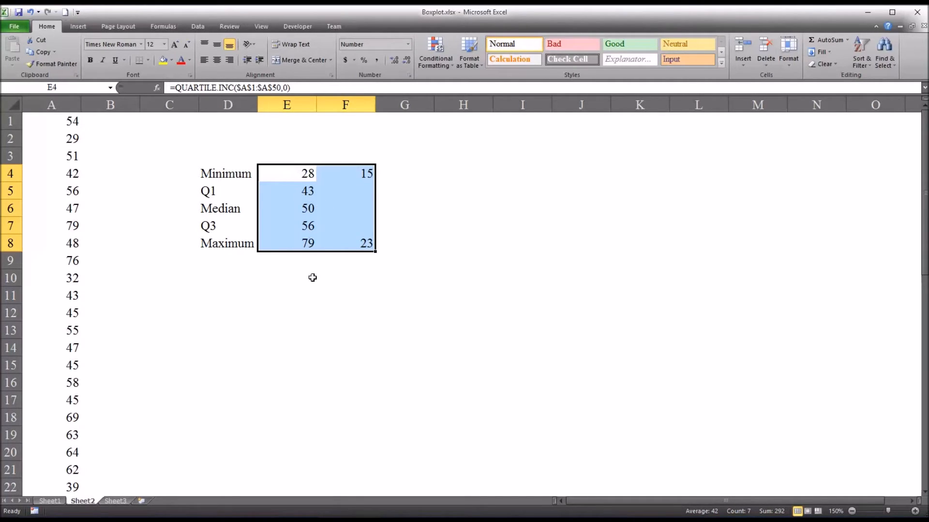
# Step: Select the Q1–Q3 labels and values in D5:E7 and insert a 2-D clustered column chart
pyautogui.click(287, 277)
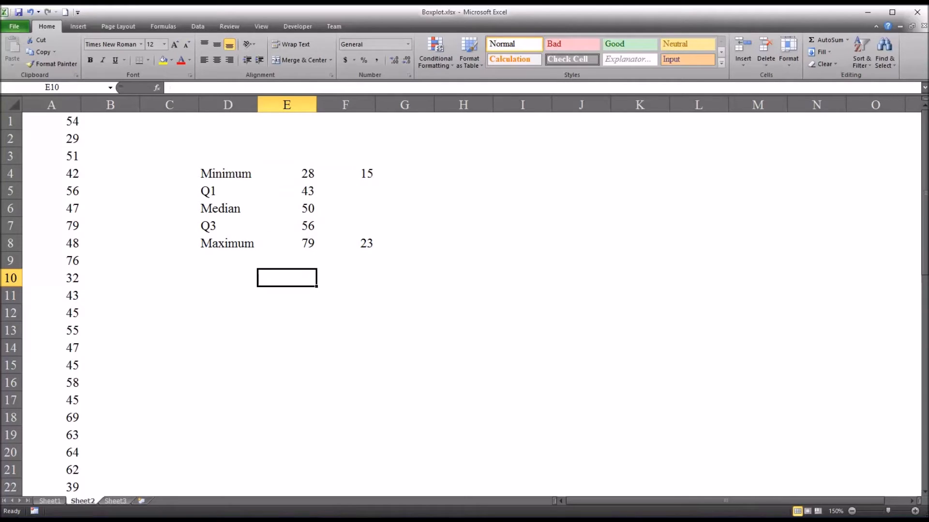
pyautogui.moveTo(391, 301)
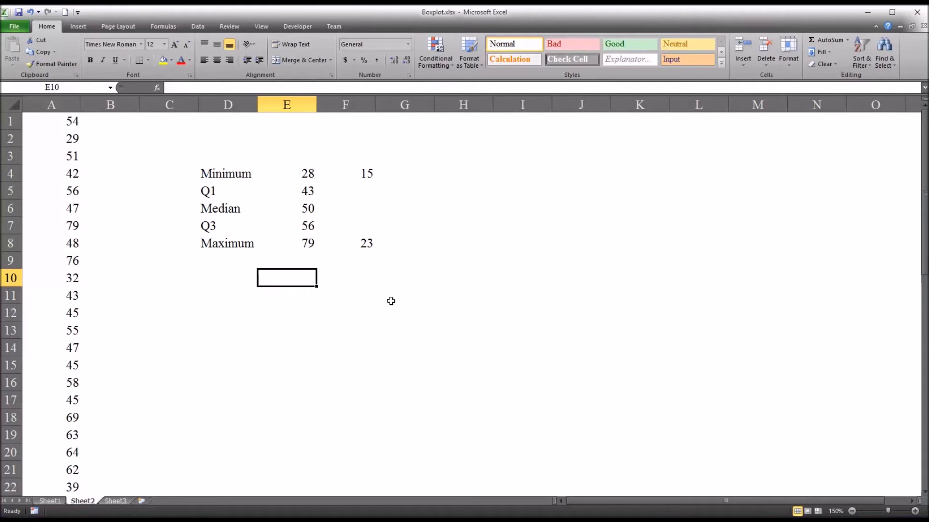
pyautogui.click(227, 191)
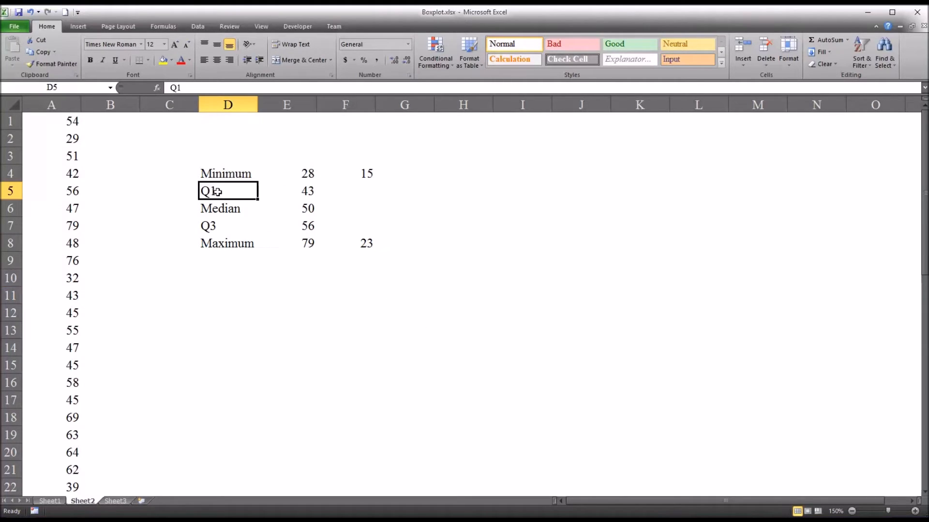
pyautogui.click(287, 226)
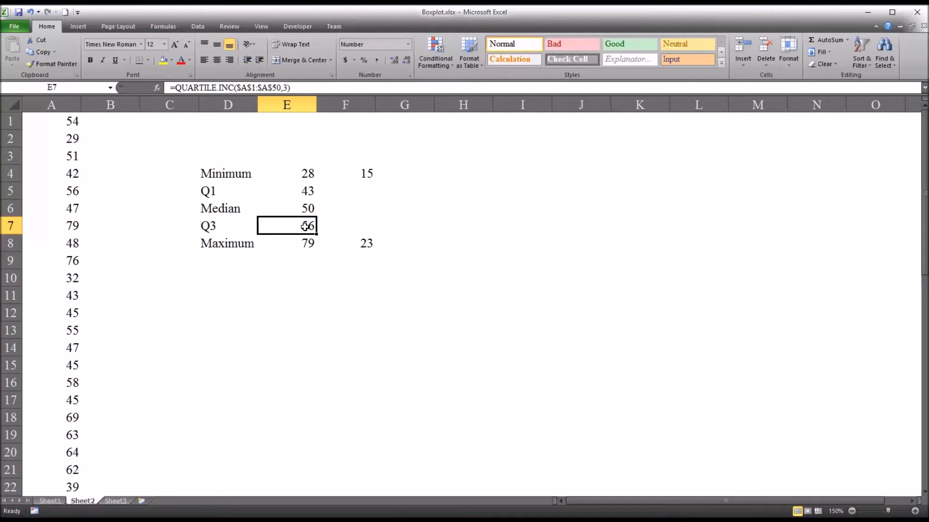
pyautogui.moveTo(228, 190); pyautogui.dragTo(286, 208)
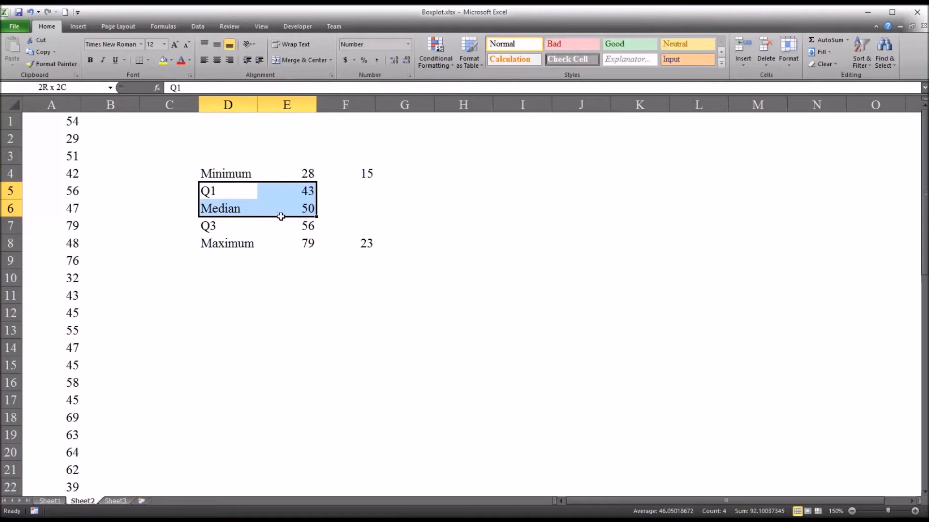
pyautogui.click(78, 27)
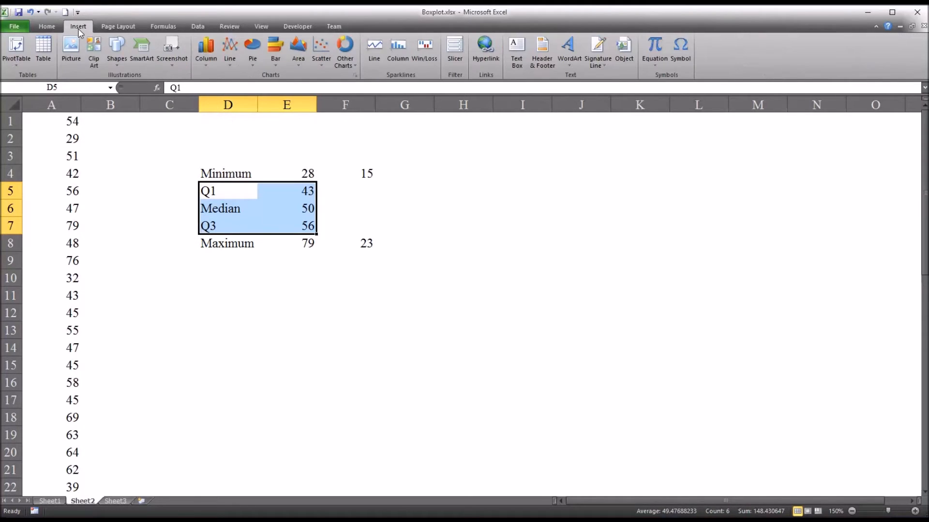
pyautogui.click(206, 51)
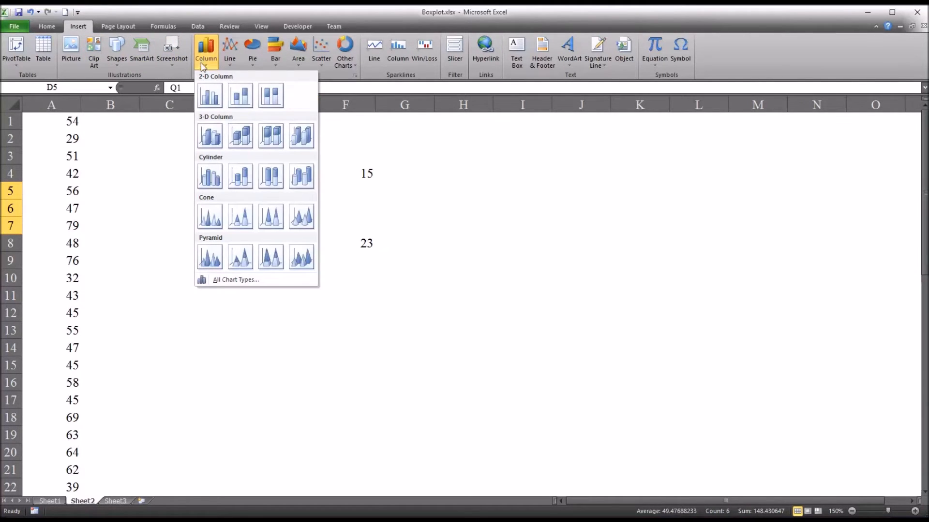
pyautogui.click(209, 96)
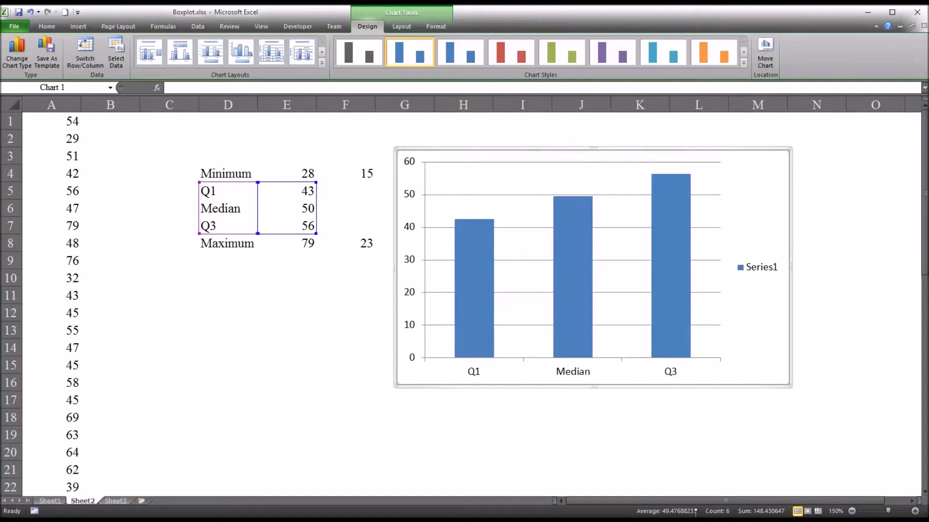
pyautogui.moveTo(737, 276)
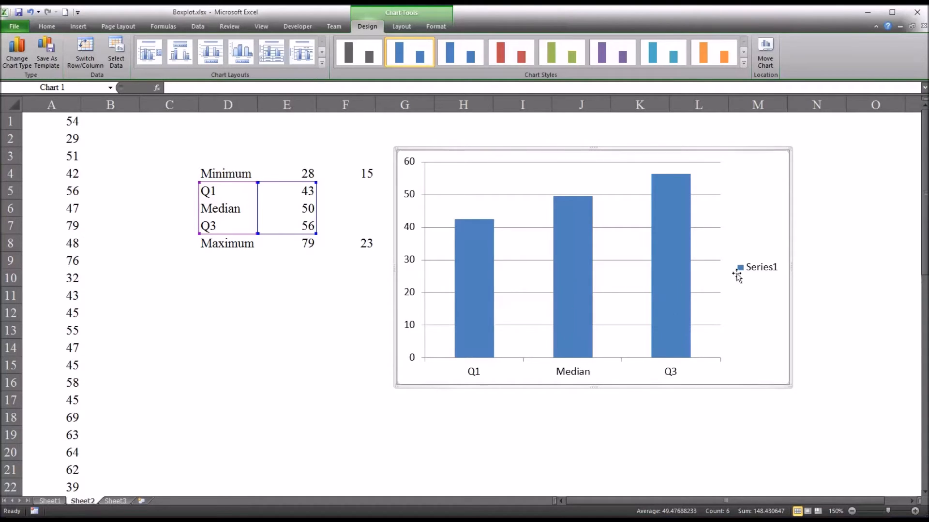
# Step: Switch rows and columns in Select Data so Q1, Median and Q3 become separate series
pyautogui.rightClick(761, 267)
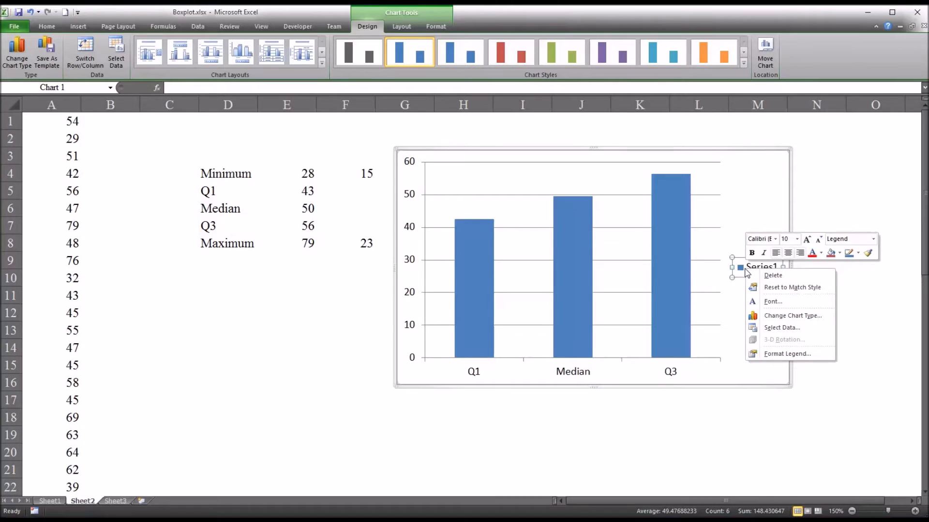
pyautogui.click(782, 327)
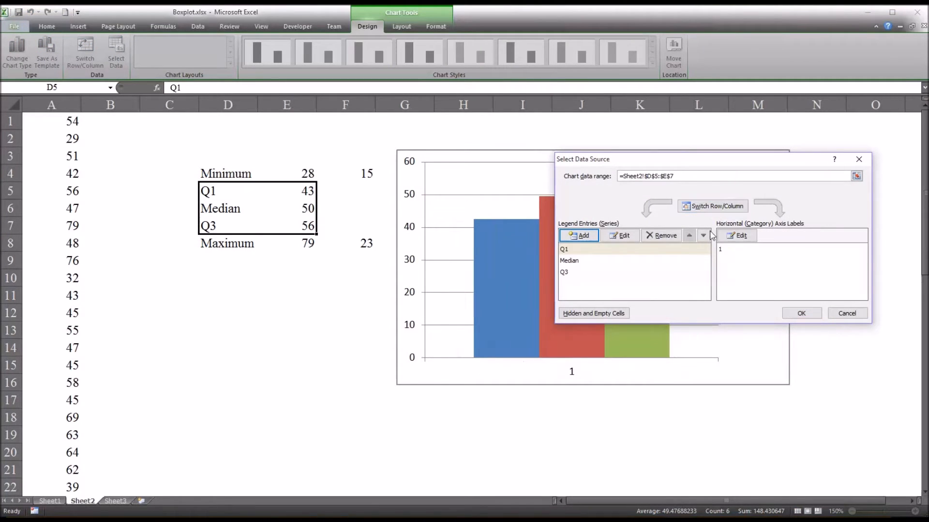
pyautogui.click(802, 314)
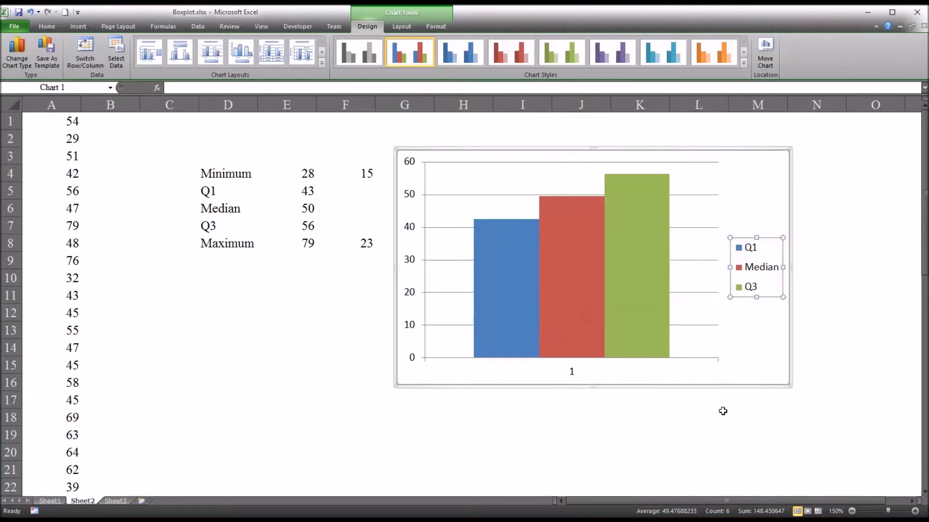
pyautogui.moveTo(618, 303)
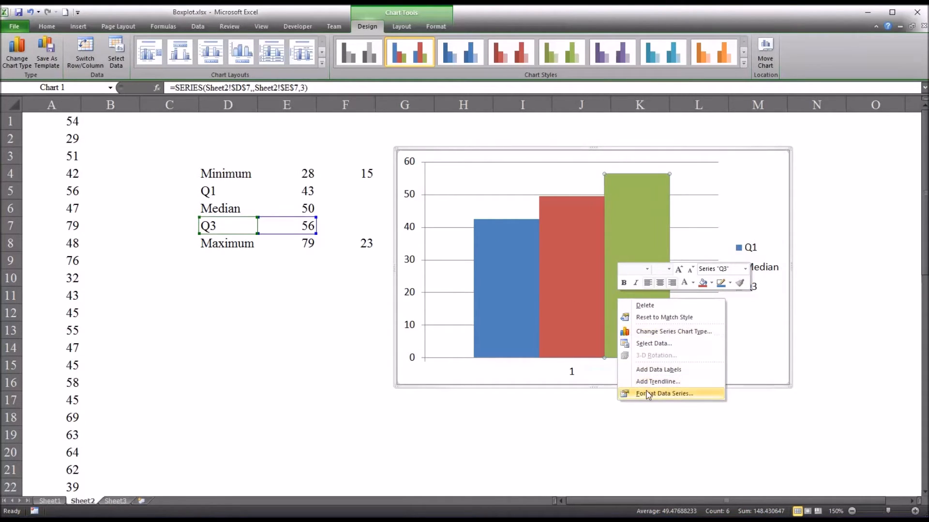
# Step: Overlap the three series into one bar and set the horizontal gridlines to No line
pyautogui.click(663, 393)
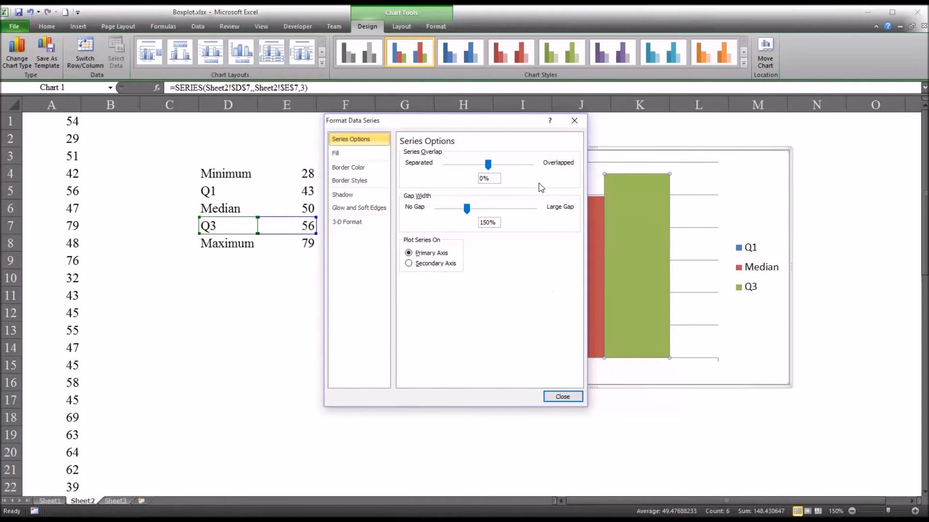
pyautogui.moveTo(422, 160)
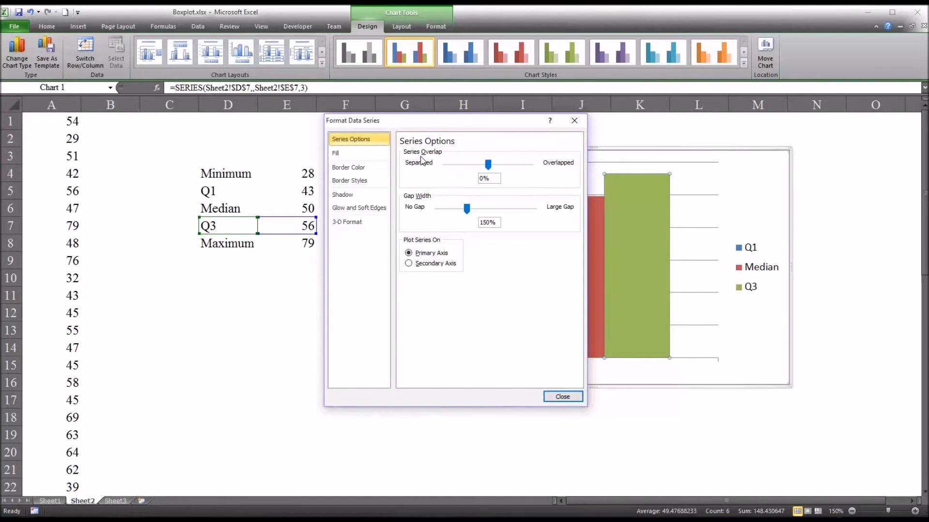
pyautogui.moveTo(547, 183)
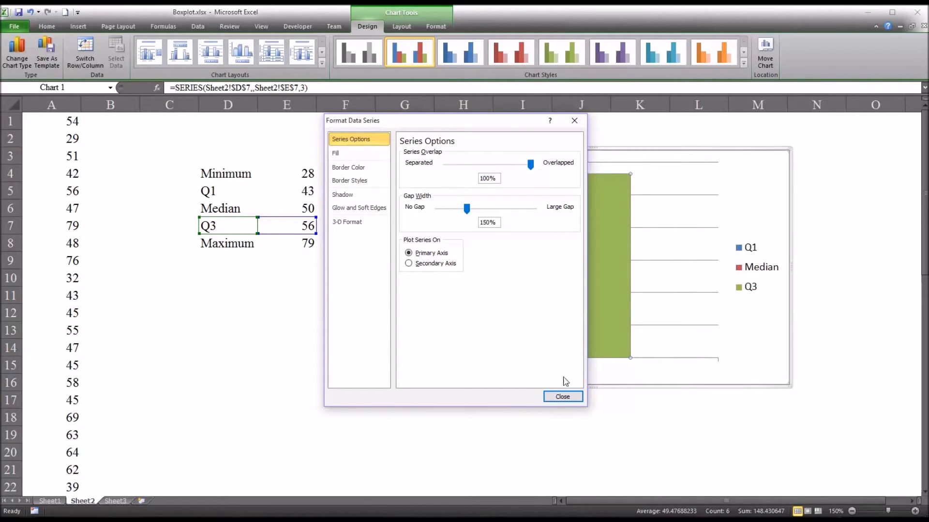
pyautogui.click(562, 396)
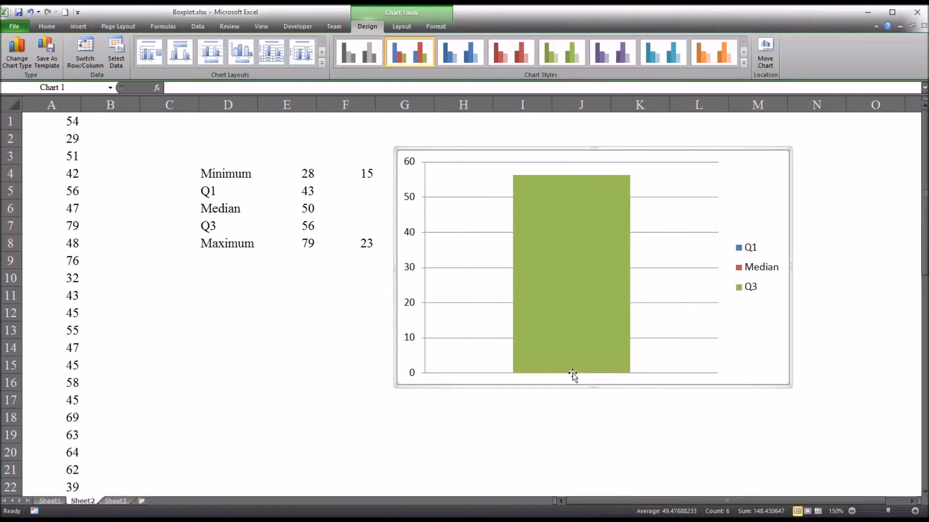
pyautogui.moveTo(622, 514)
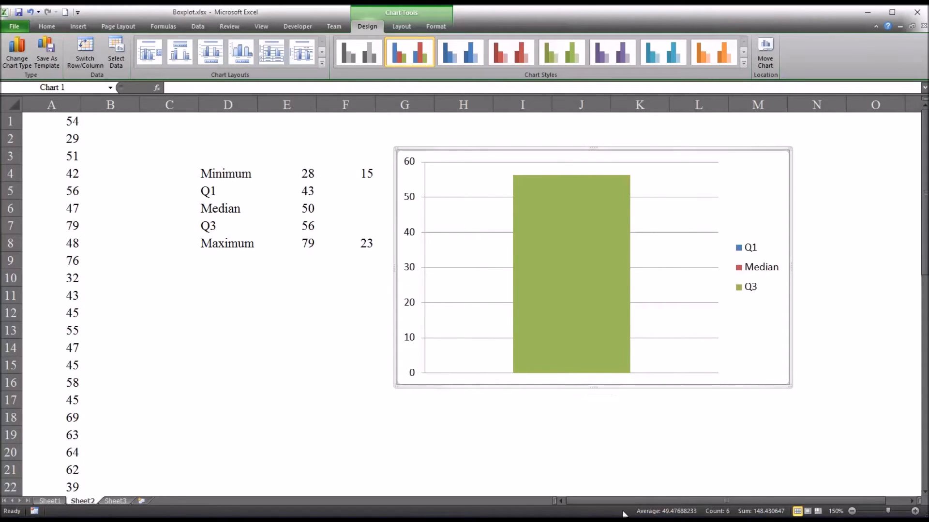
pyautogui.moveTo(479, 306)
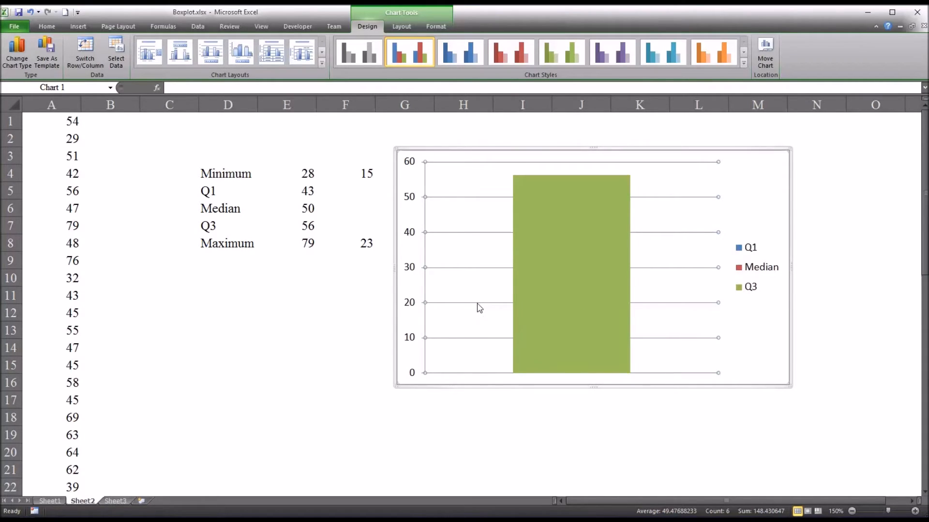
pyautogui.rightClick(424, 266)
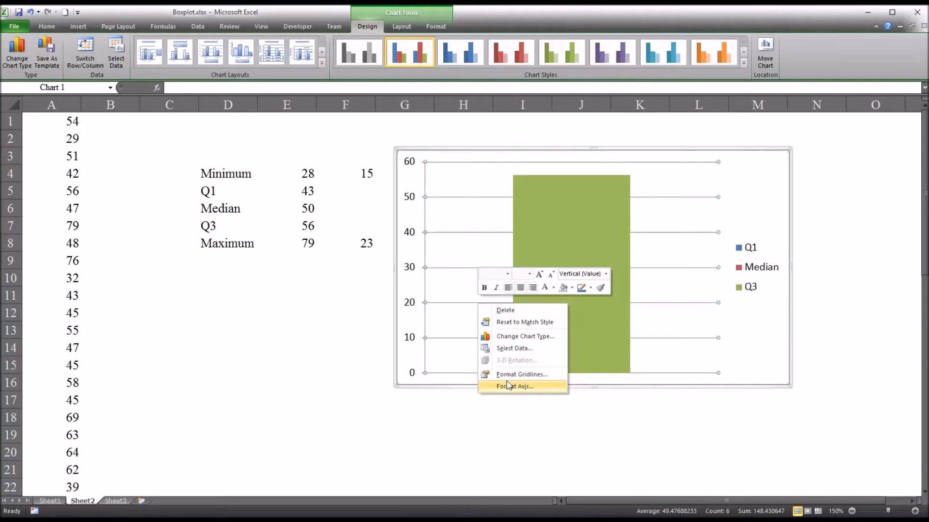
pyautogui.click(522, 374)
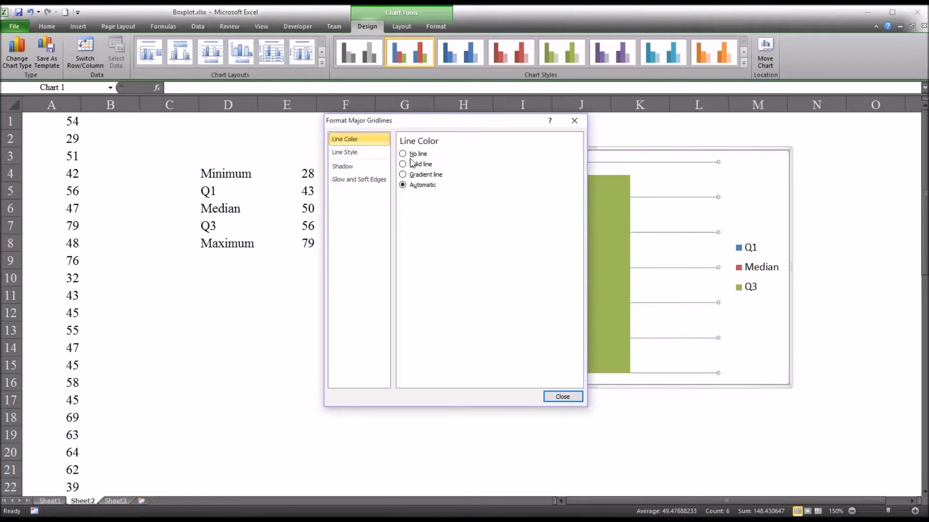
pyautogui.click(403, 153)
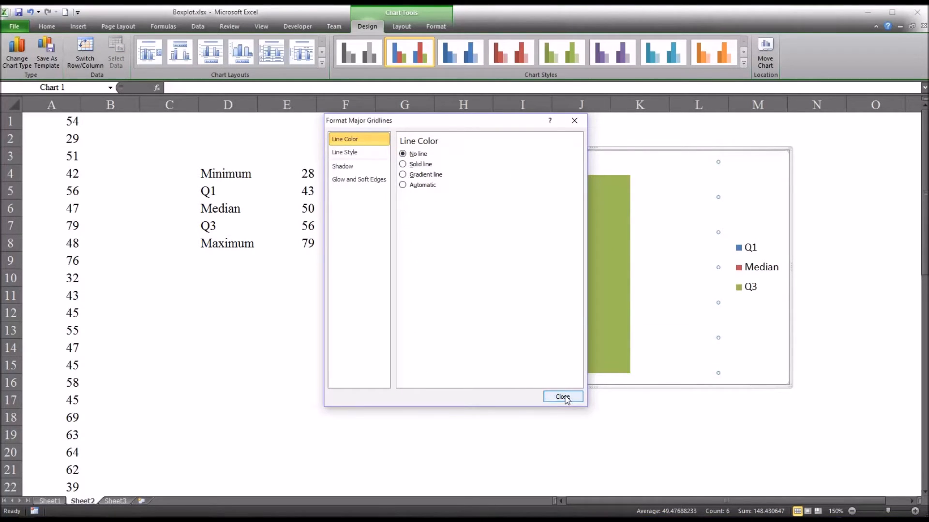
pyautogui.click(562, 396)
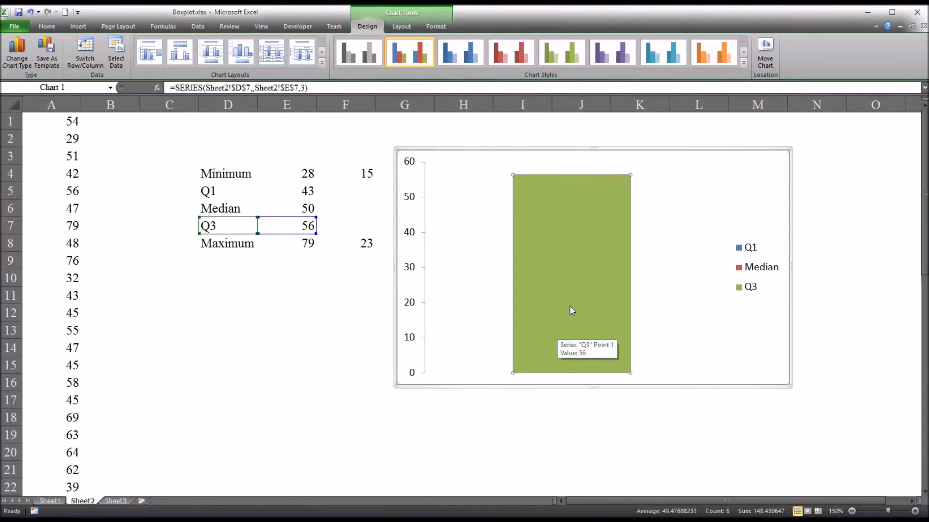
# Step: Reorder the legend entries in Select Data so Q3 is first and Q1 last
pyautogui.rightClick(572, 311)
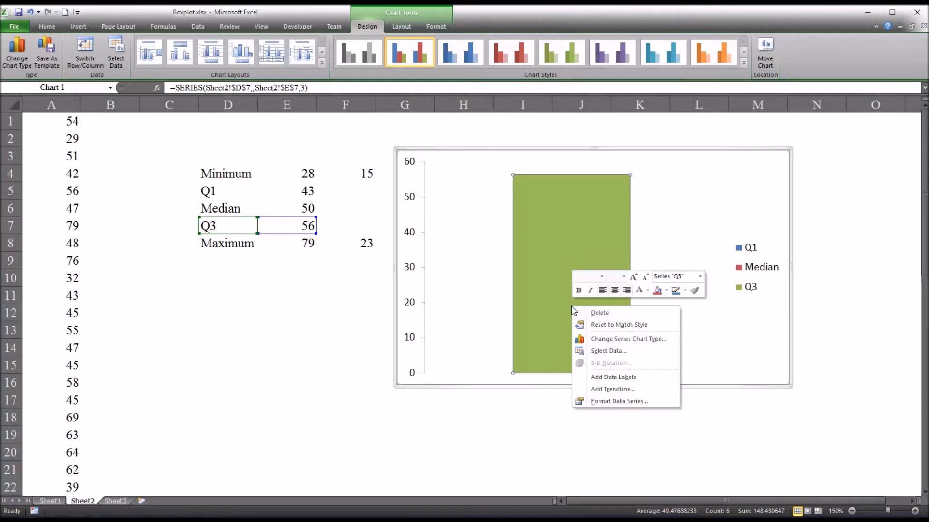
pyautogui.moveTo(608, 350)
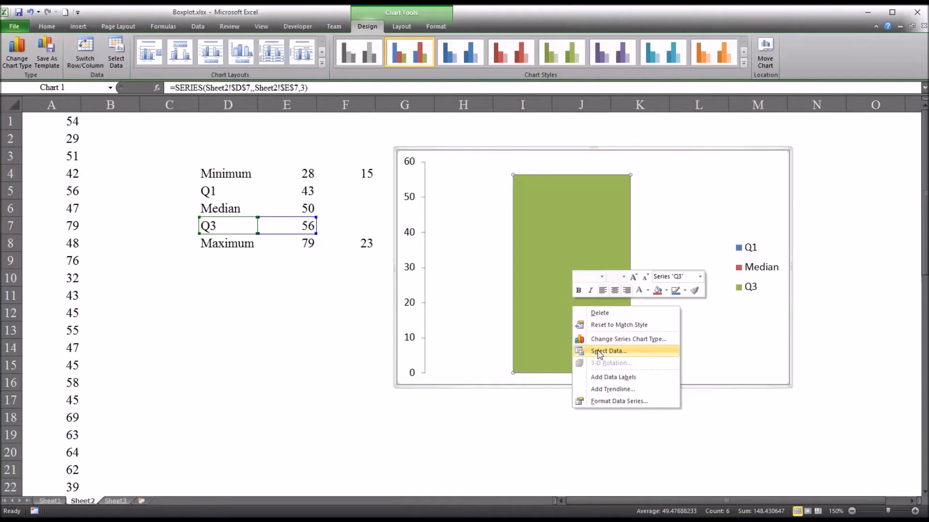
pyautogui.click(608, 351)
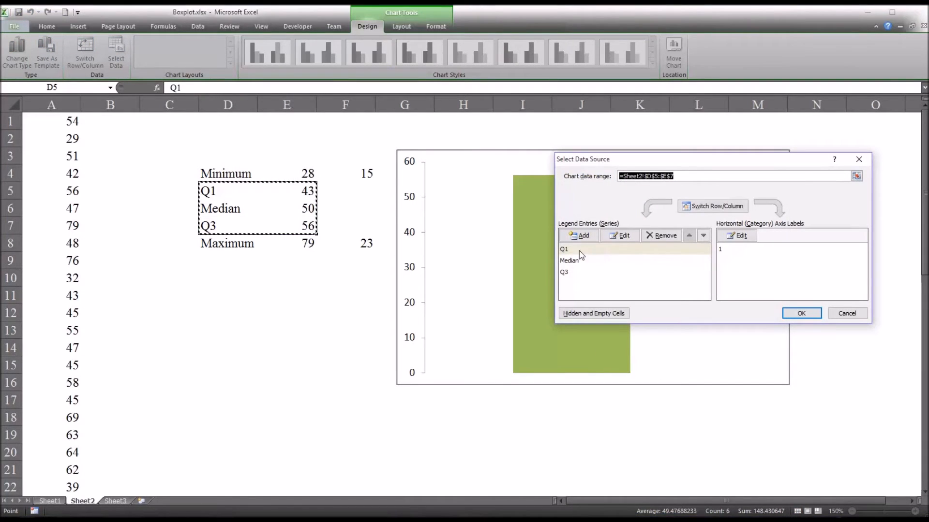
pyautogui.moveTo(578, 267)
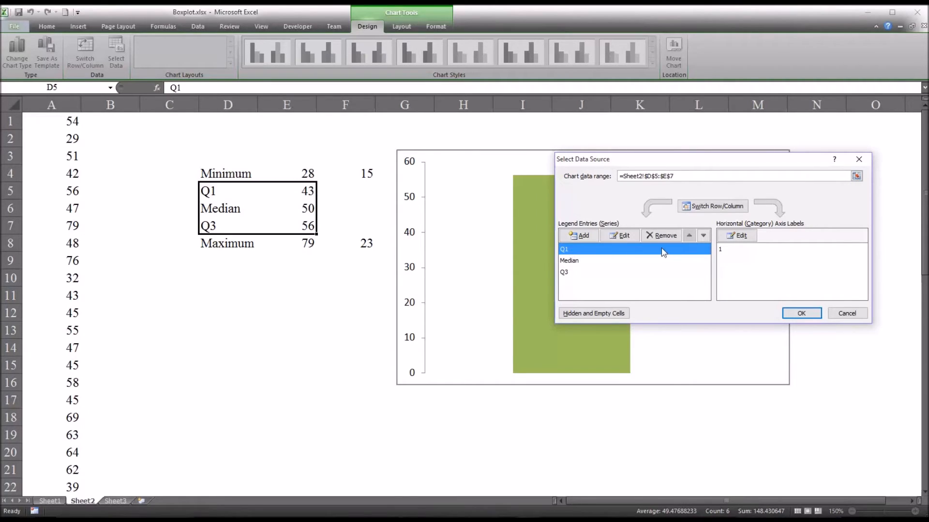
pyautogui.click(703, 236)
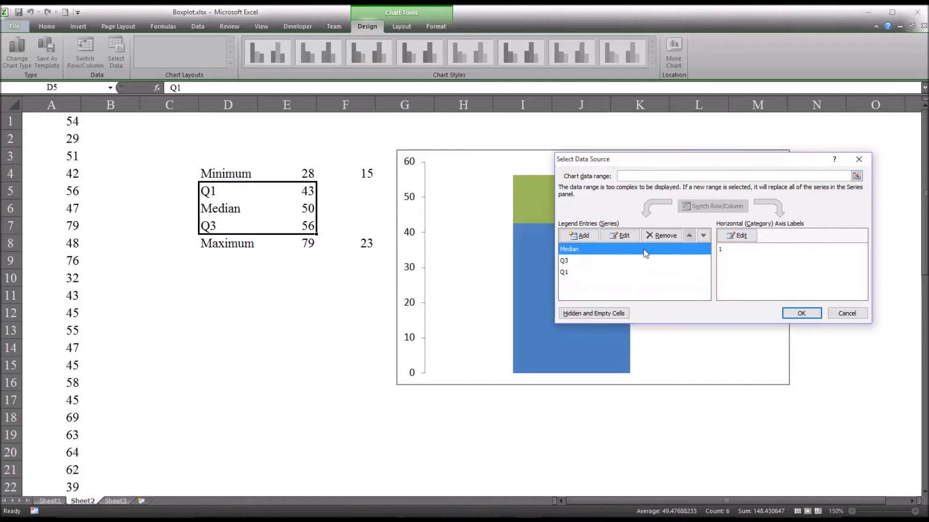
pyautogui.click(703, 235)
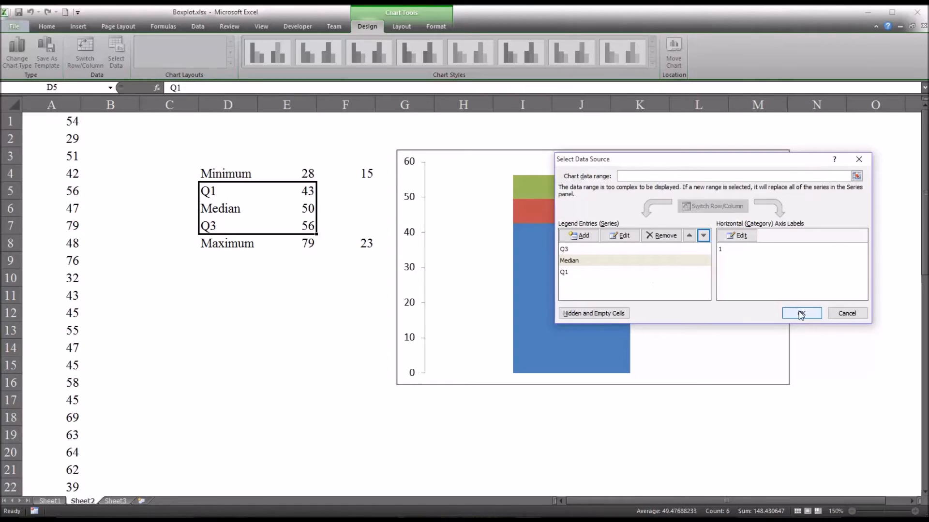
pyautogui.click(801, 313)
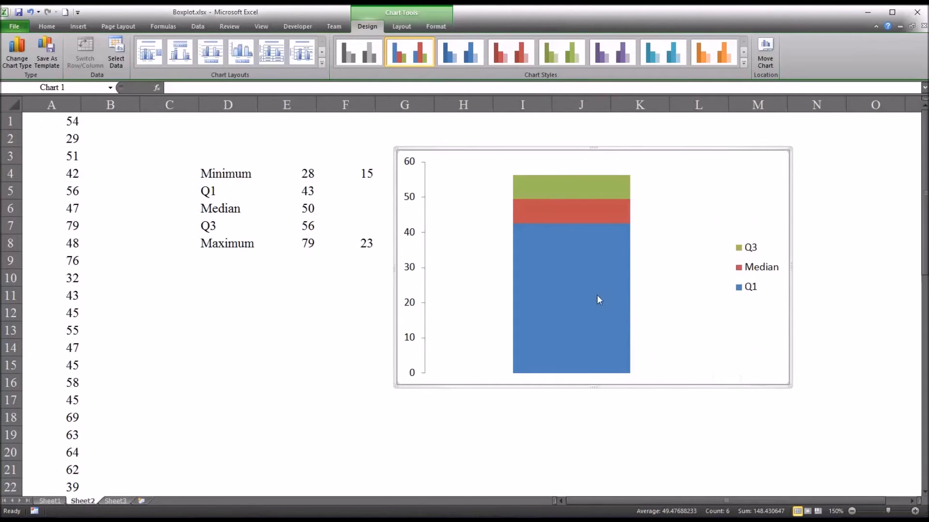
pyautogui.moveTo(576, 265)
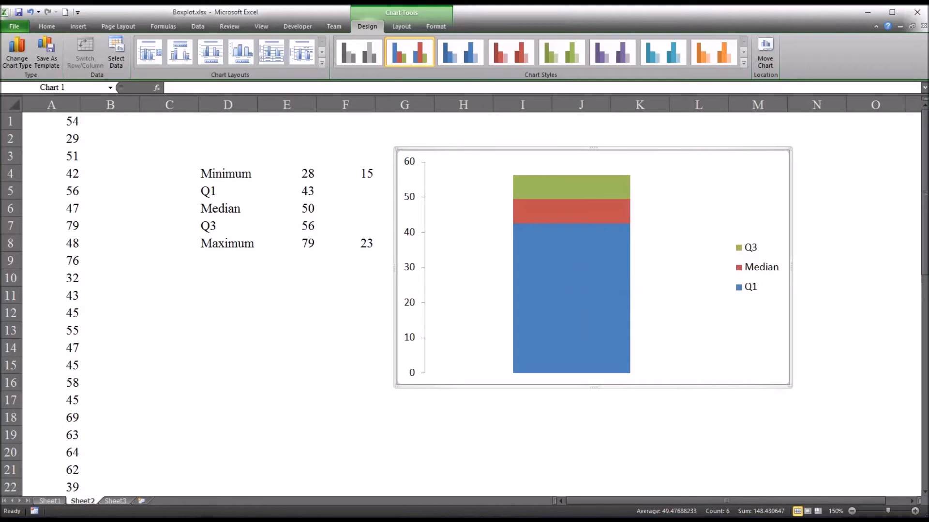
pyautogui.moveTo(612, 241)
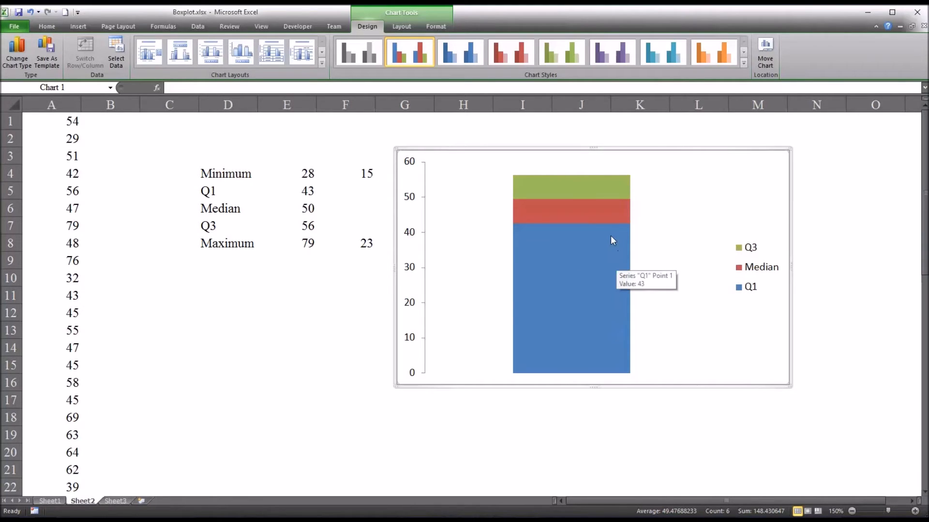
pyautogui.moveTo(597, 254)
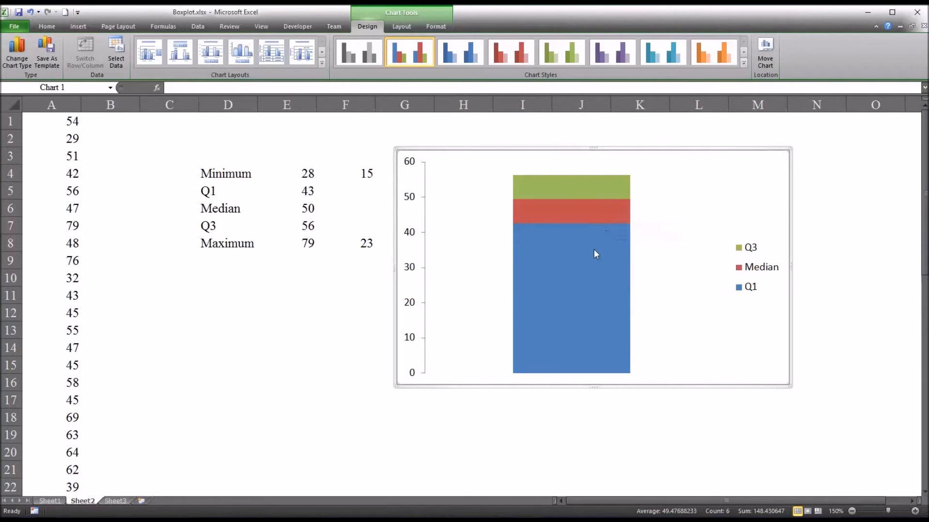
pyautogui.moveTo(570, 290)
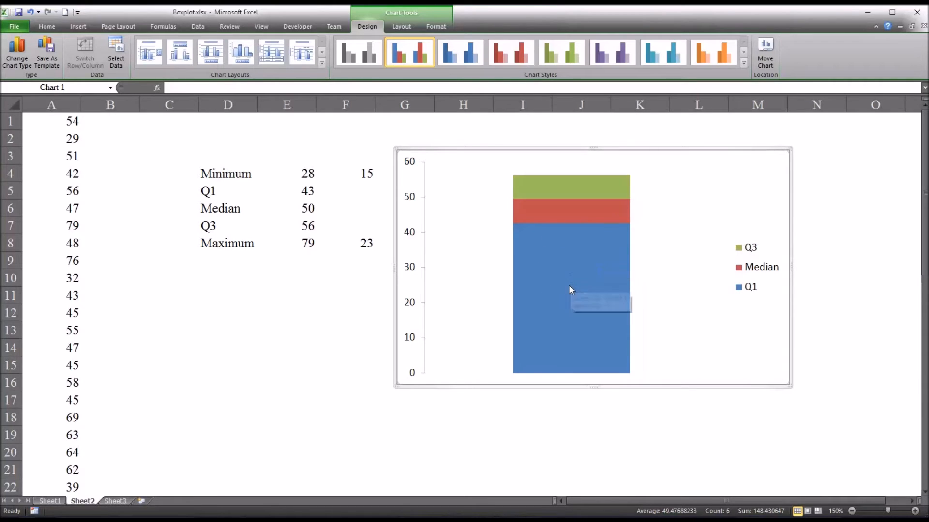
# Step: Give the Q1 series a solid white fill so it disappears below the box
pyautogui.click(570, 301)
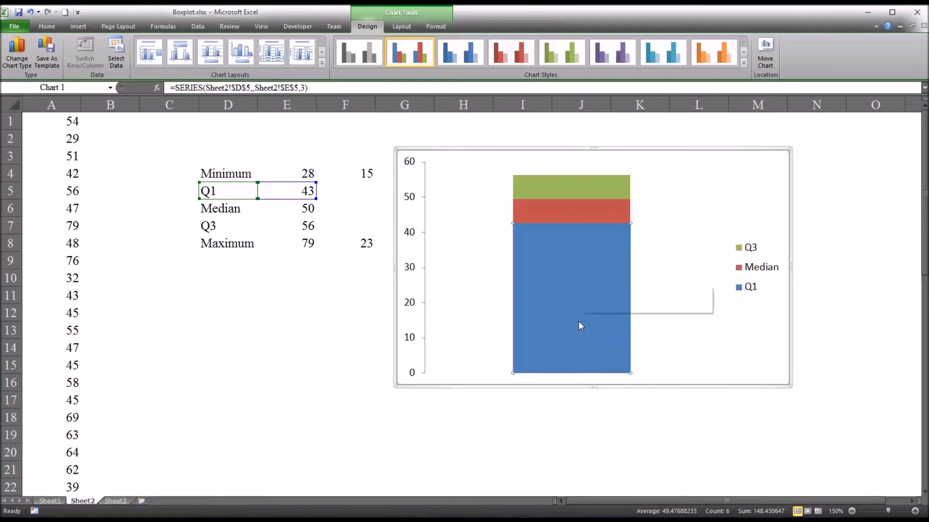
pyautogui.rightClick(580, 325)
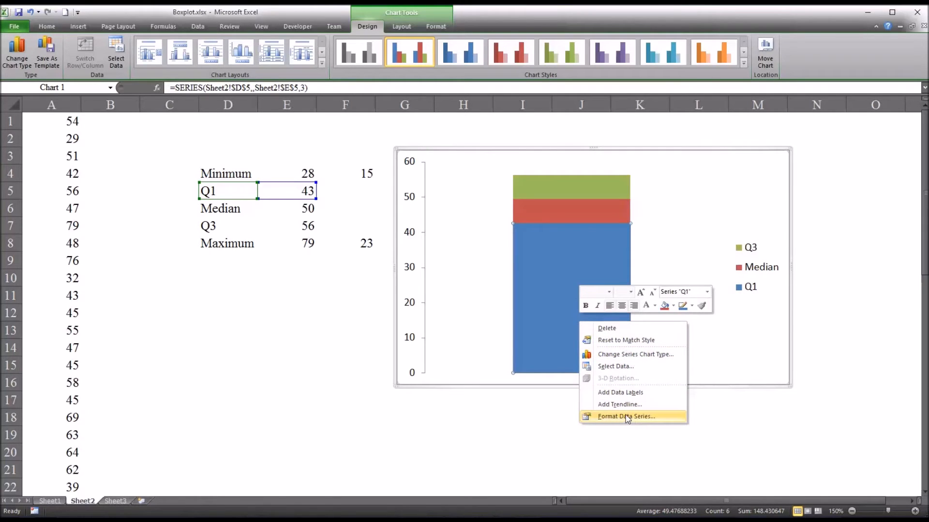
pyautogui.moveTo(631, 419)
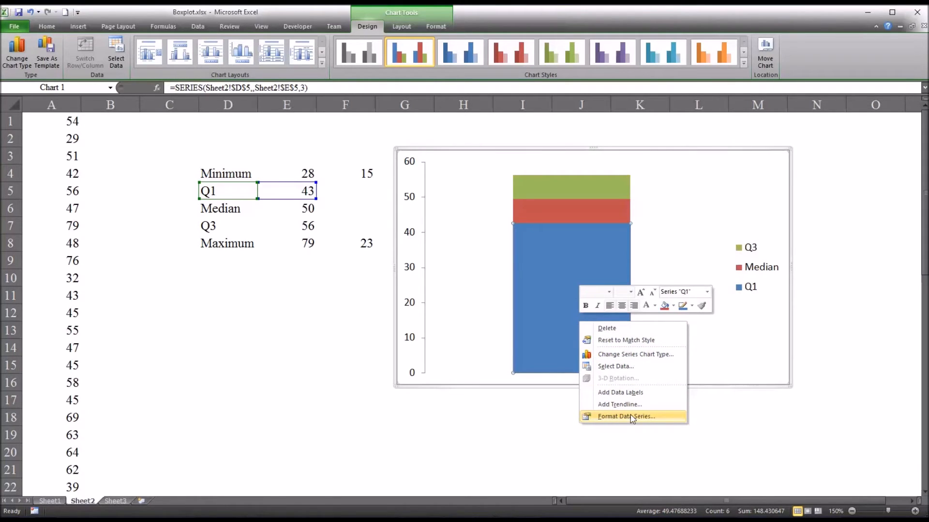
pyautogui.click(624, 416)
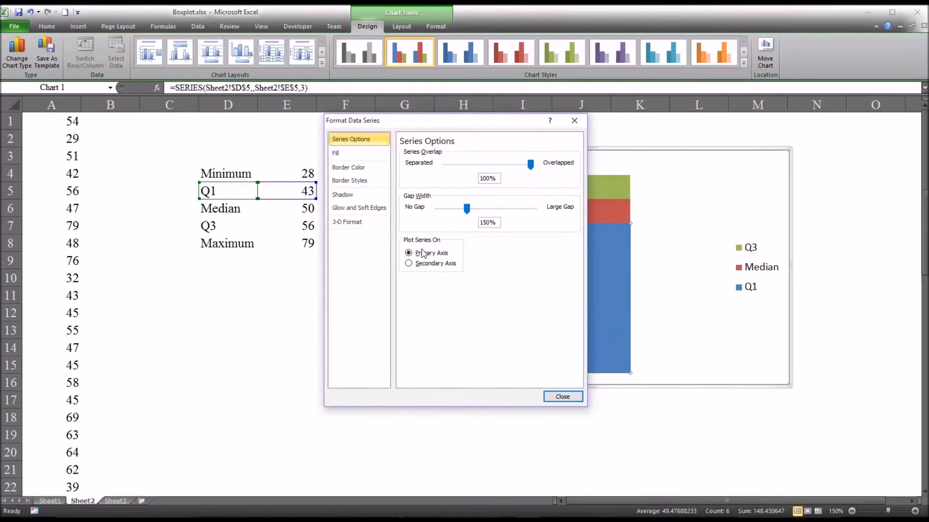
pyautogui.click(335, 153)
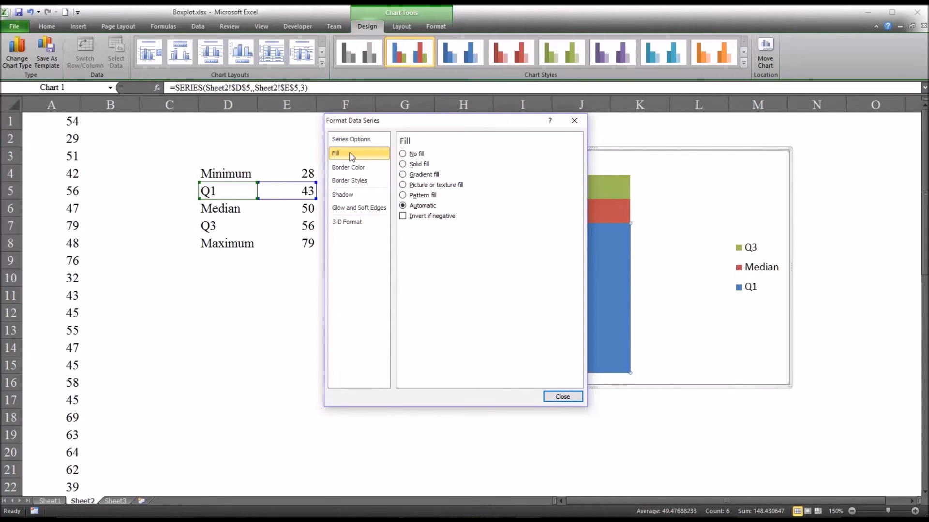
pyautogui.moveTo(416, 169)
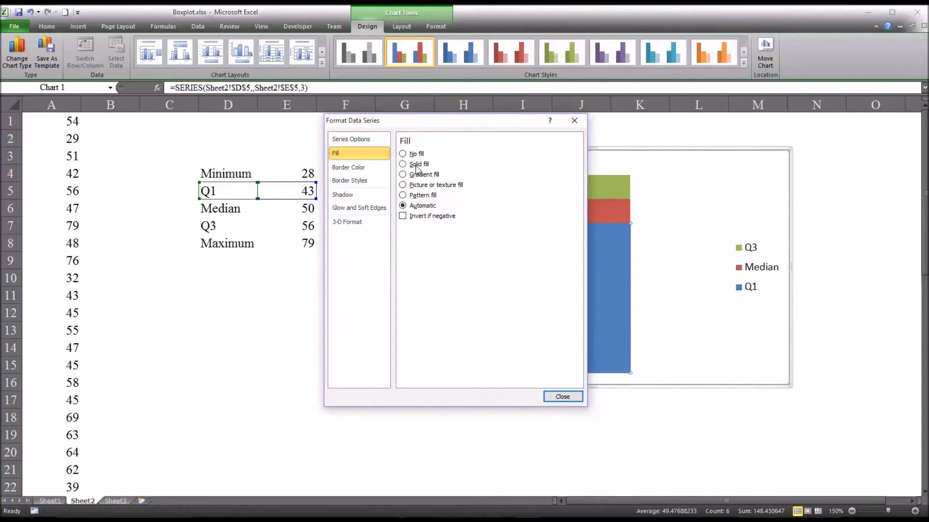
pyautogui.moveTo(408, 168)
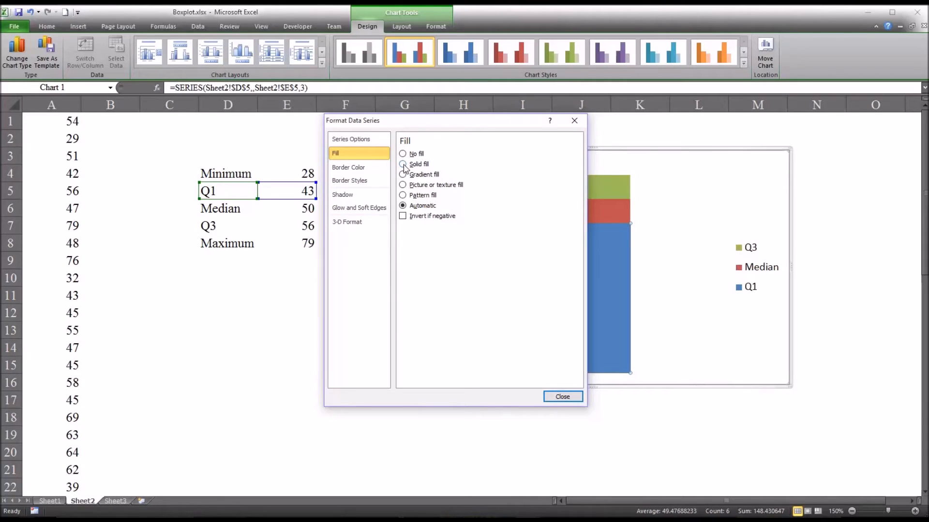
pyautogui.click(403, 154)
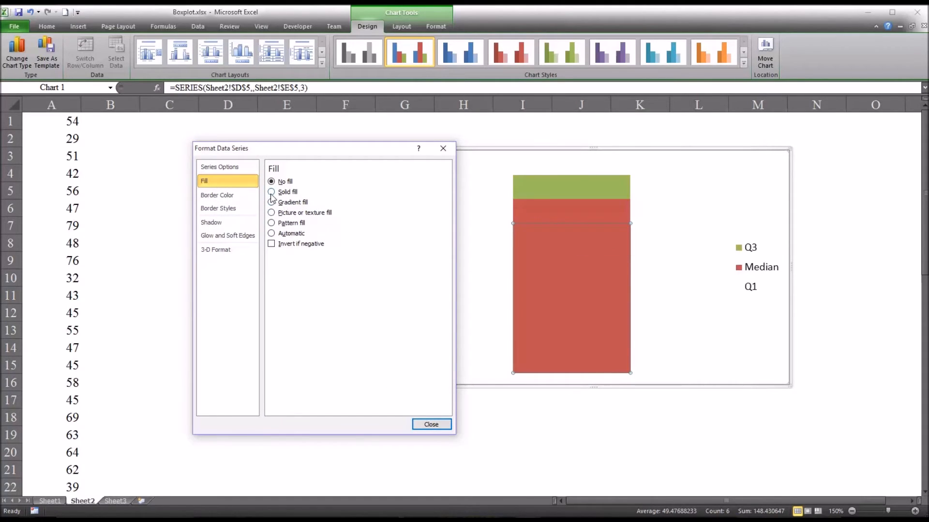
pyautogui.click(271, 192)
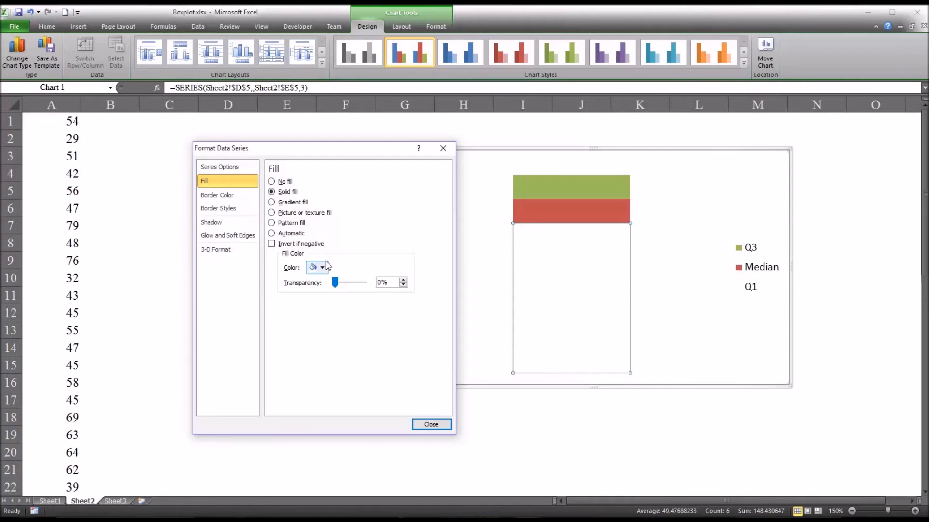
pyautogui.click(322, 267)
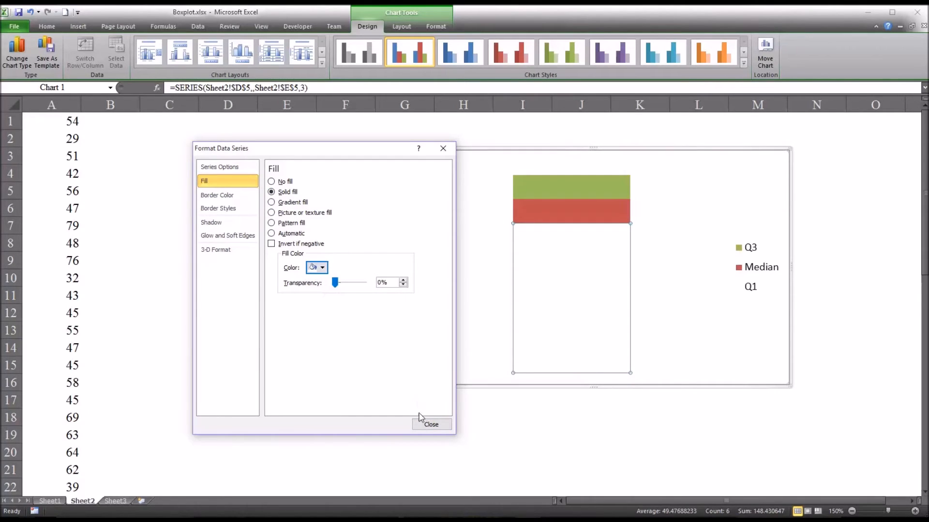
pyautogui.click(431, 424)
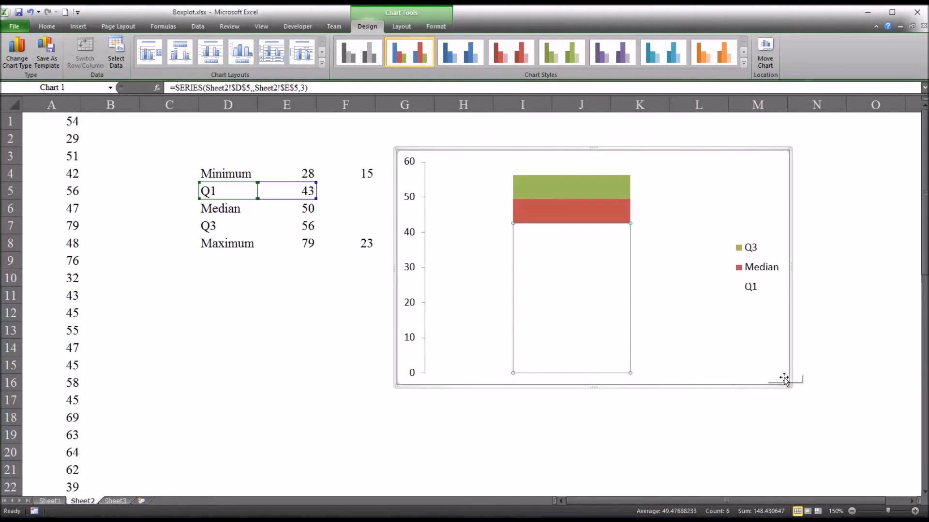
pyautogui.click(816, 382)
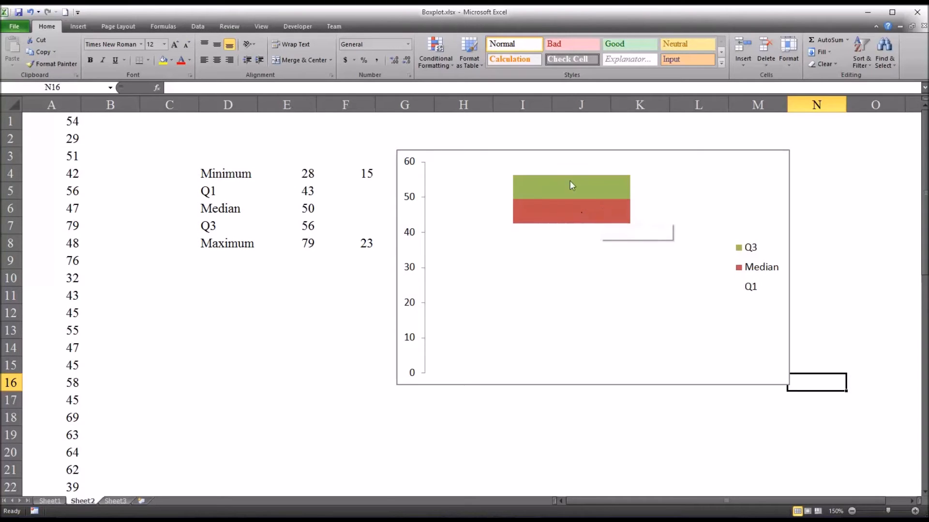
pyautogui.moveTo(602, 203)
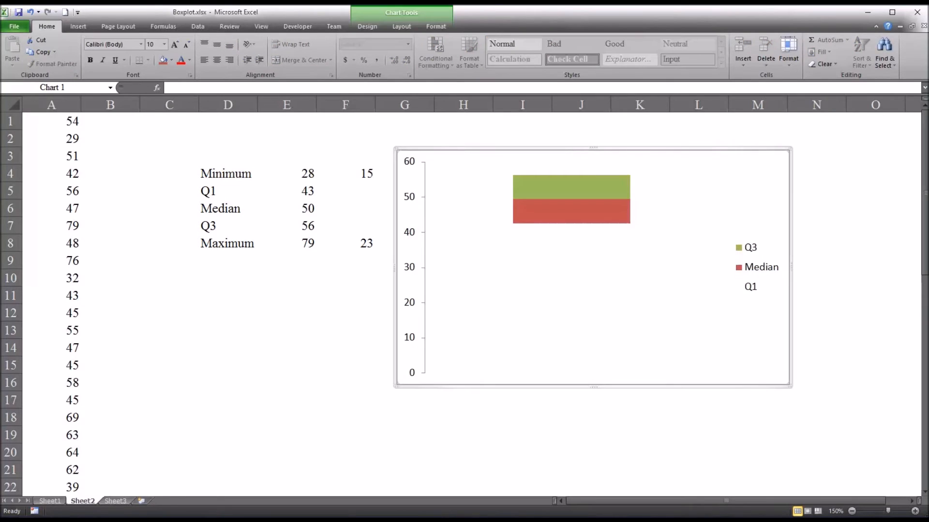
pyautogui.moveTo(51, 504)
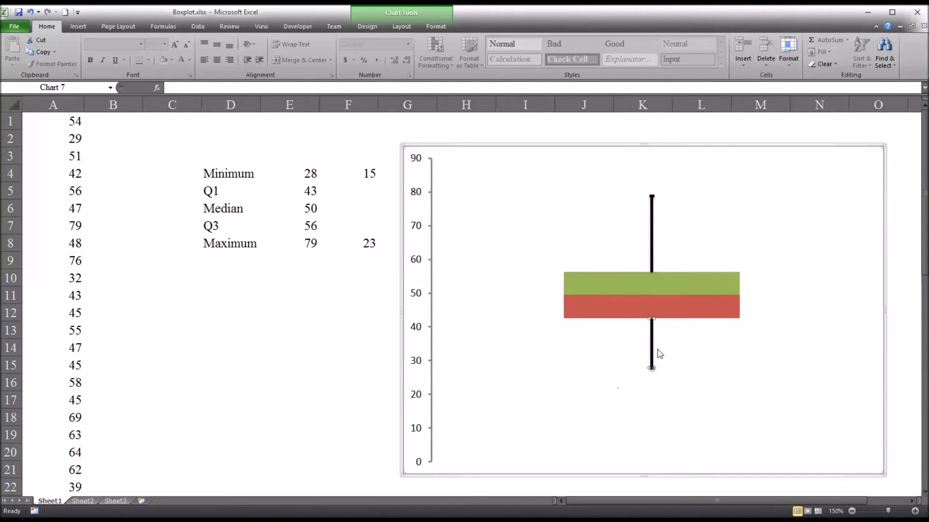
pyautogui.moveTo(656, 348)
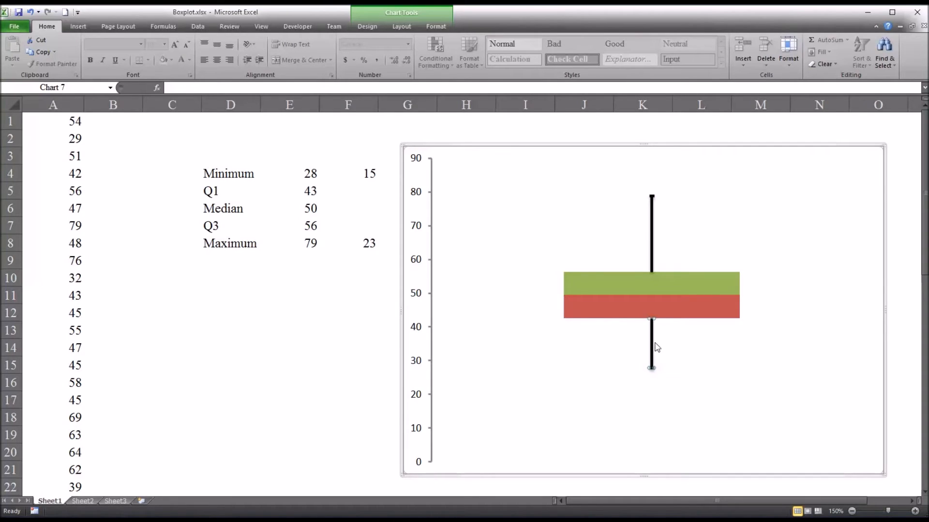
pyautogui.moveTo(650, 267)
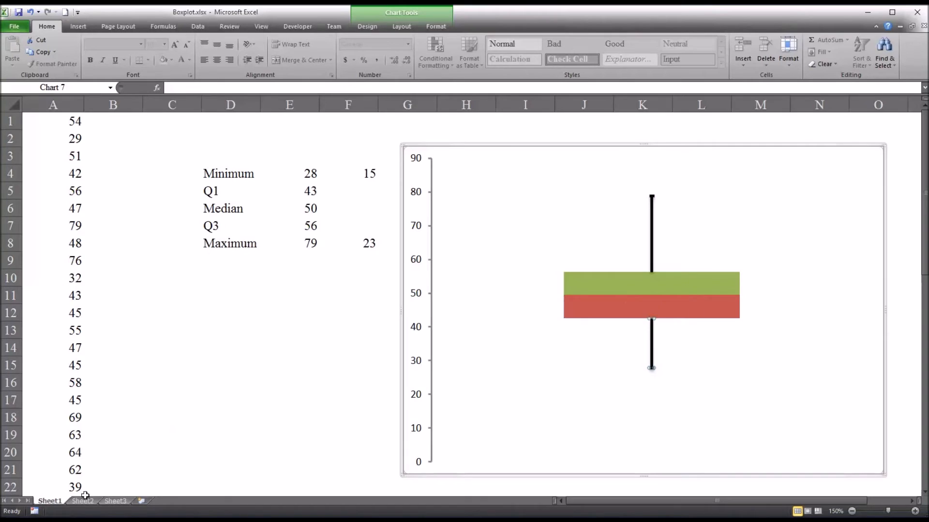
# Step: Switch to the Sheet2 worksheet tab
pyautogui.click(82, 501)
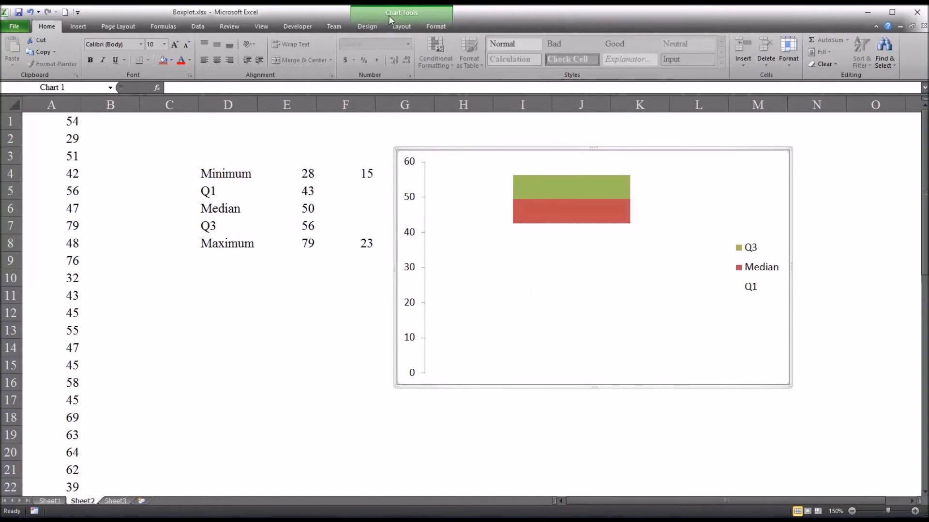
# Step: Add error bars to the Q1 series through More Error Bars Options
pyautogui.click(401, 26)
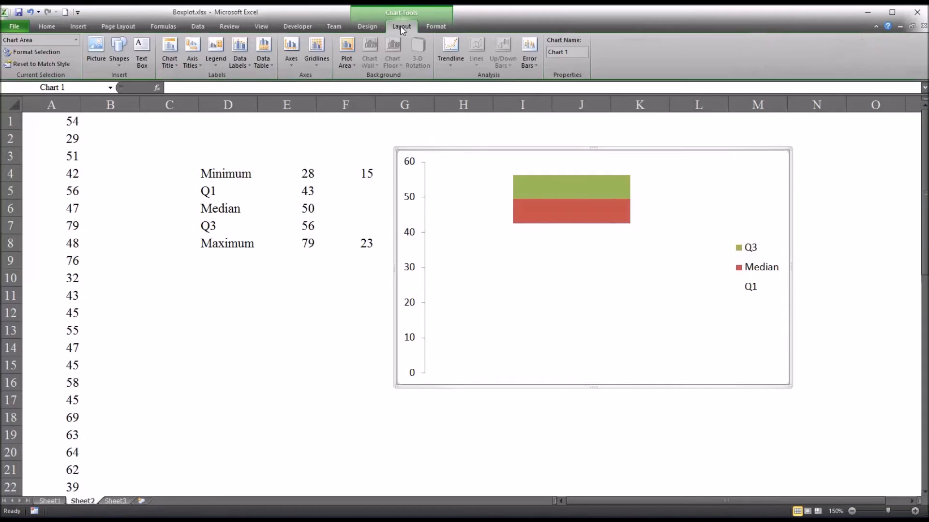
pyautogui.moveTo(529, 53)
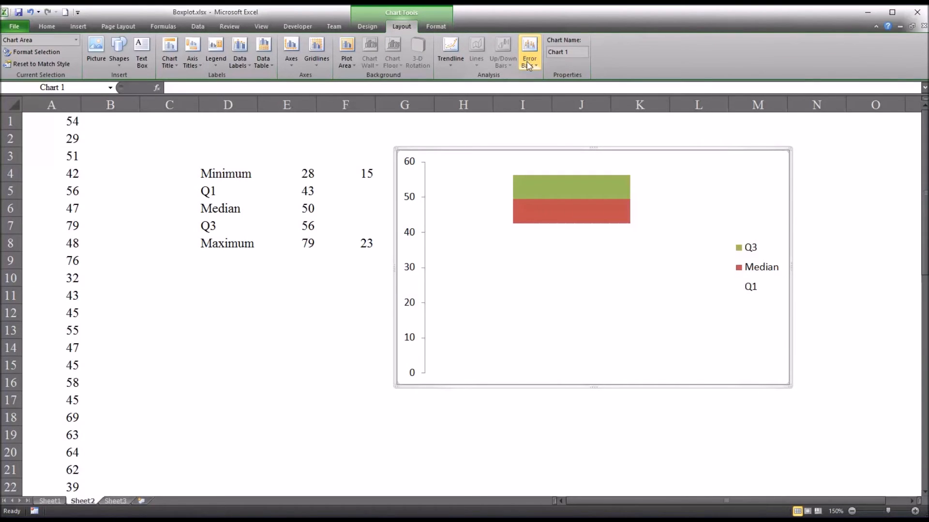
pyautogui.click(528, 50)
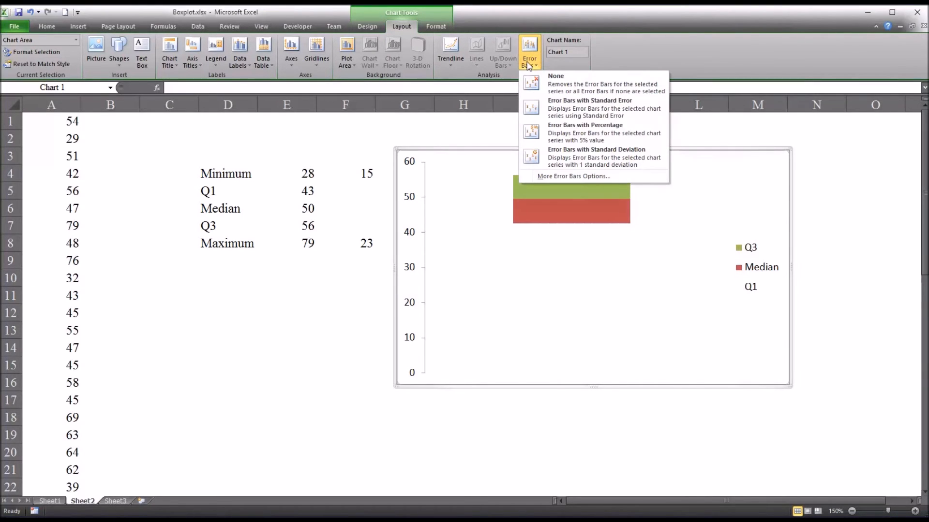
pyautogui.moveTo(564, 132)
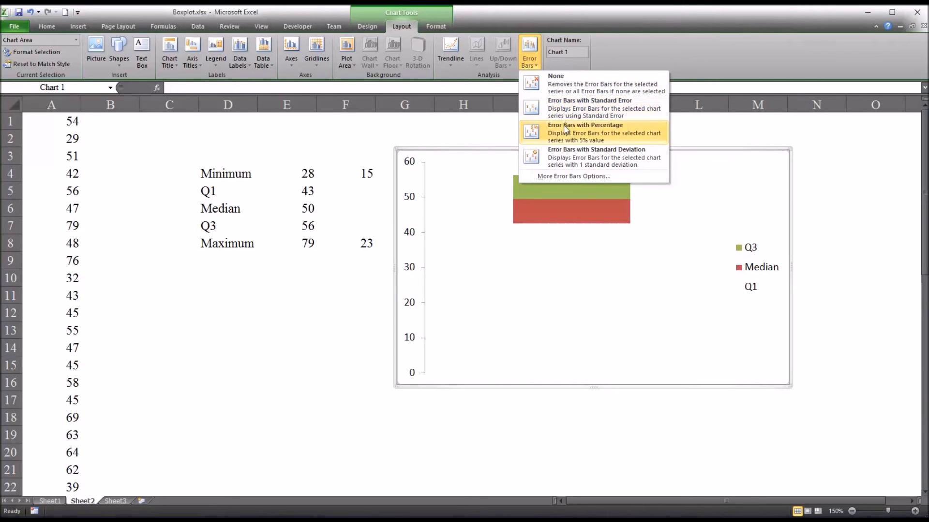
pyautogui.moveTo(572, 86)
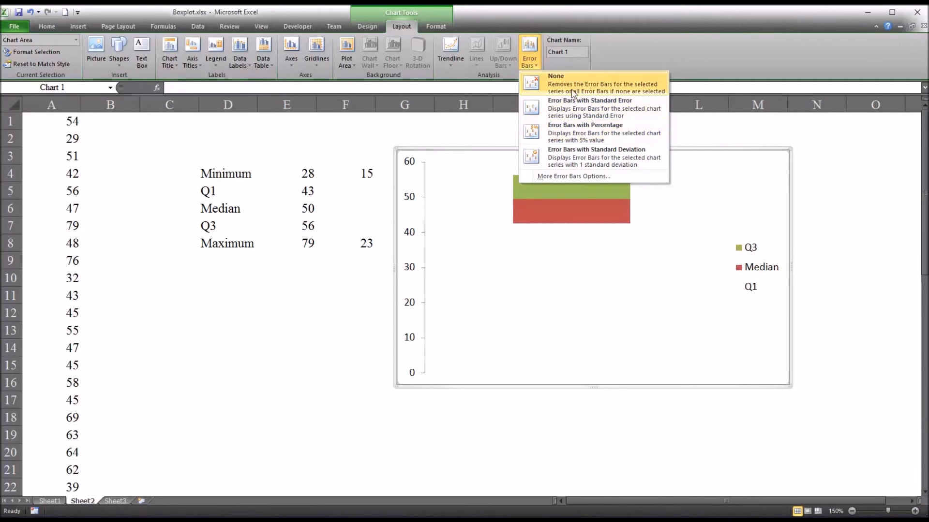
pyautogui.moveTo(565, 154)
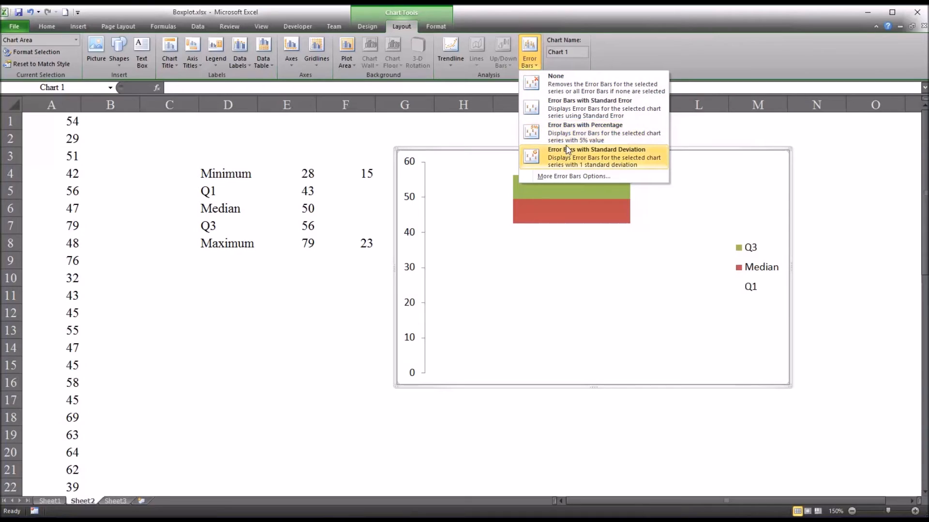
pyautogui.moveTo(573, 176)
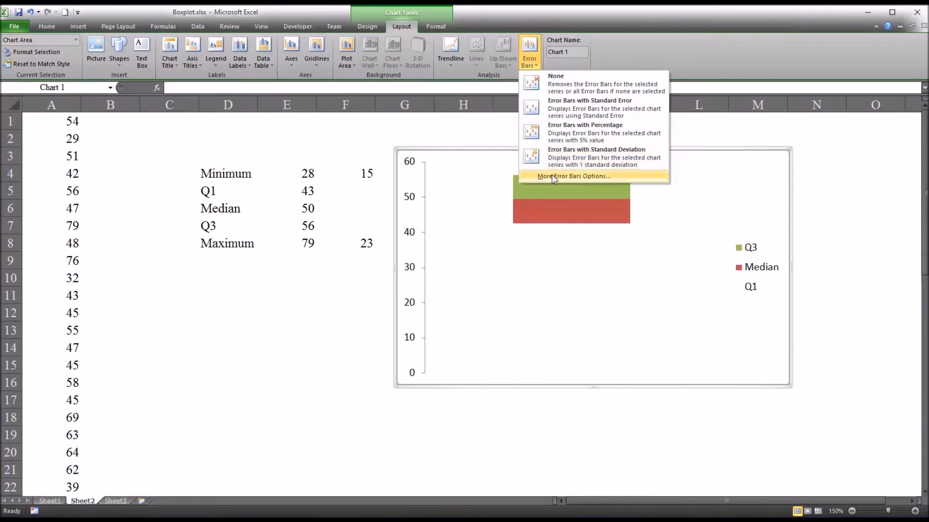
pyautogui.moveTo(594, 181)
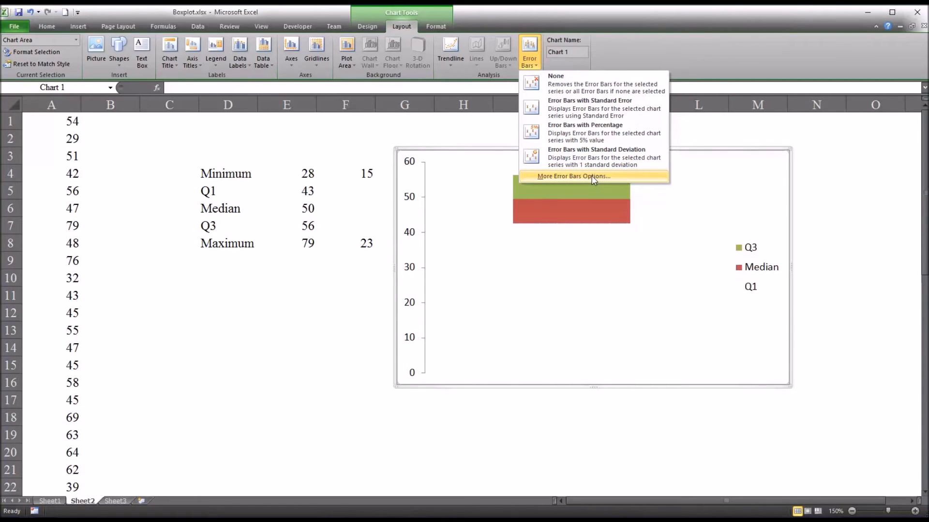
pyautogui.click(572, 176)
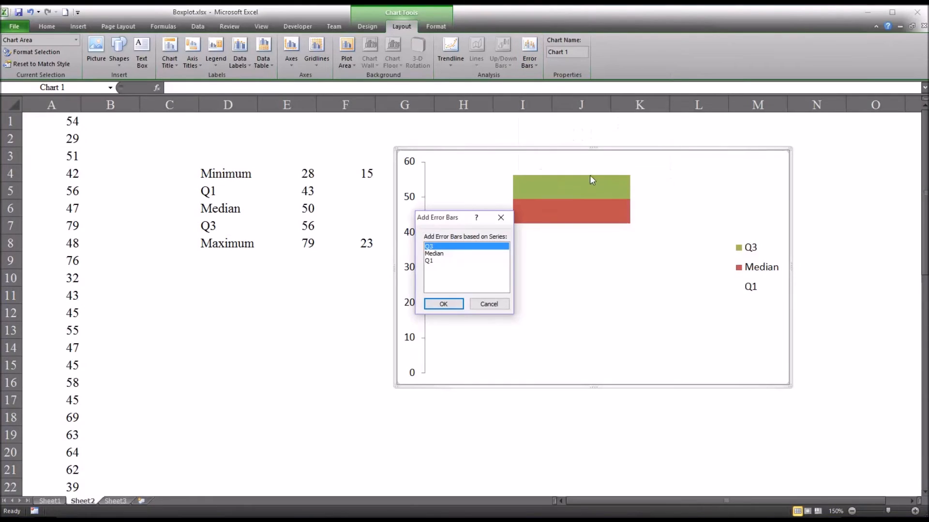
pyautogui.moveTo(446, 226)
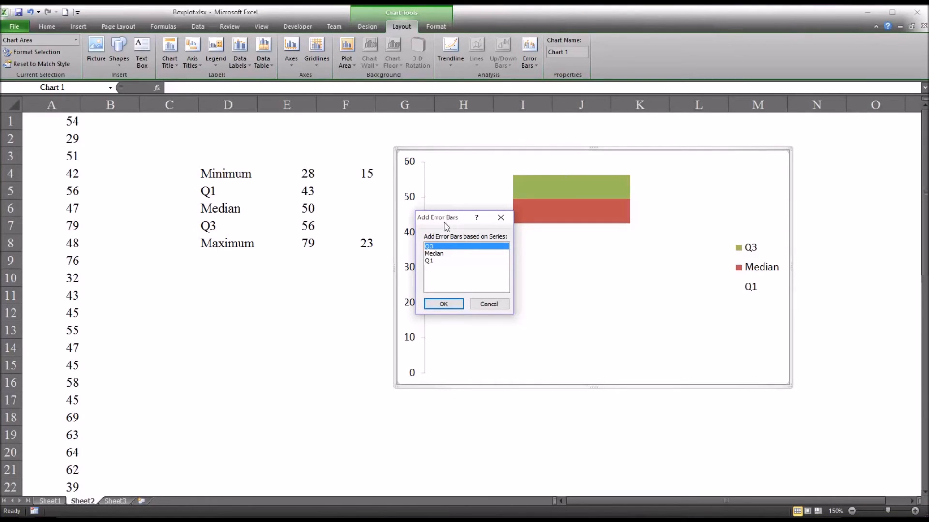
pyautogui.moveTo(486, 243)
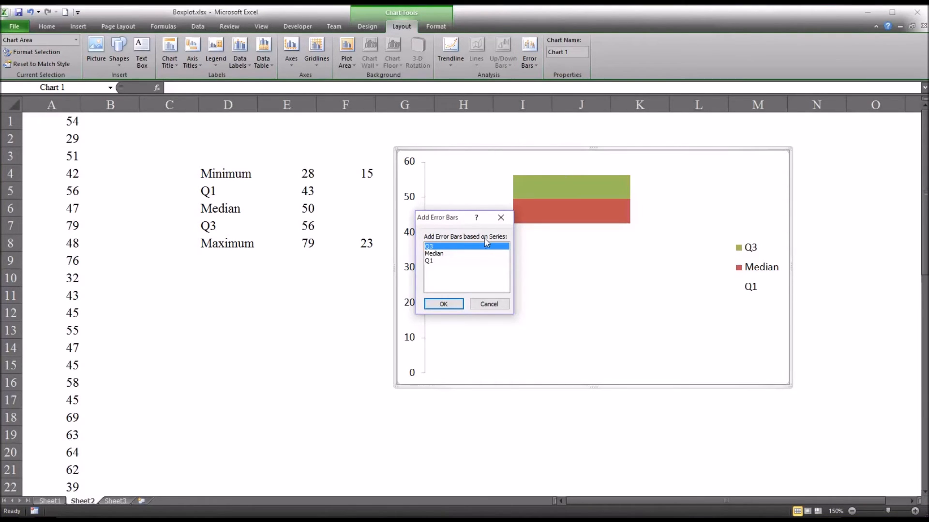
pyautogui.click(439, 260)
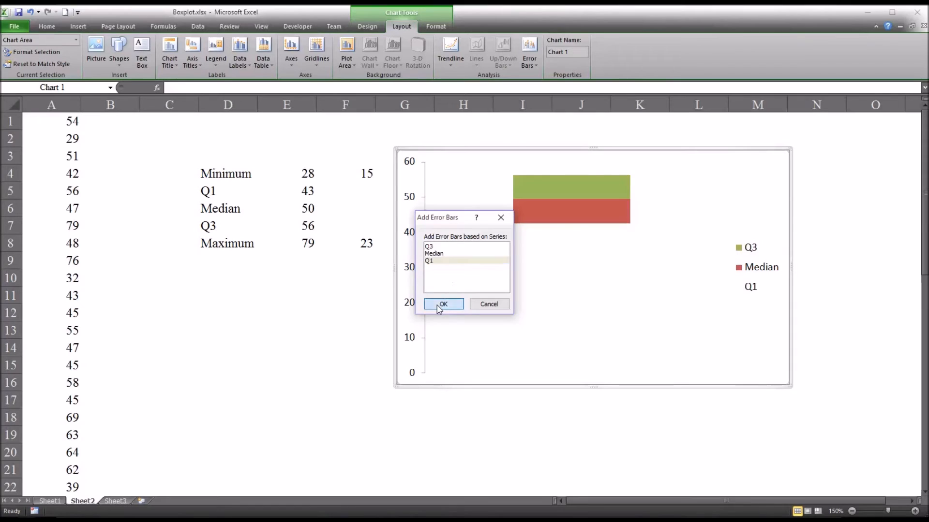
pyautogui.click(443, 303)
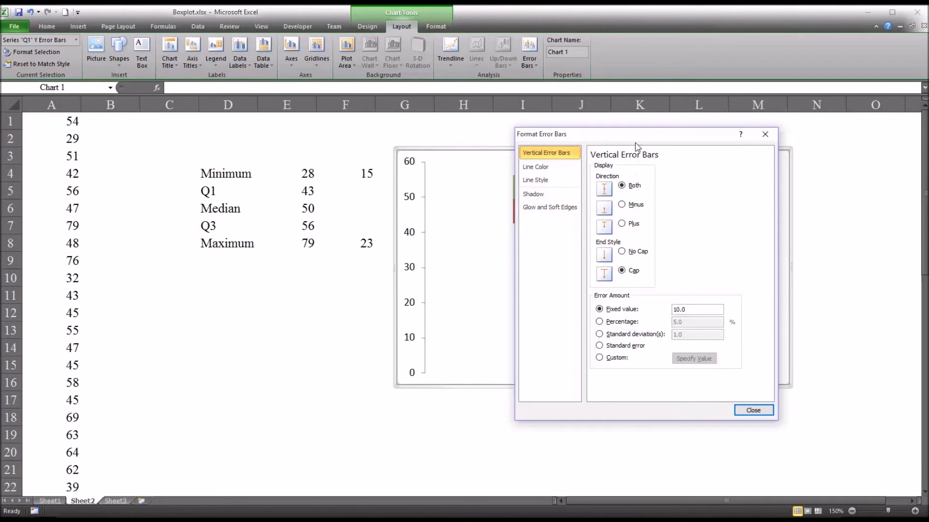
pyautogui.moveTo(624, 164)
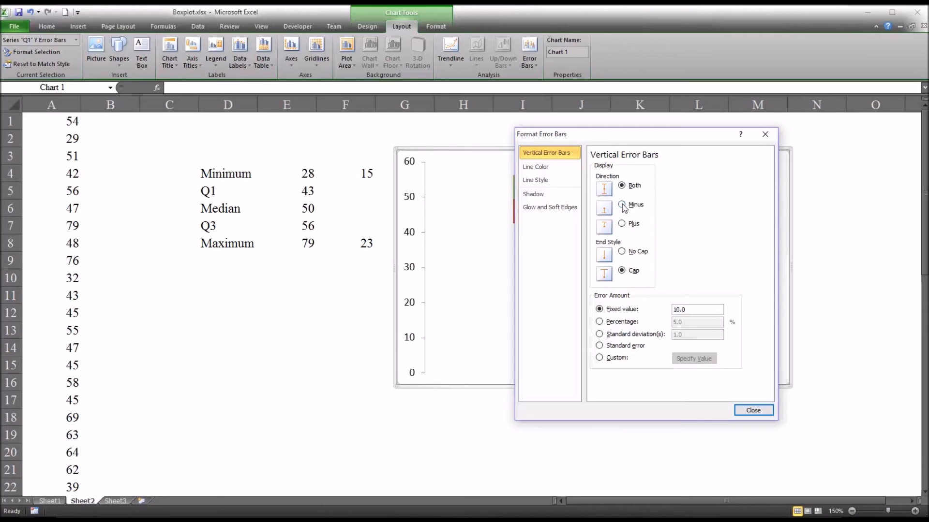
# Step: Set the Q1 error bars to Minus direction with a custom negative value of =F4
pyautogui.click(623, 204)
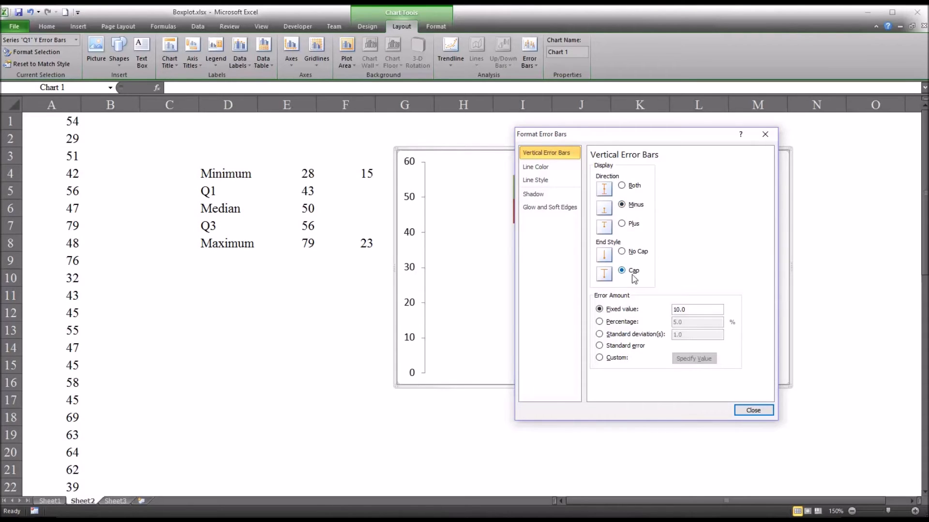
pyautogui.moveTo(622, 279)
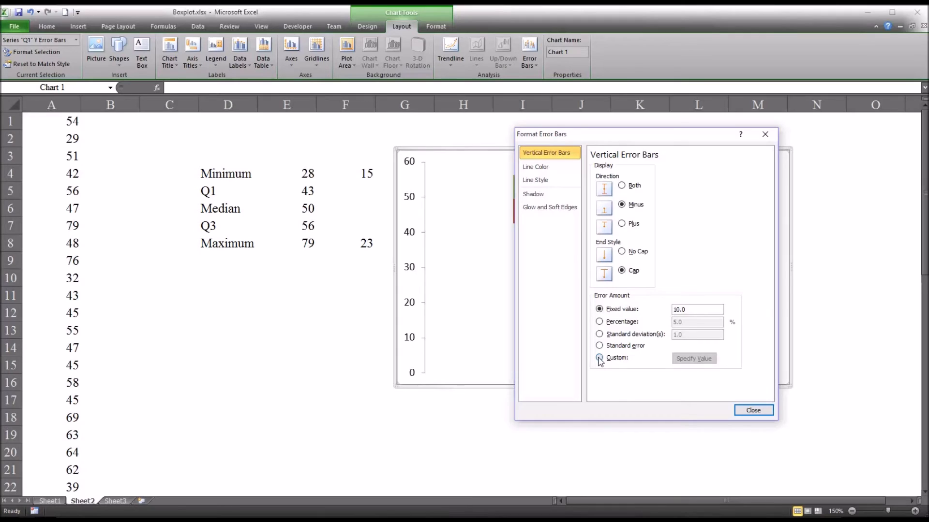
pyautogui.click(693, 358)
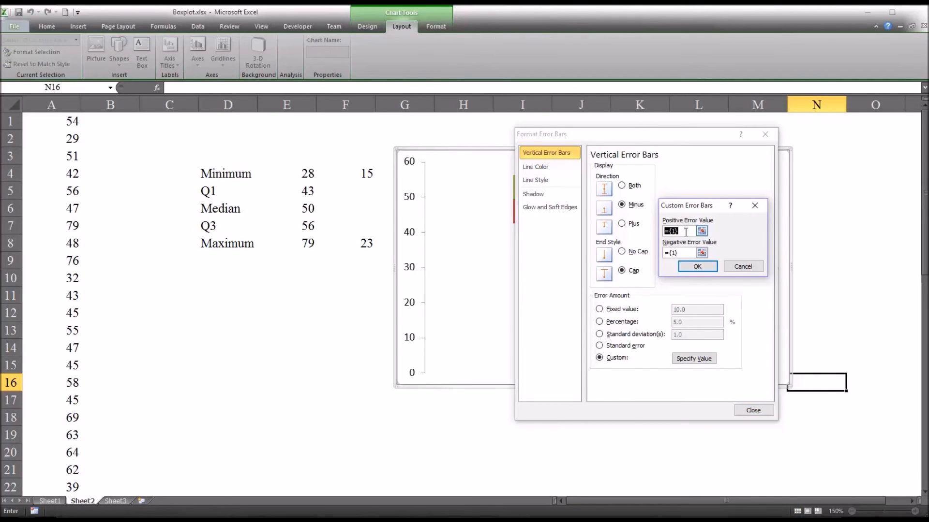
pyautogui.click(675, 253)
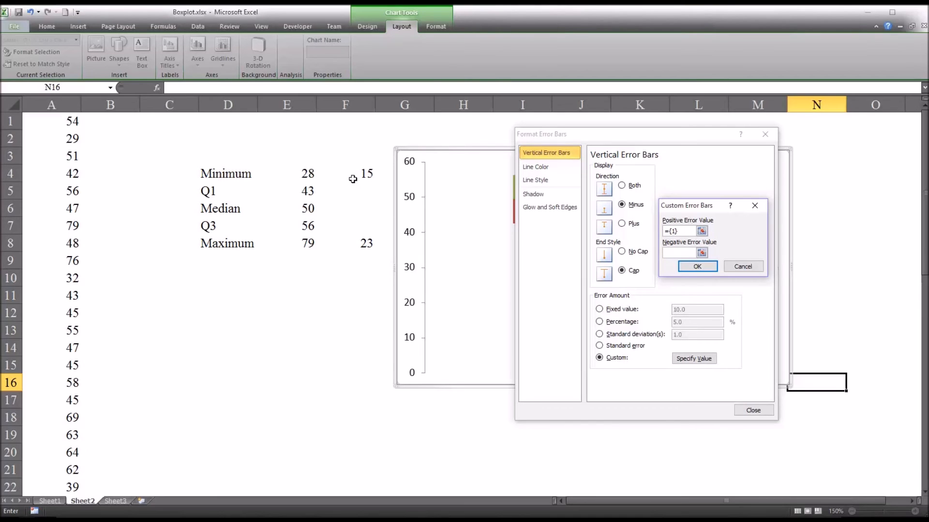
pyautogui.moveTo(272, 191)
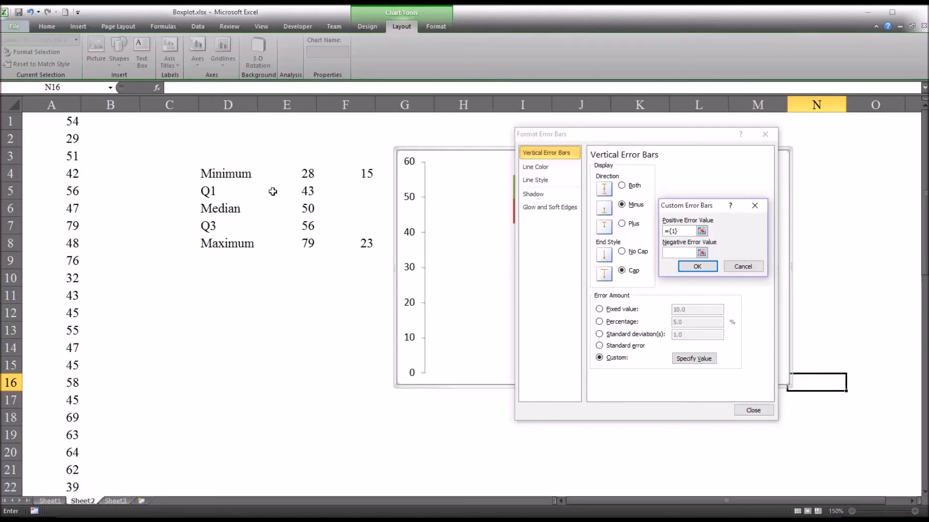
pyautogui.moveTo(330, 183)
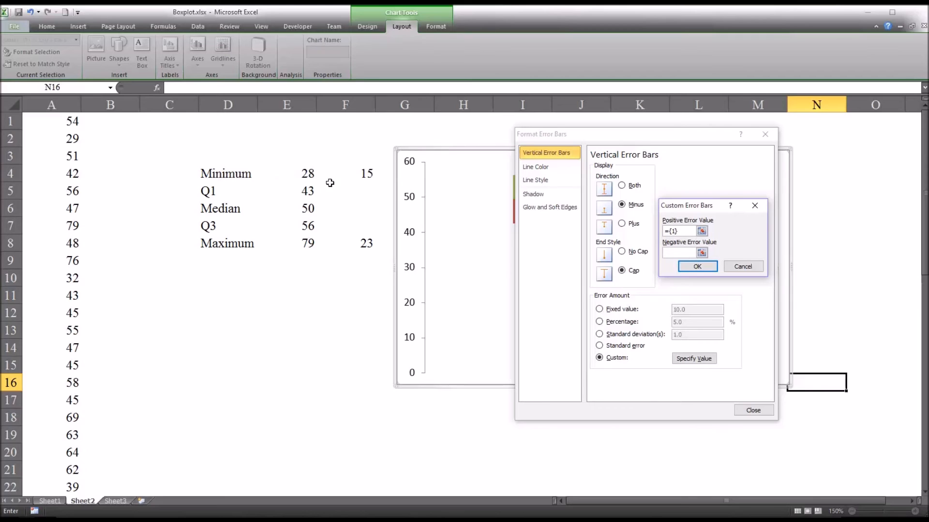
pyautogui.click(366, 173)
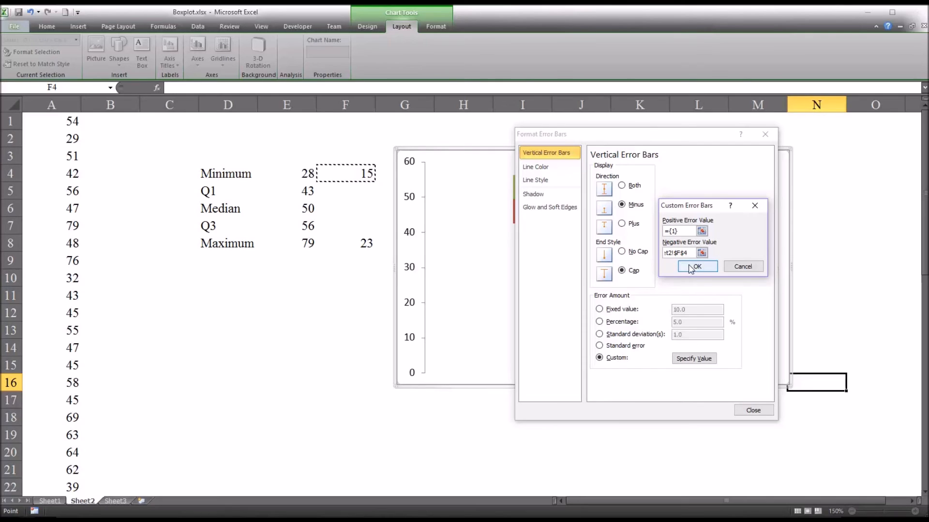
pyautogui.click(697, 267)
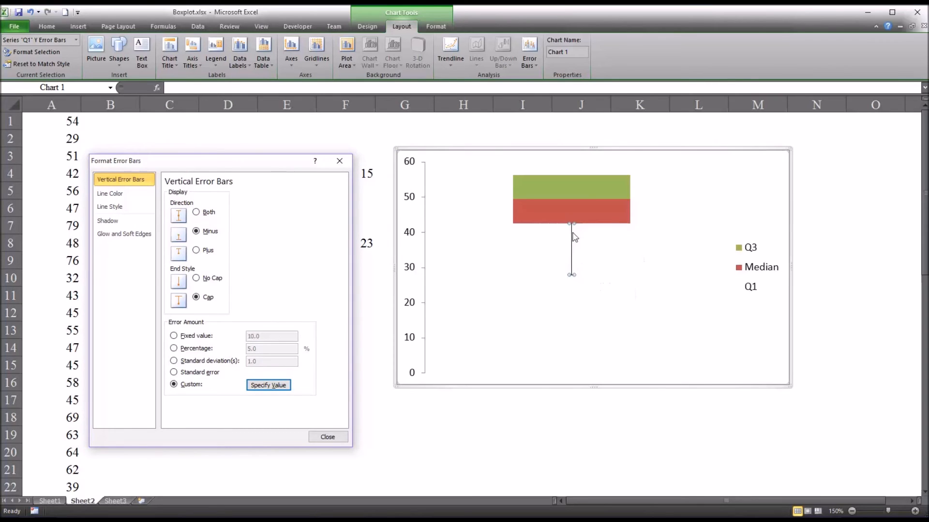
pyautogui.moveTo(573, 231)
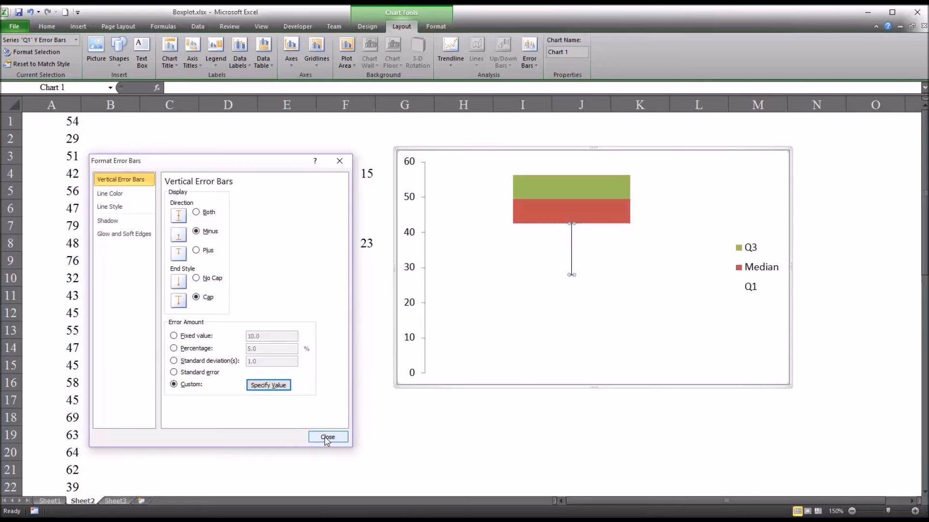
pyautogui.click(327, 437)
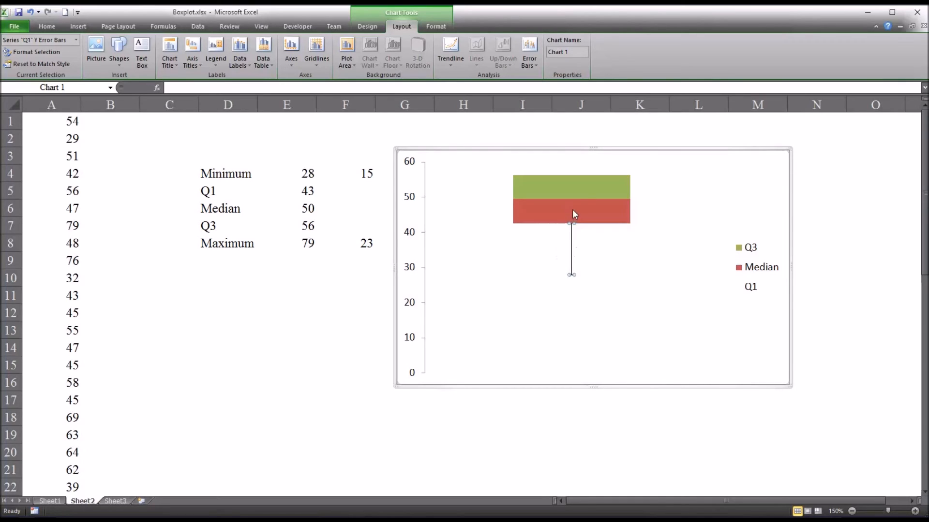
pyautogui.moveTo(688, 343)
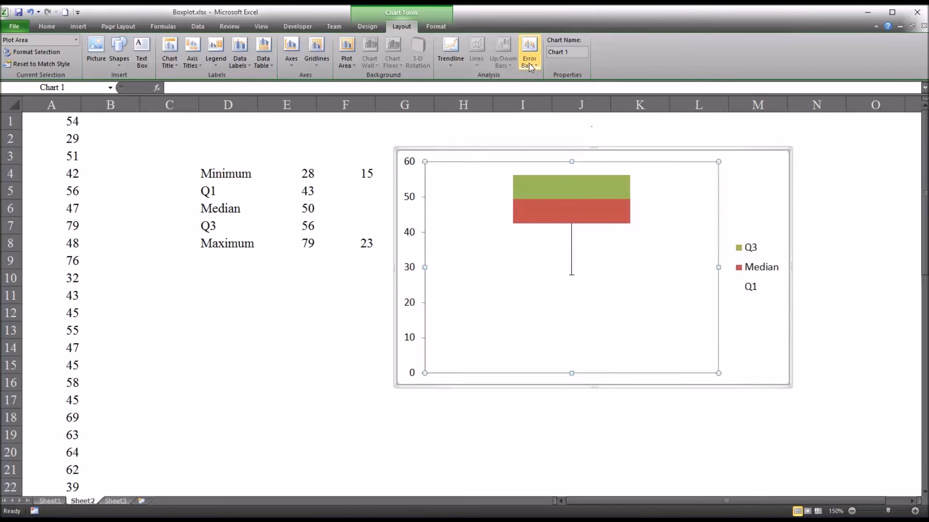
# Step: Add Plus-direction error bars to Q3 with custom positive value from cell F8
pyautogui.click(529, 50)
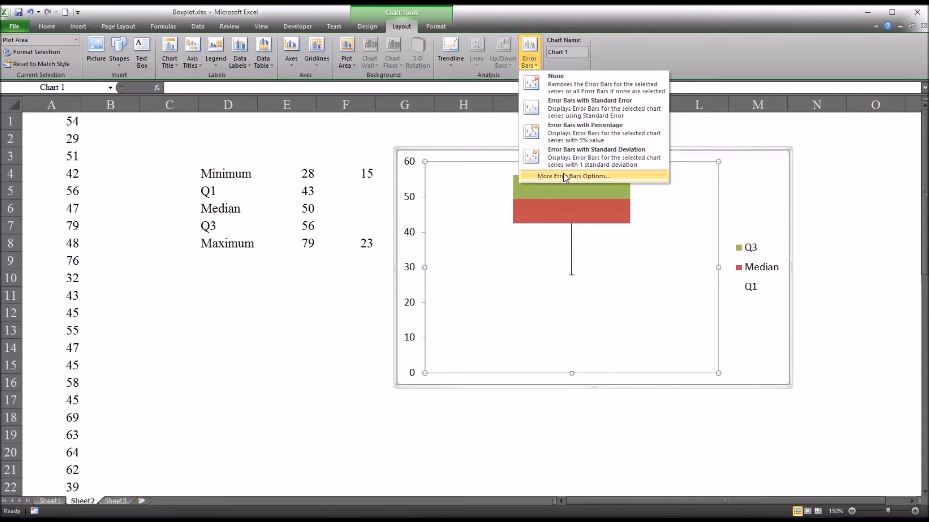
pyautogui.click(573, 176)
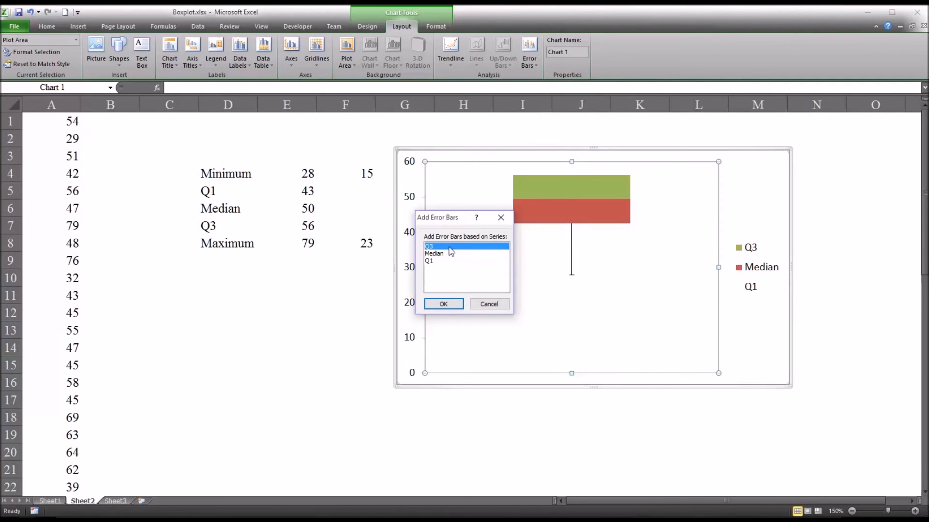
pyautogui.moveTo(452, 258)
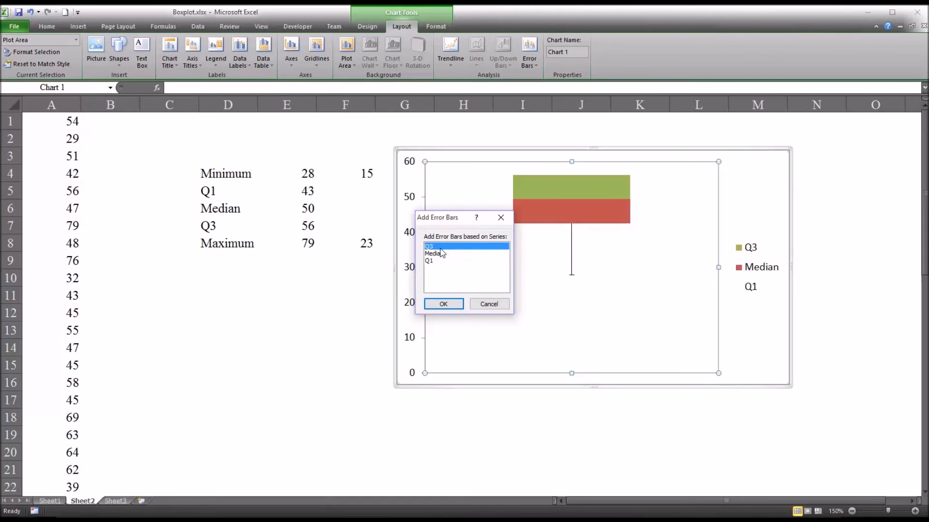
pyautogui.click(443, 303)
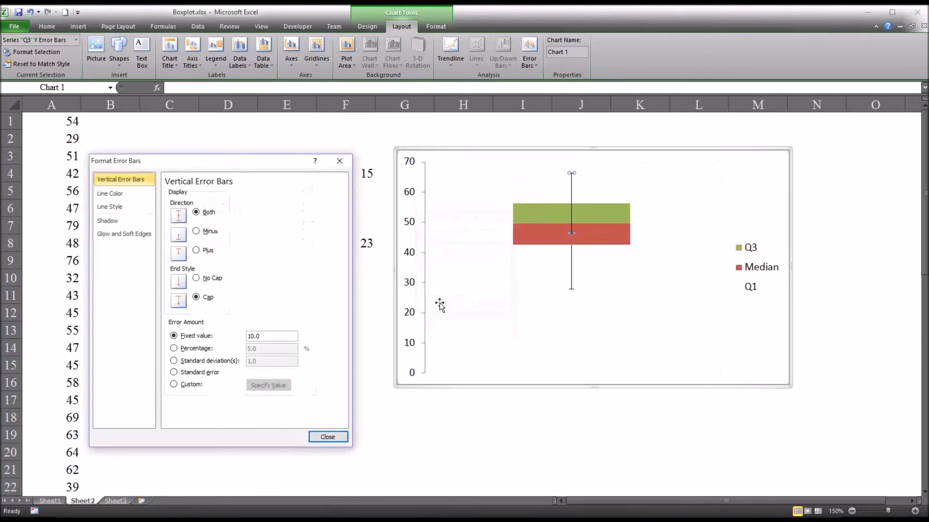
pyautogui.moveTo(178, 161); pyautogui.dragTo(308, 174)
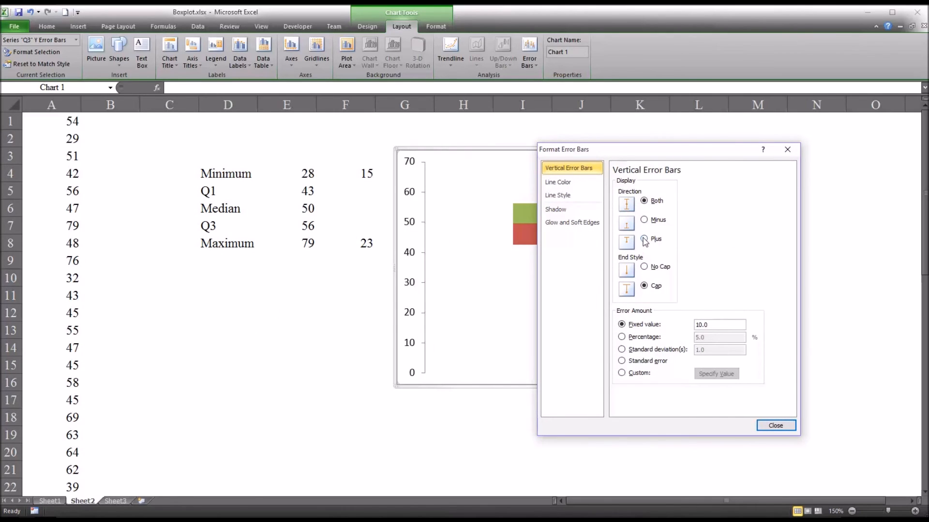
pyautogui.click(644, 239)
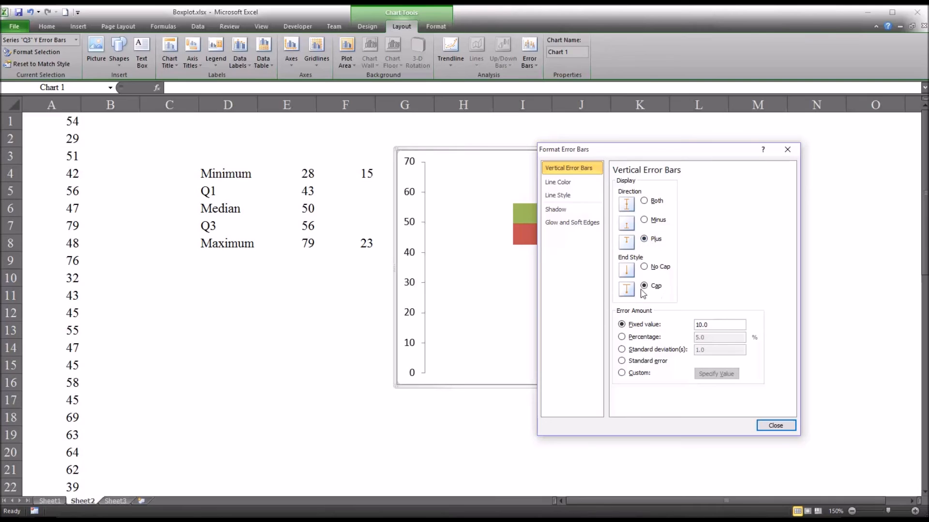
pyautogui.moveTo(634, 380)
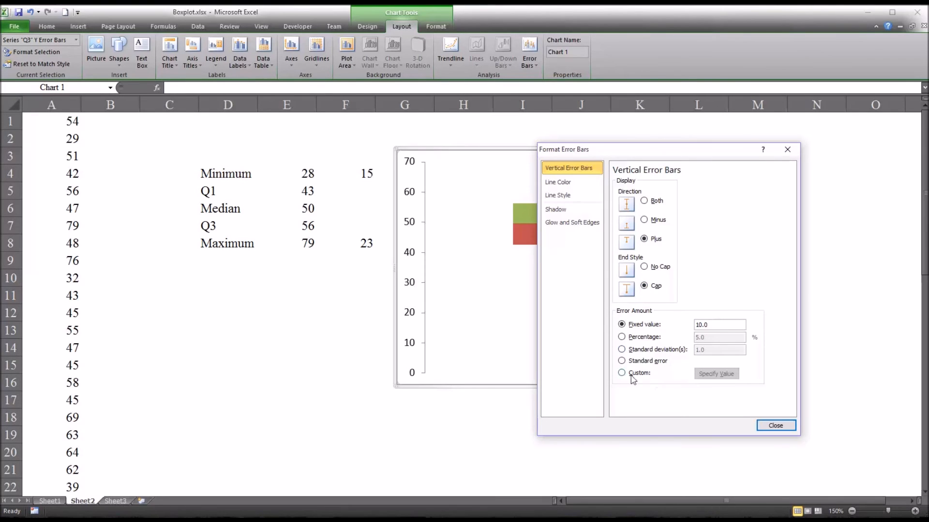
pyautogui.click(715, 374)
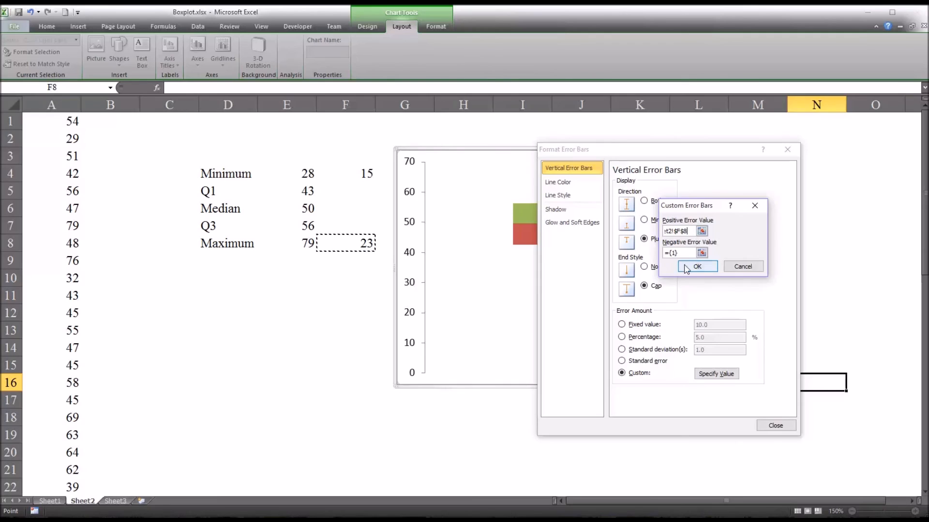
pyautogui.click(697, 266)
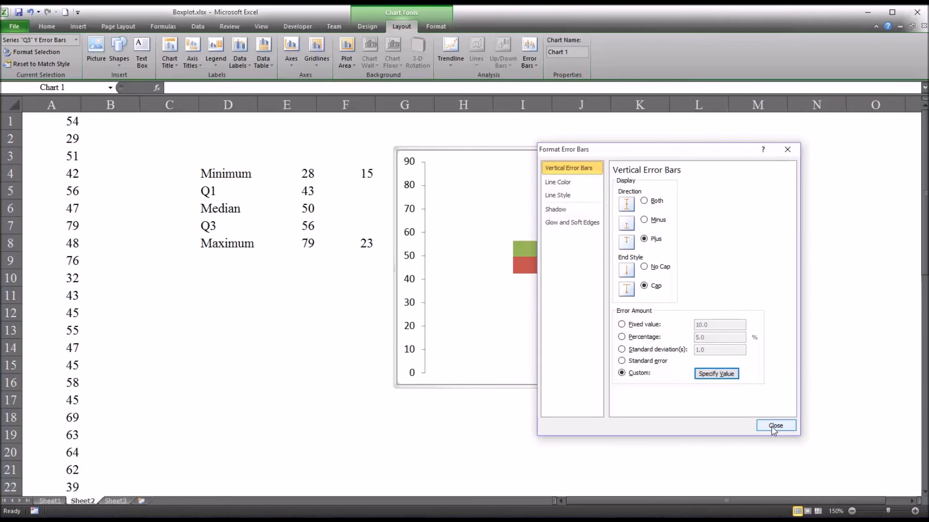
pyautogui.click(776, 426)
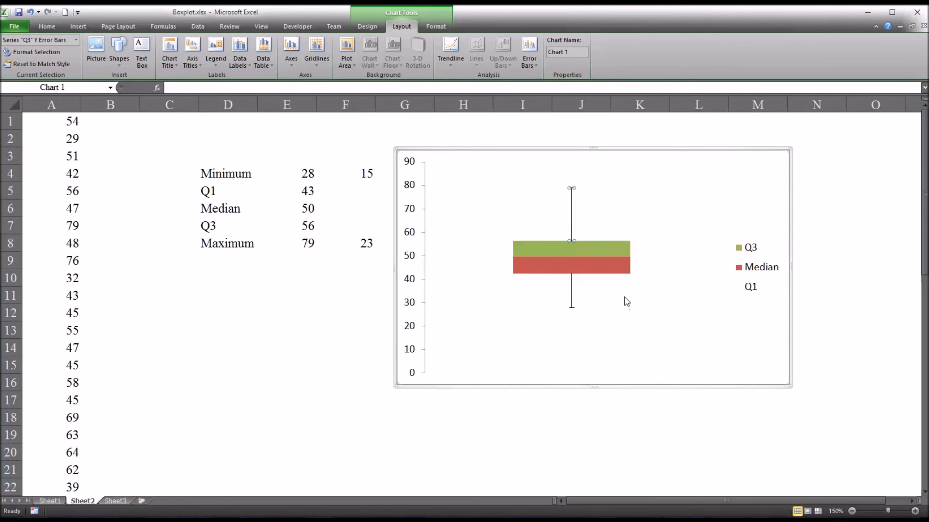
pyautogui.moveTo(569, 225)
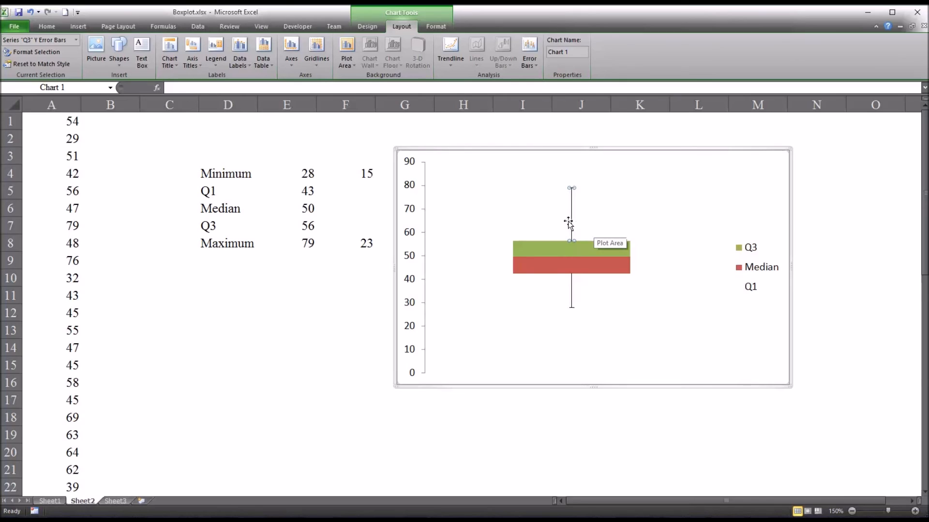
pyautogui.moveTo(575, 204)
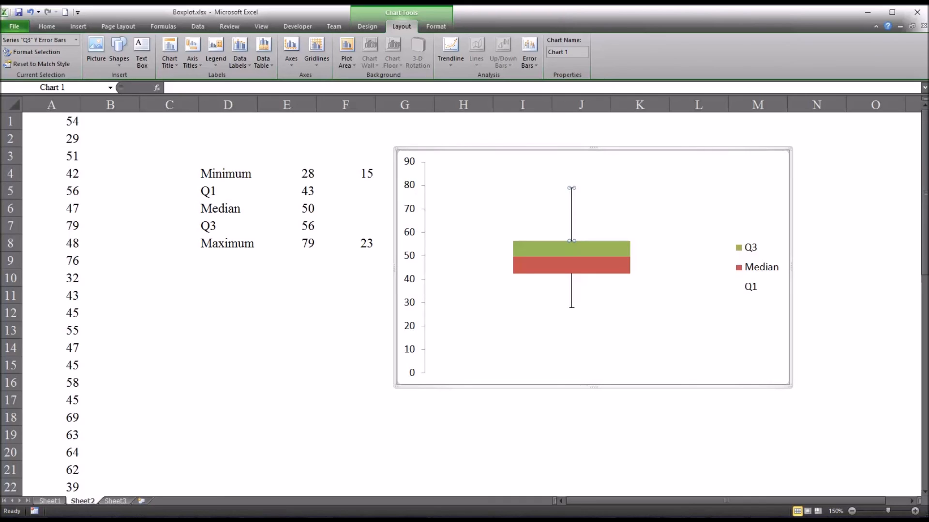
pyautogui.moveTo(595, 214)
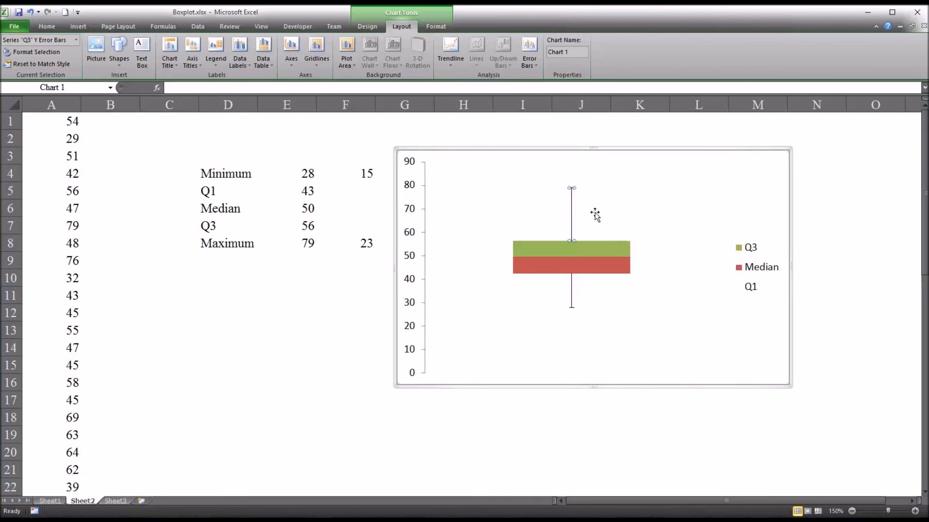
# Step: Thicken the upper whisker line reaching 79 via Format Error Bars line width
pyautogui.rightClick(595, 214)
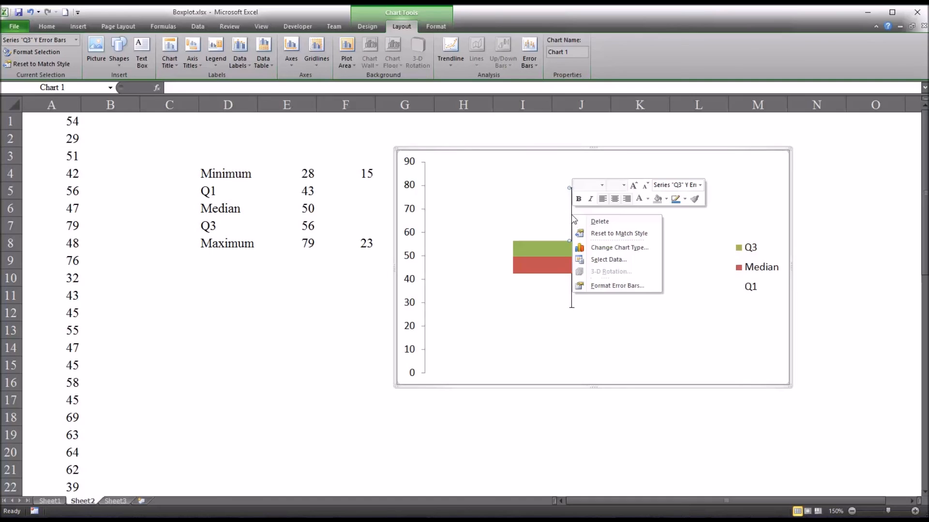
pyautogui.moveTo(602, 248)
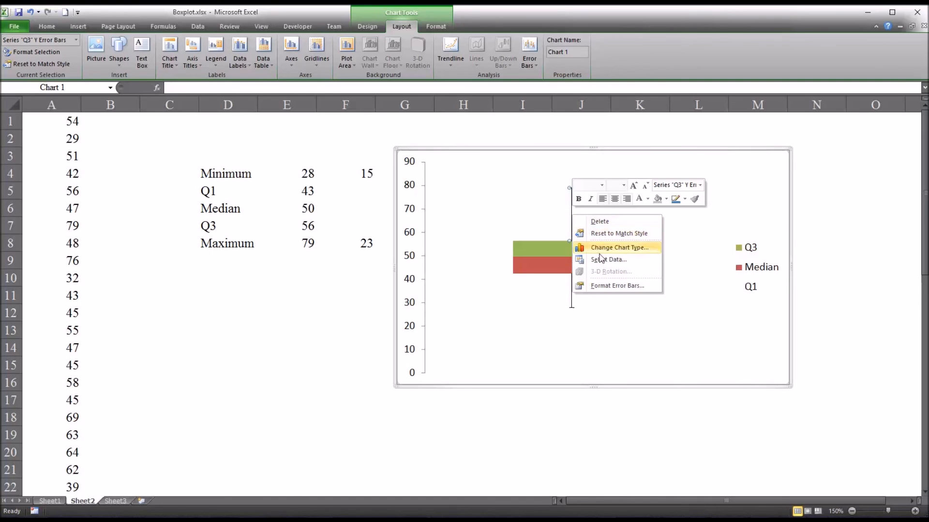
pyautogui.click(616, 286)
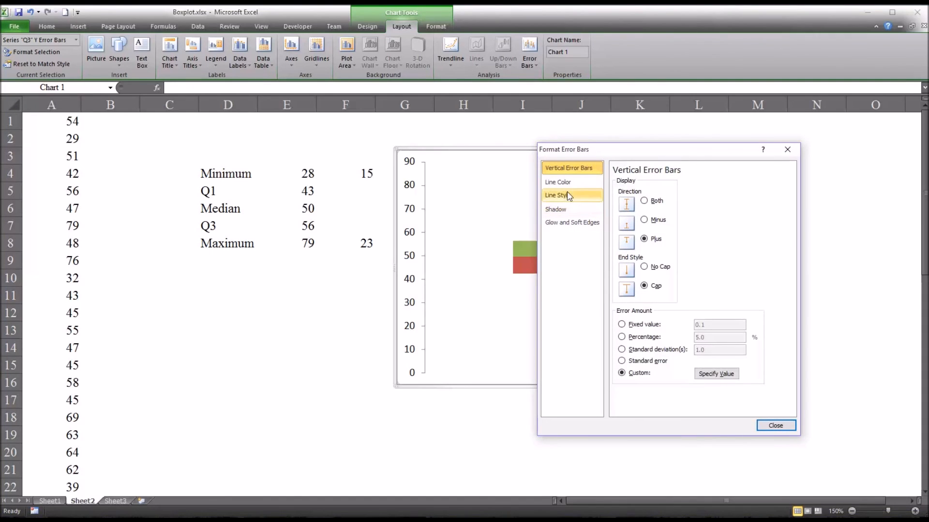
pyautogui.click(557, 195)
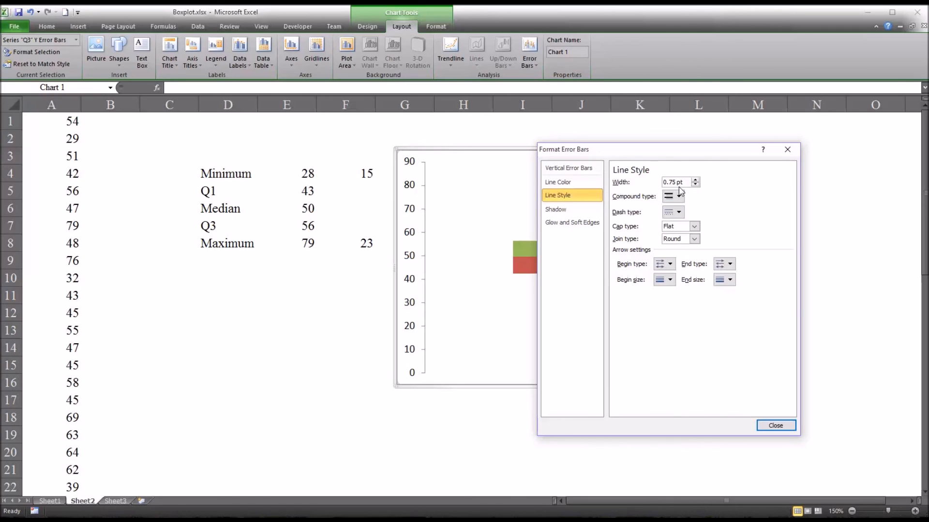
pyautogui.click(695, 180)
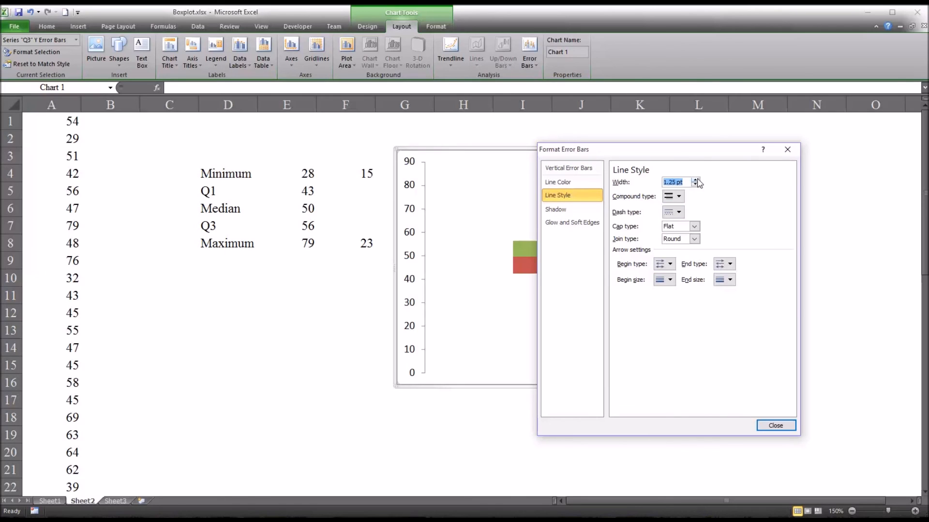
pyautogui.click(694, 180)
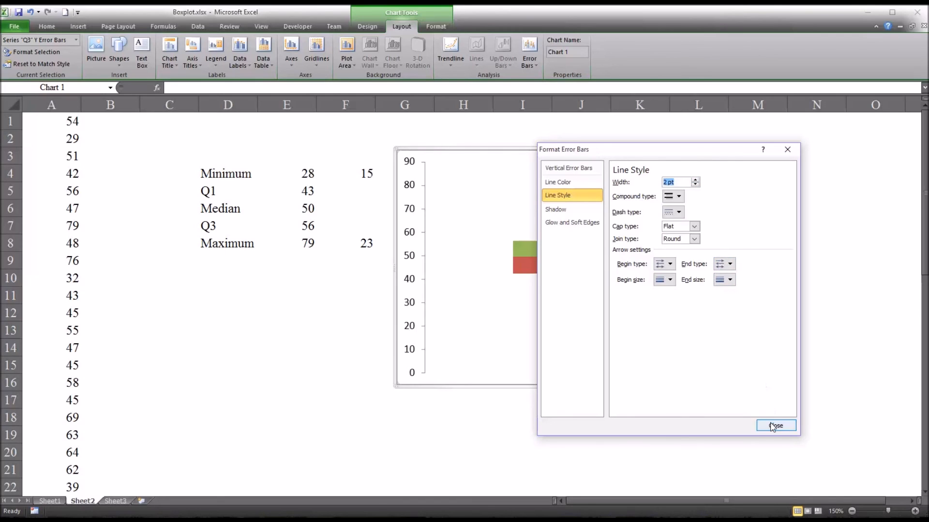
pyautogui.click(775, 425)
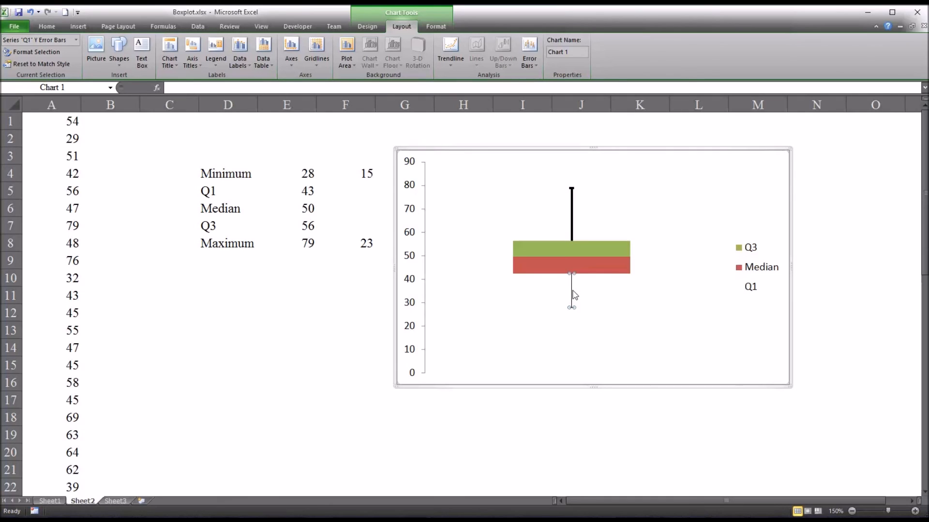
# Step: Thicken the lower whisker line reaching down to 28 the same way
pyautogui.rightClick(571, 299)
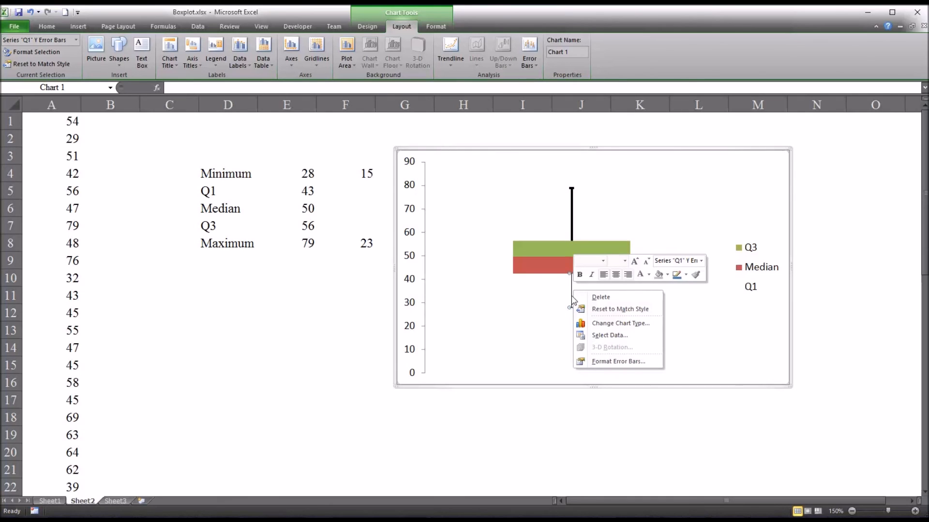
pyautogui.click(617, 362)
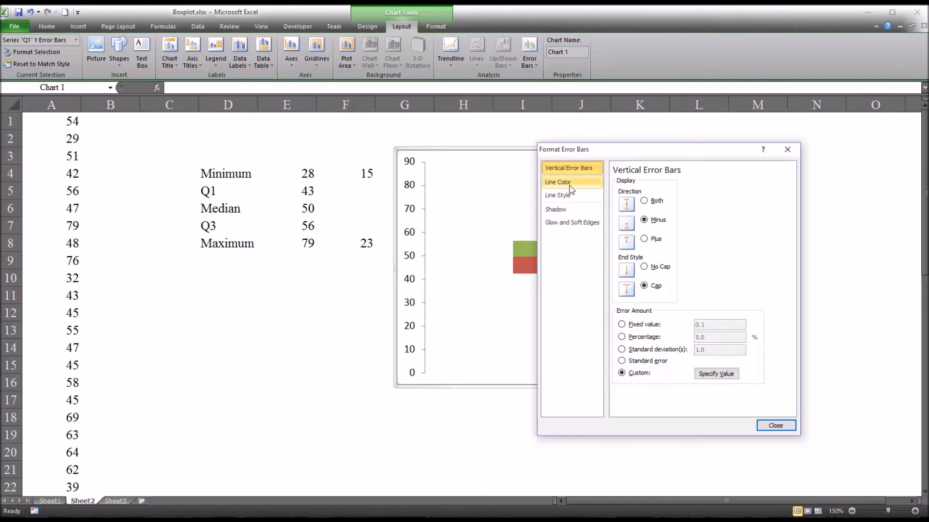
pyautogui.click(557, 195)
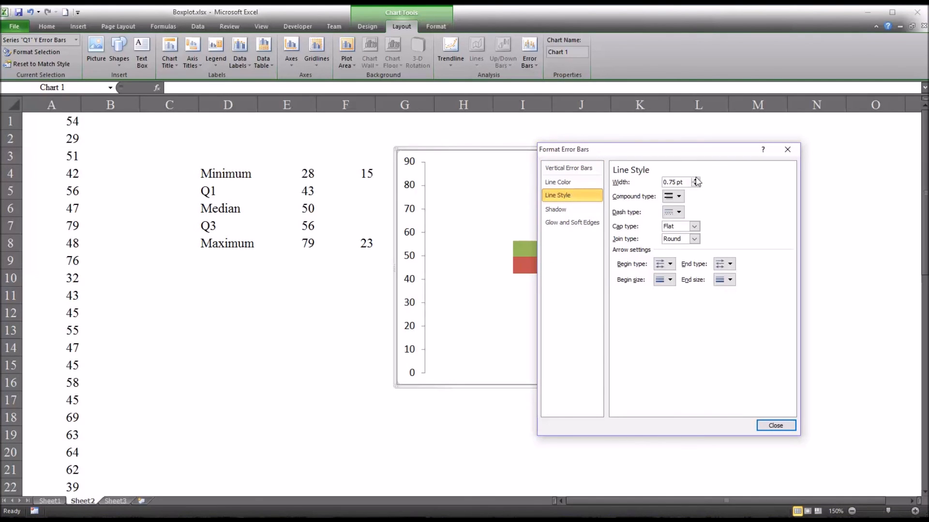
pyautogui.click(696, 180)
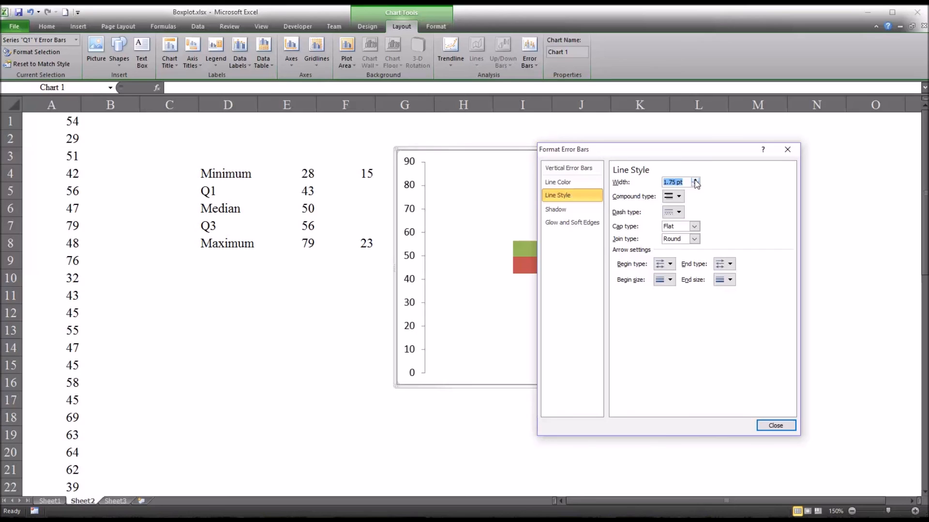
pyautogui.click(775, 426)
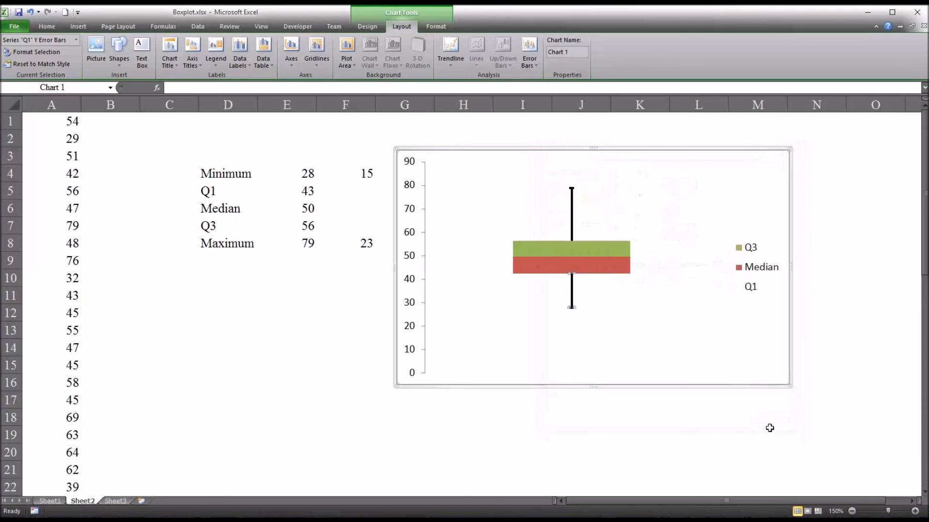
# Step: Select the box plot chart, then its Q3/Median/Q1 legend
pyautogui.click(720, 349)
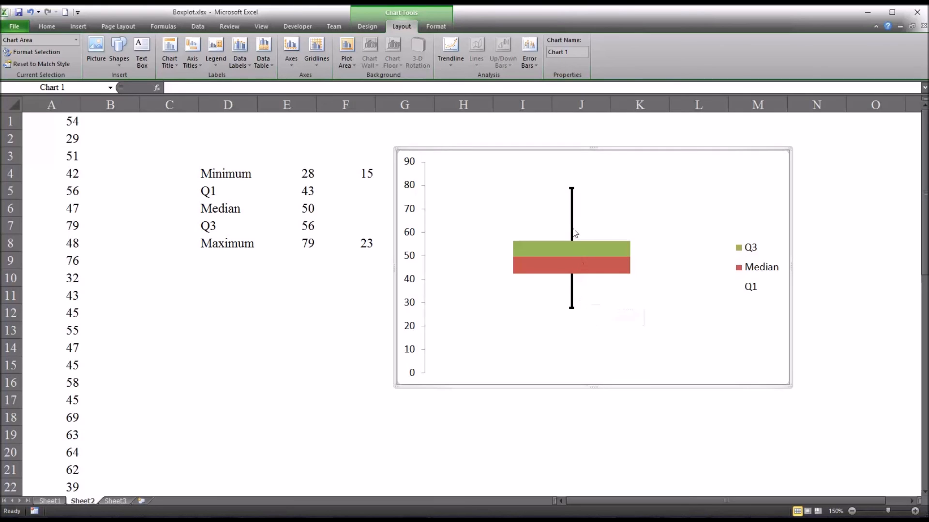
pyautogui.moveTo(609, 281)
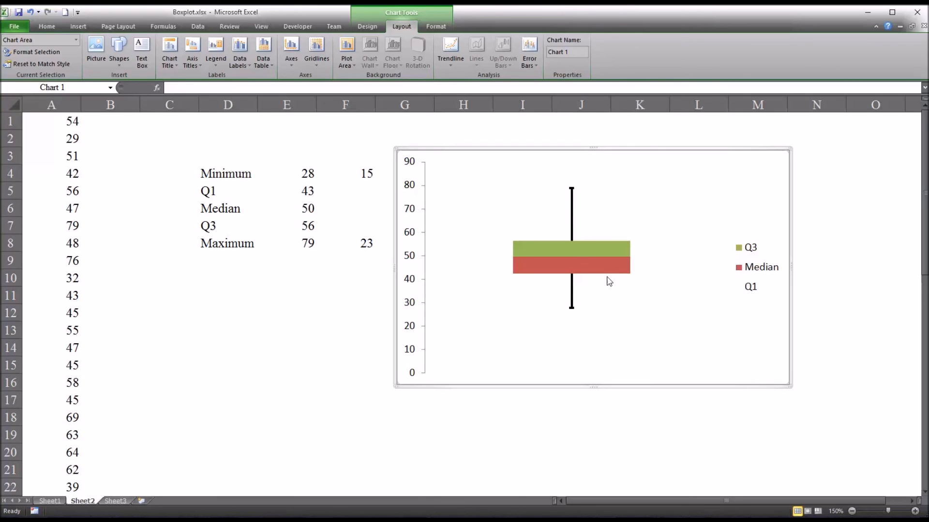
pyautogui.click(752, 267)
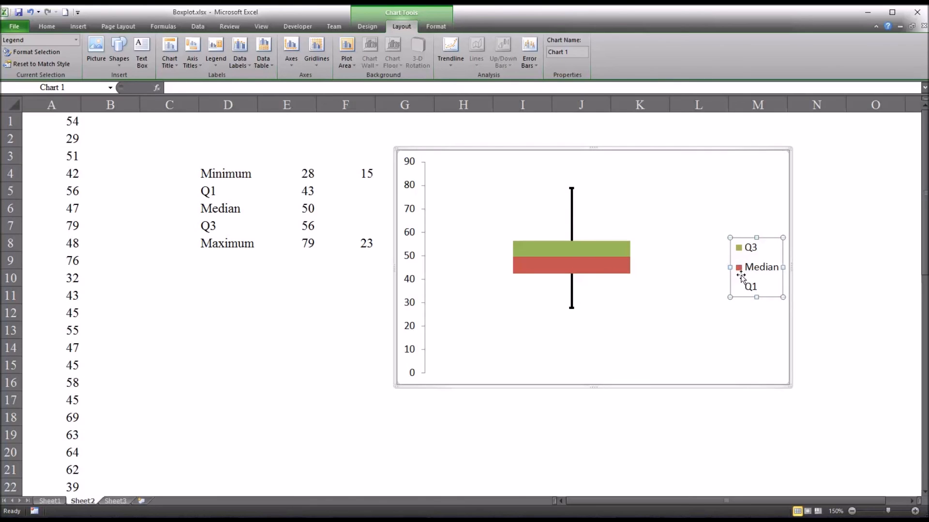
pyautogui.moveTo(760, 291)
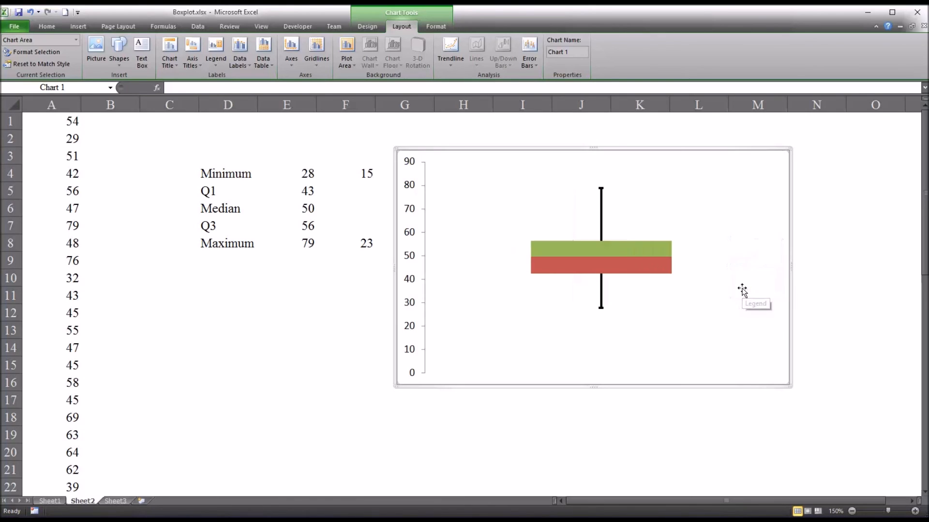
pyautogui.moveTo(783, 385)
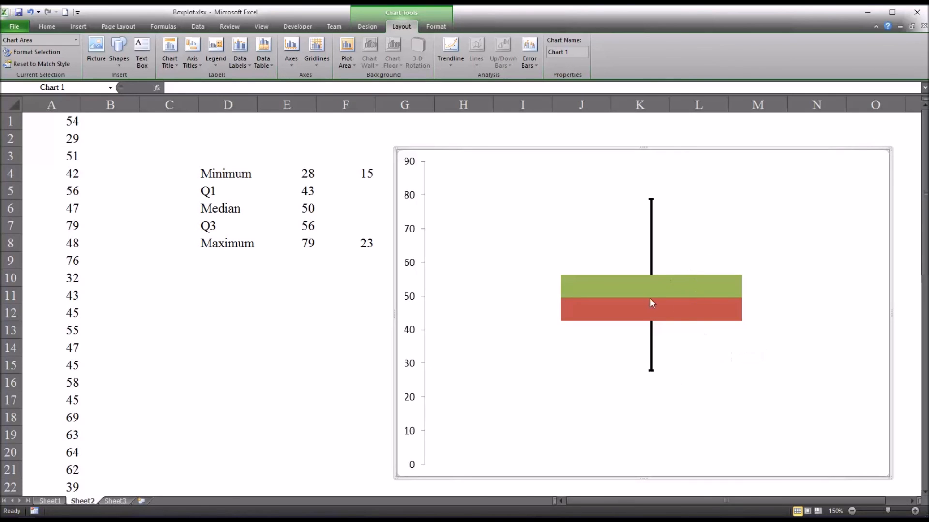
pyautogui.moveTo(662, 390)
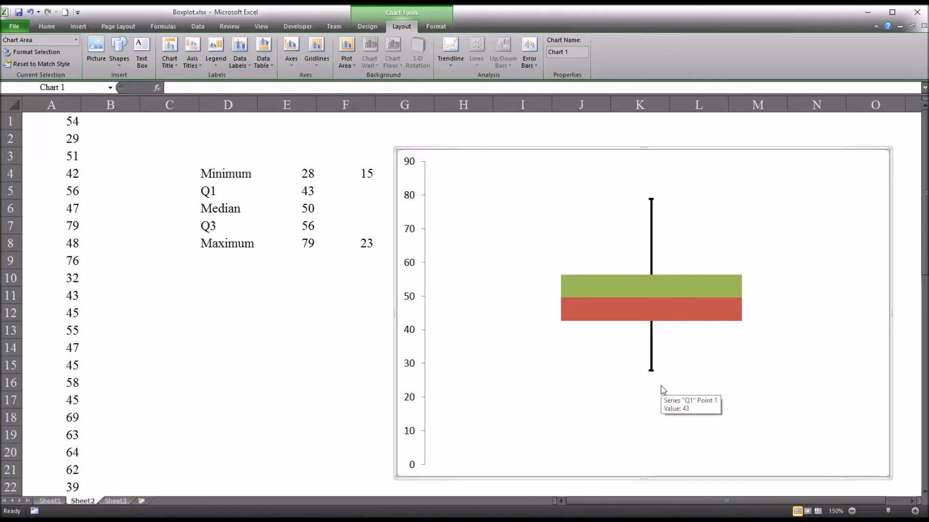
pyautogui.moveTo(54, 267)
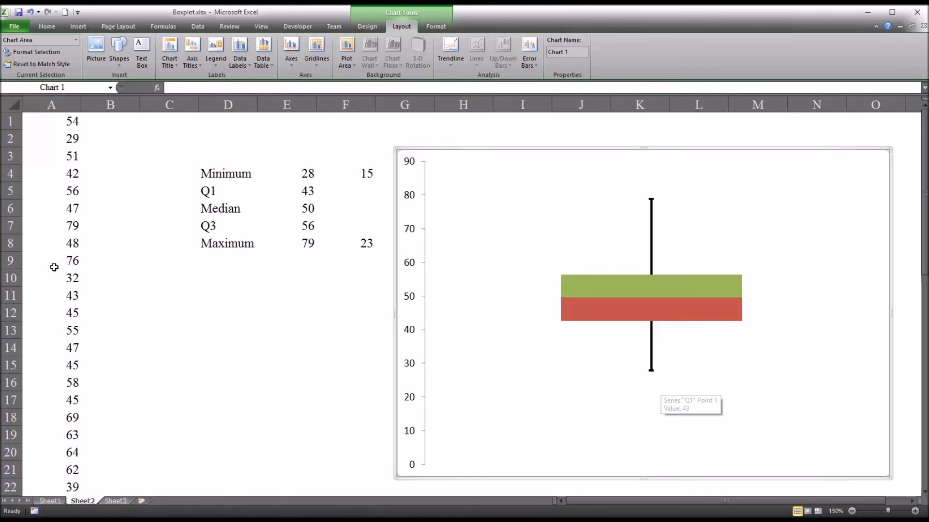